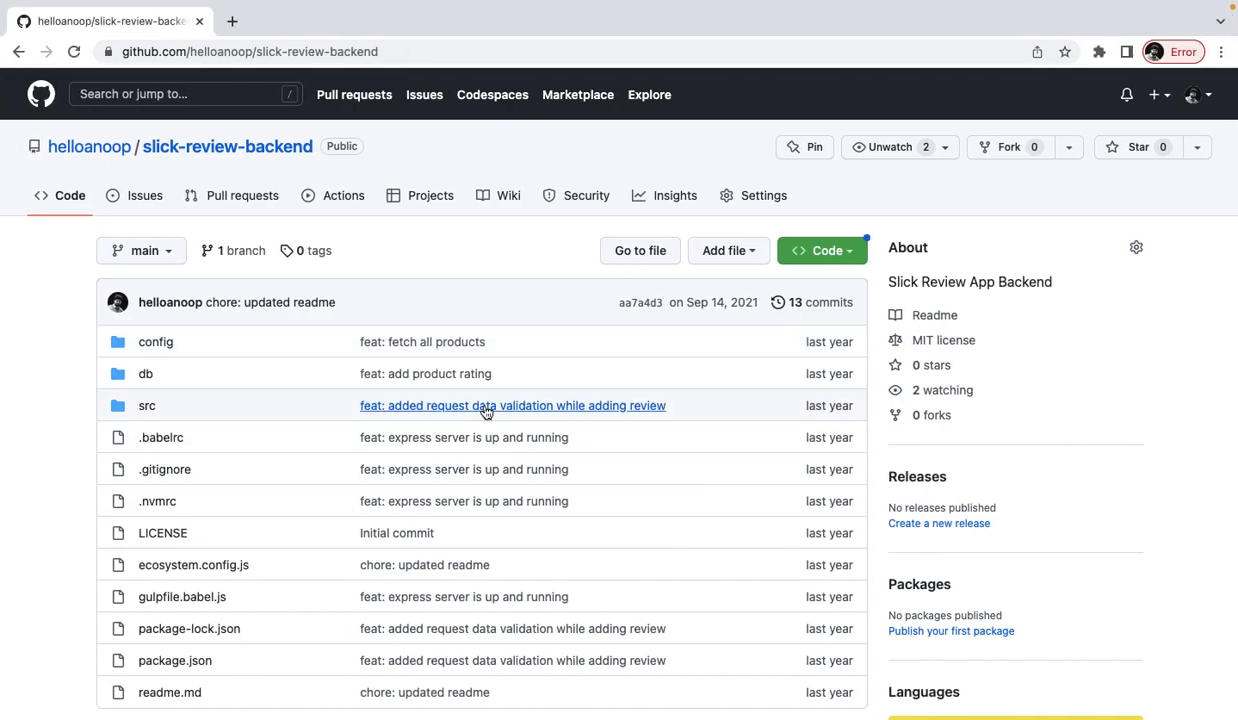
{"action": "mouse_move", "coordinate": [336, 276]}
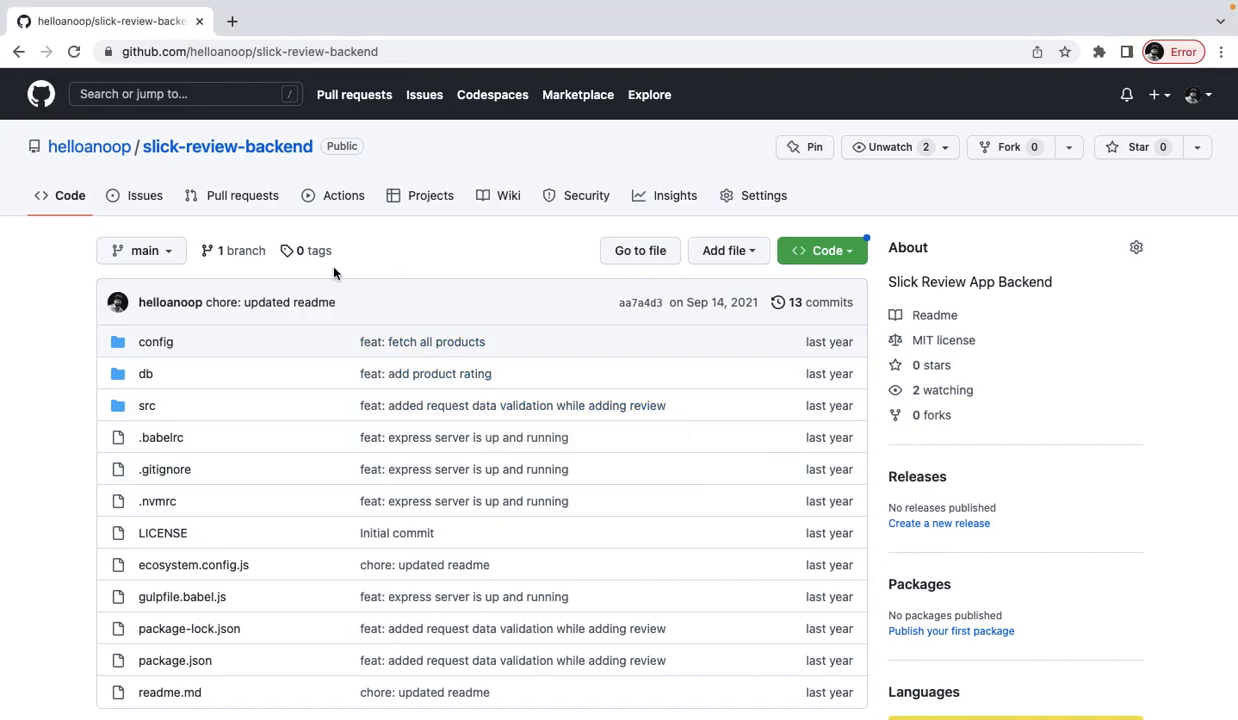
{"action": "mouse_move", "coordinate": [478, 316]}
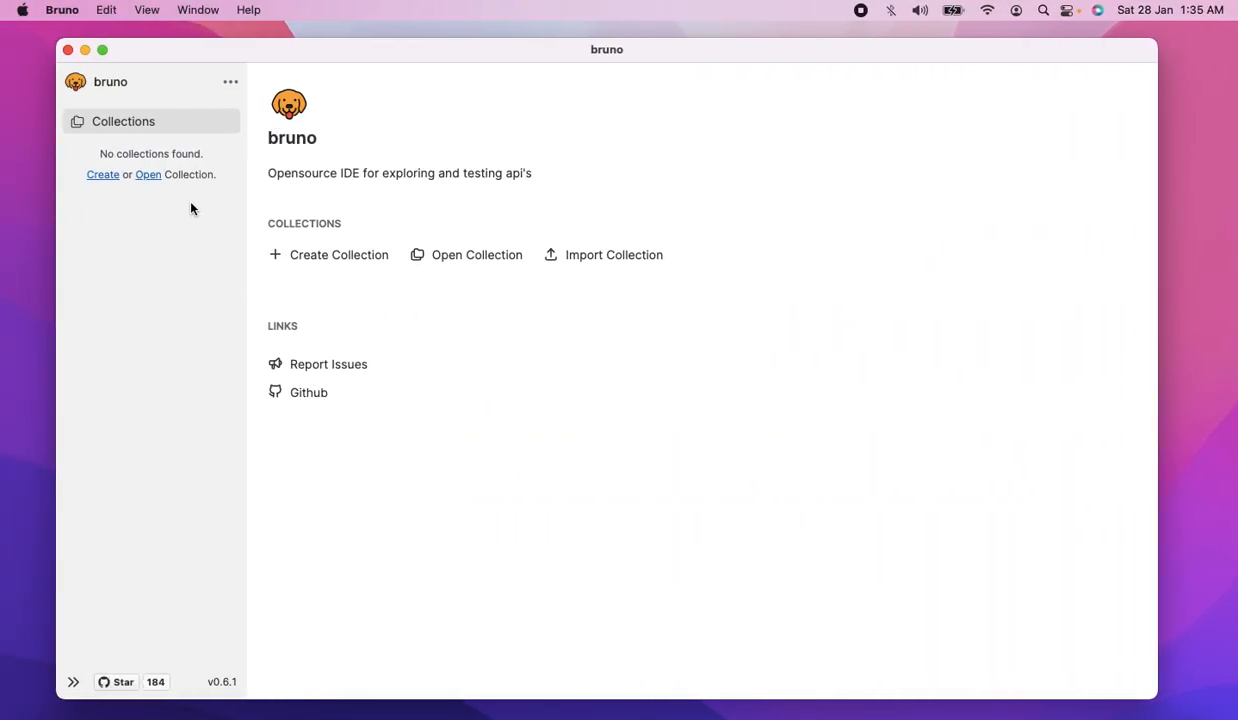
{"action": "mouse_move", "coordinate": [358, 308]}
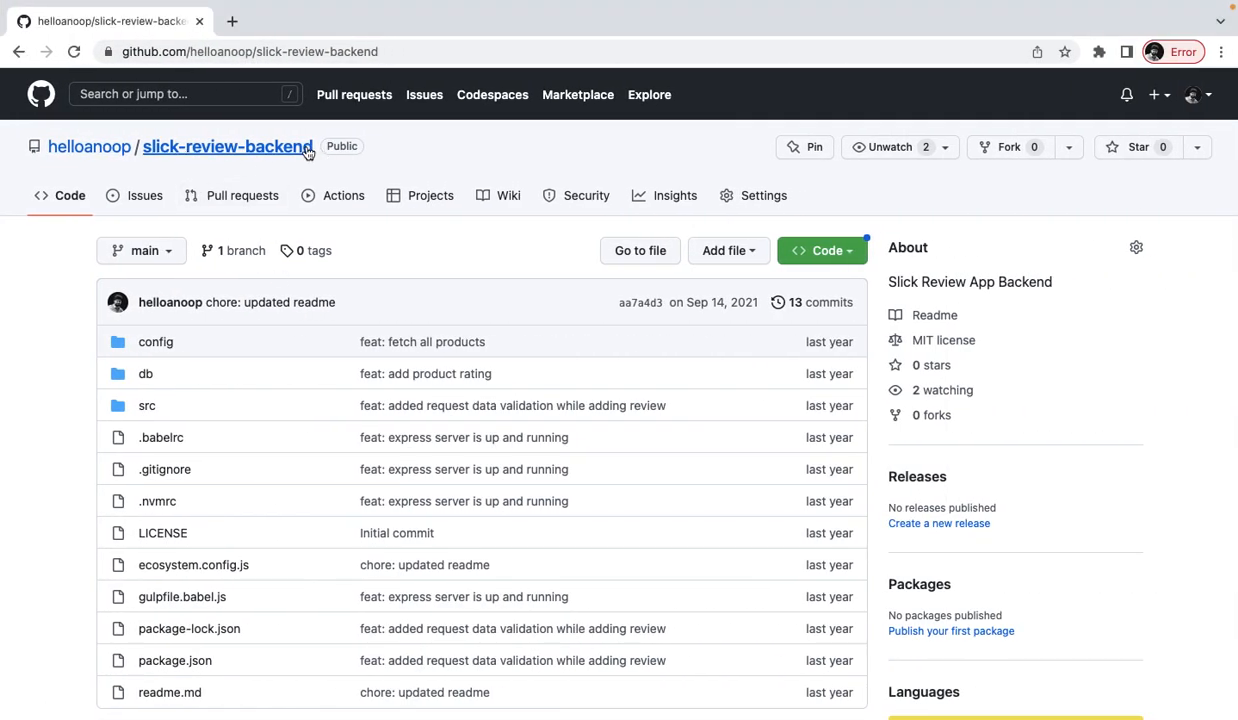
- Expand src/product and view index.js with the /api/slick/v1/products route prefix highlighted
{"action": "scroll", "scroll_direction": "down", "scroll_amount": 3}
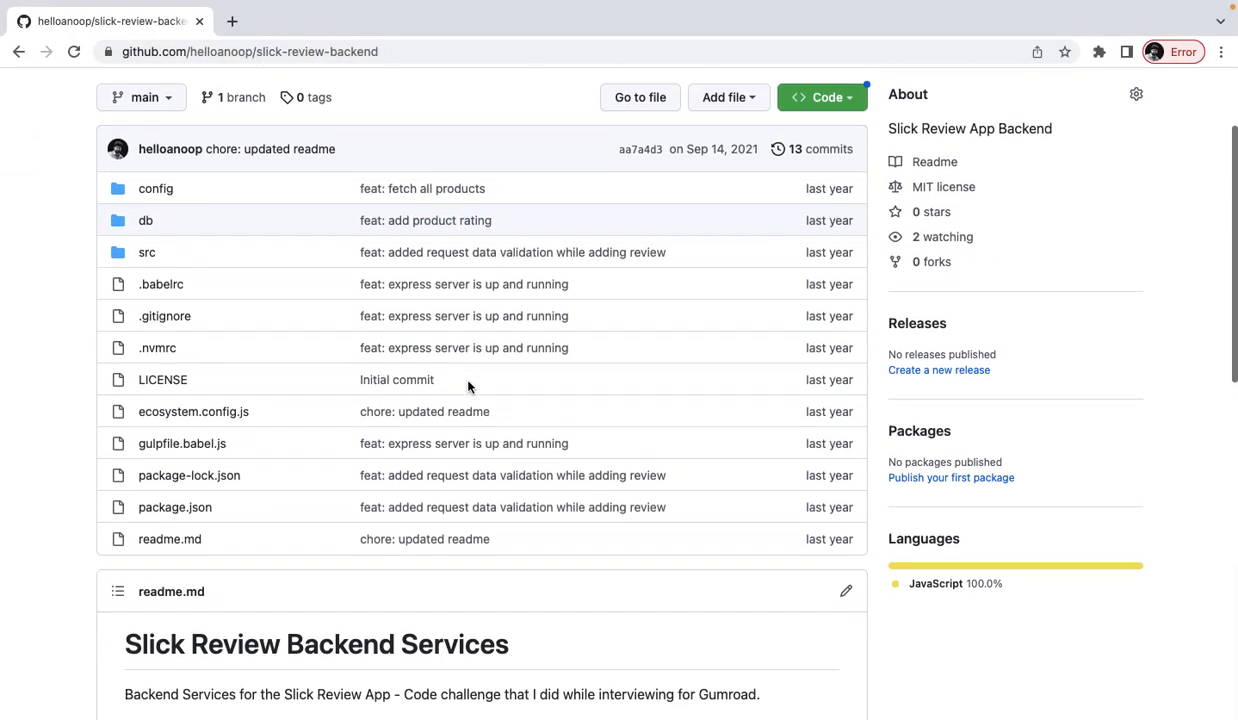
{"action": "scroll", "scroll_direction": "down", "scroll_amount": 3}
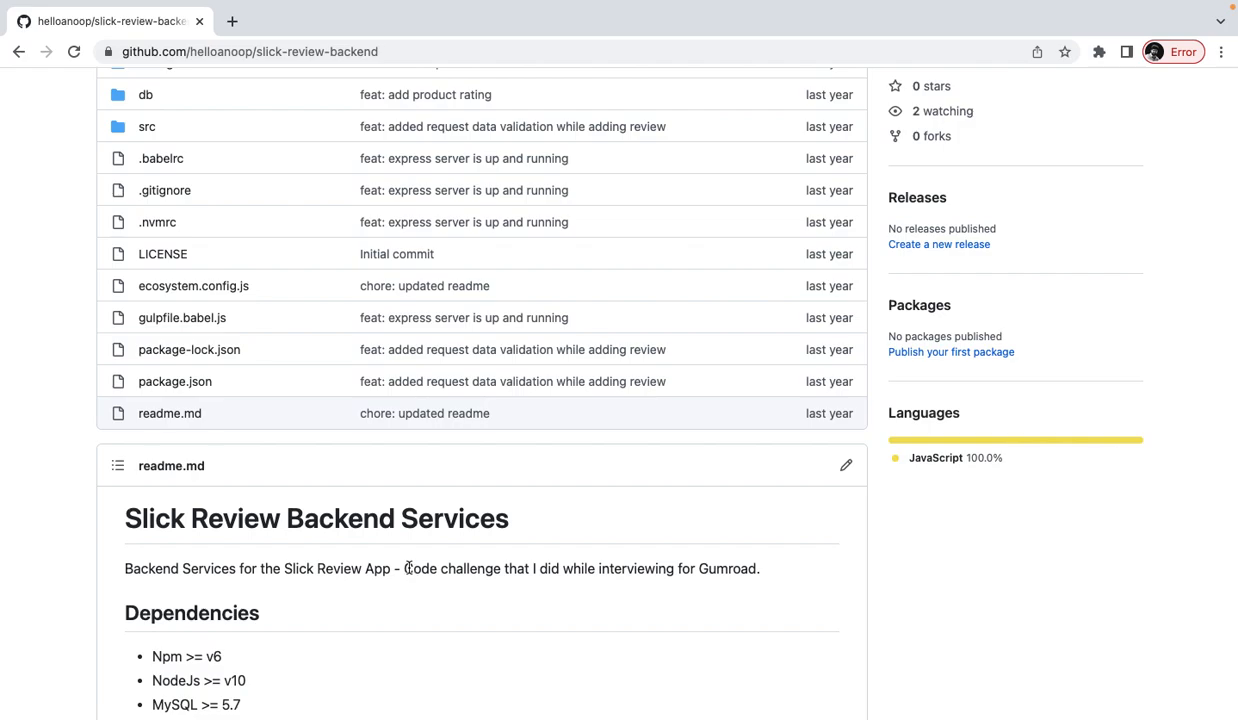
{"action": "scroll", "scroll_direction": "up", "scroll_amount": 3}
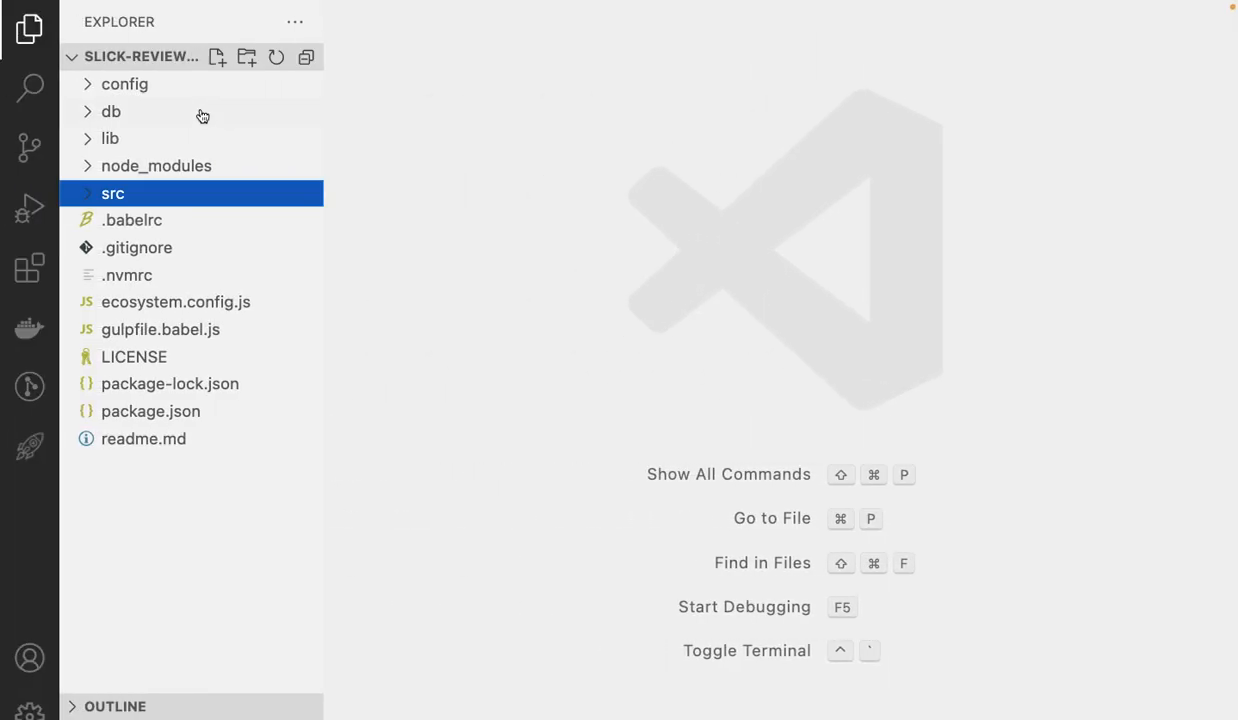
{"action": "mouse_move", "coordinate": [118, 210]}
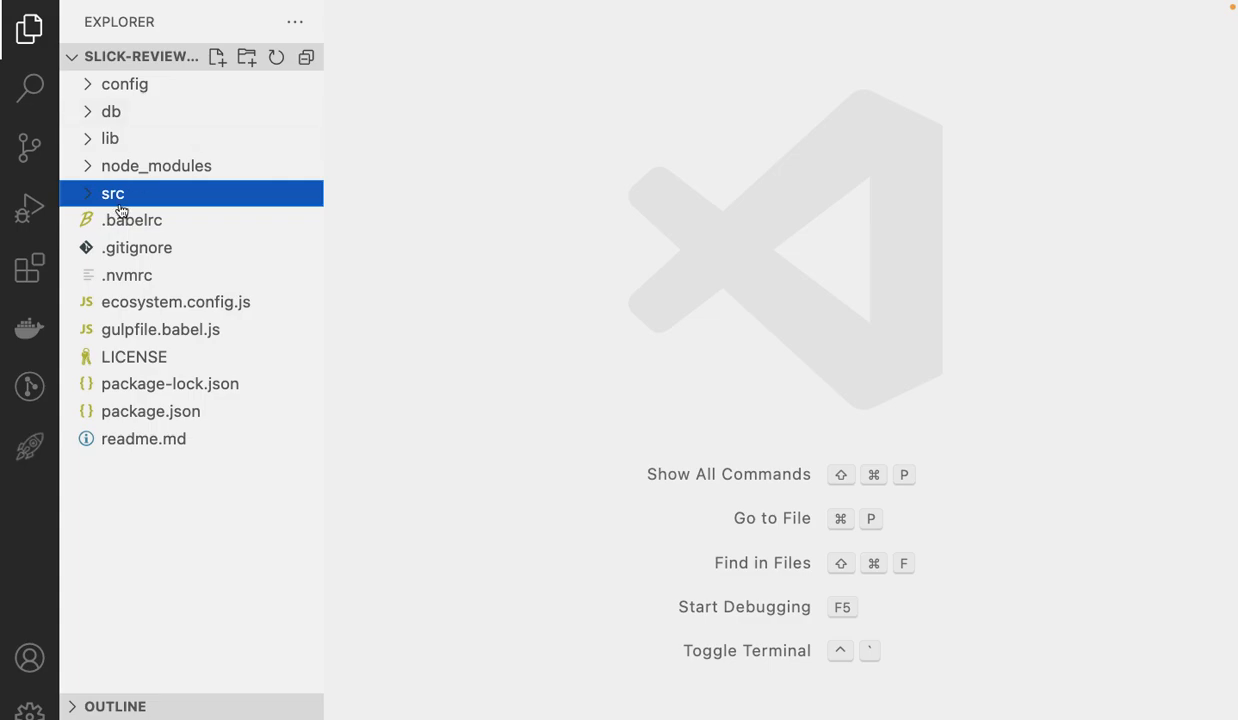
{"action": "left_click", "coordinate": [112, 192]}
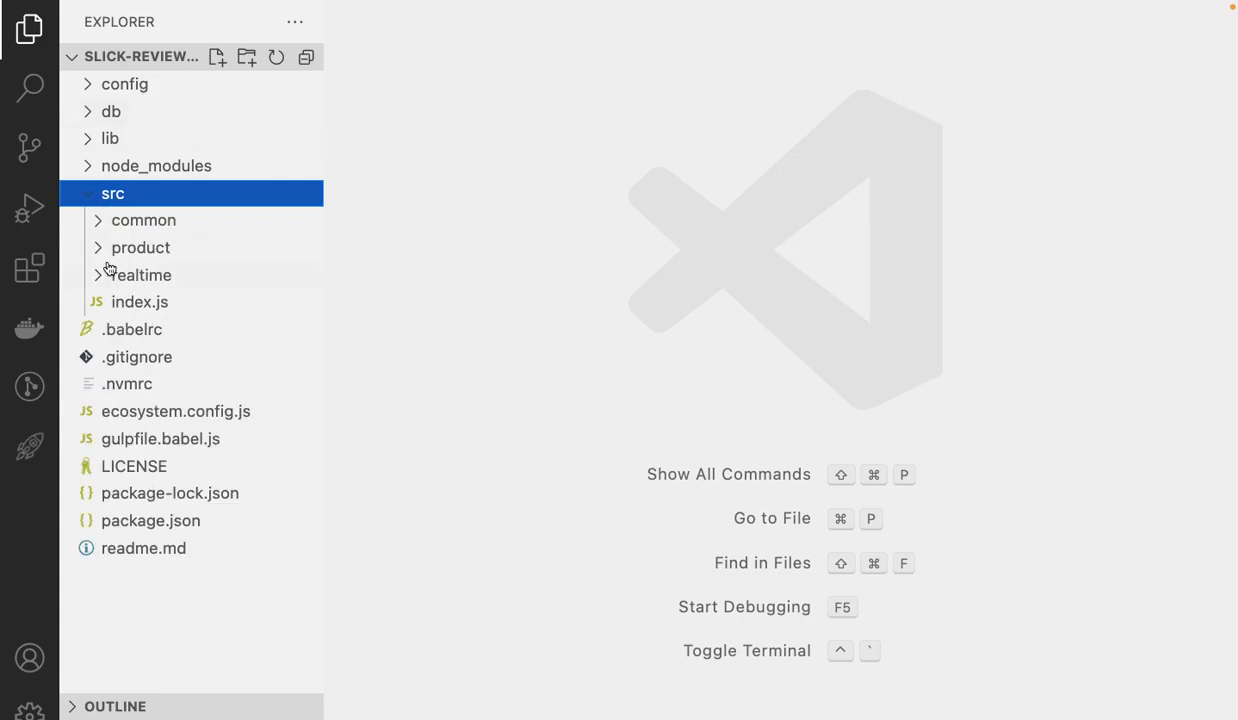
{"action": "left_click", "coordinate": [140, 248]}
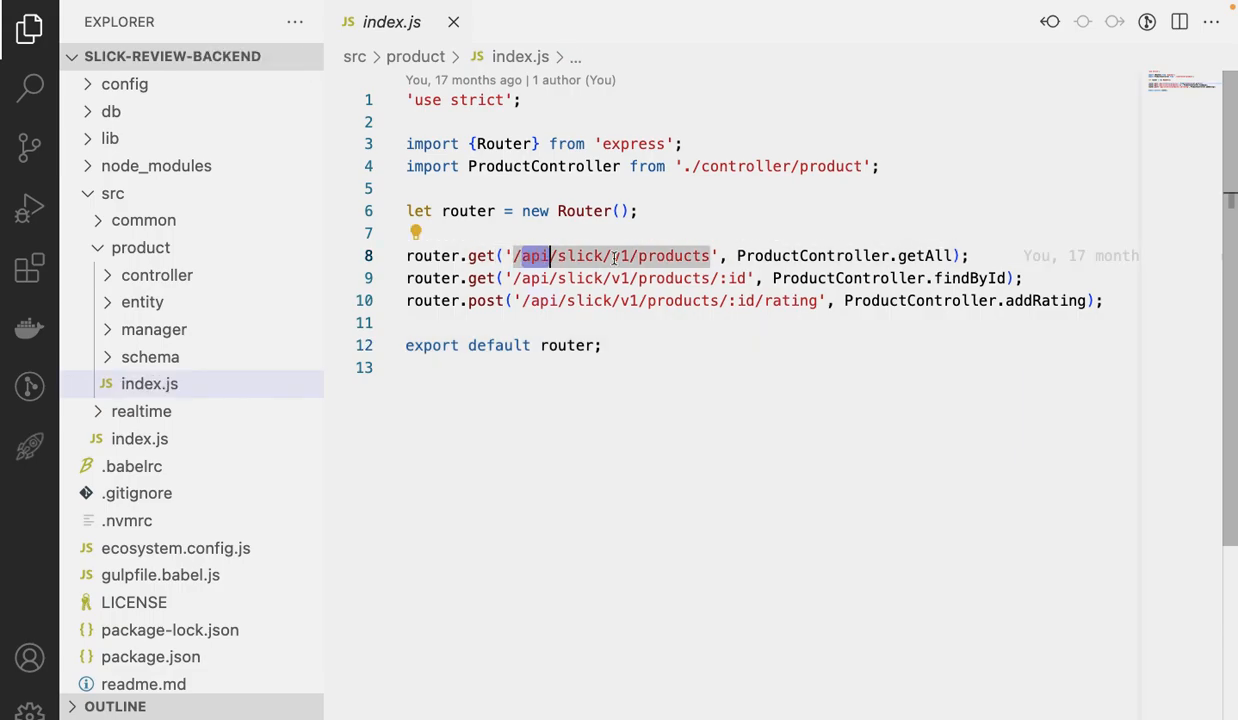
{"action": "double_click", "coordinate": [672, 256]}
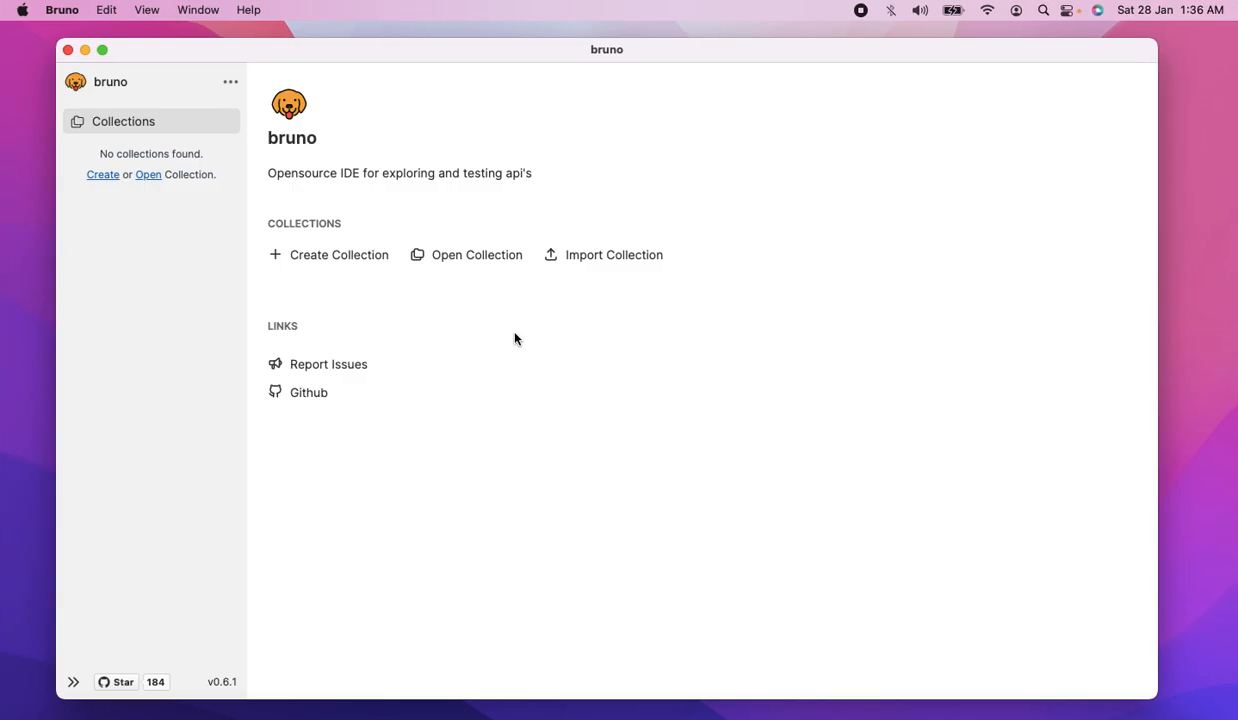
{"action": "left_click", "coordinate": [308, 390]}
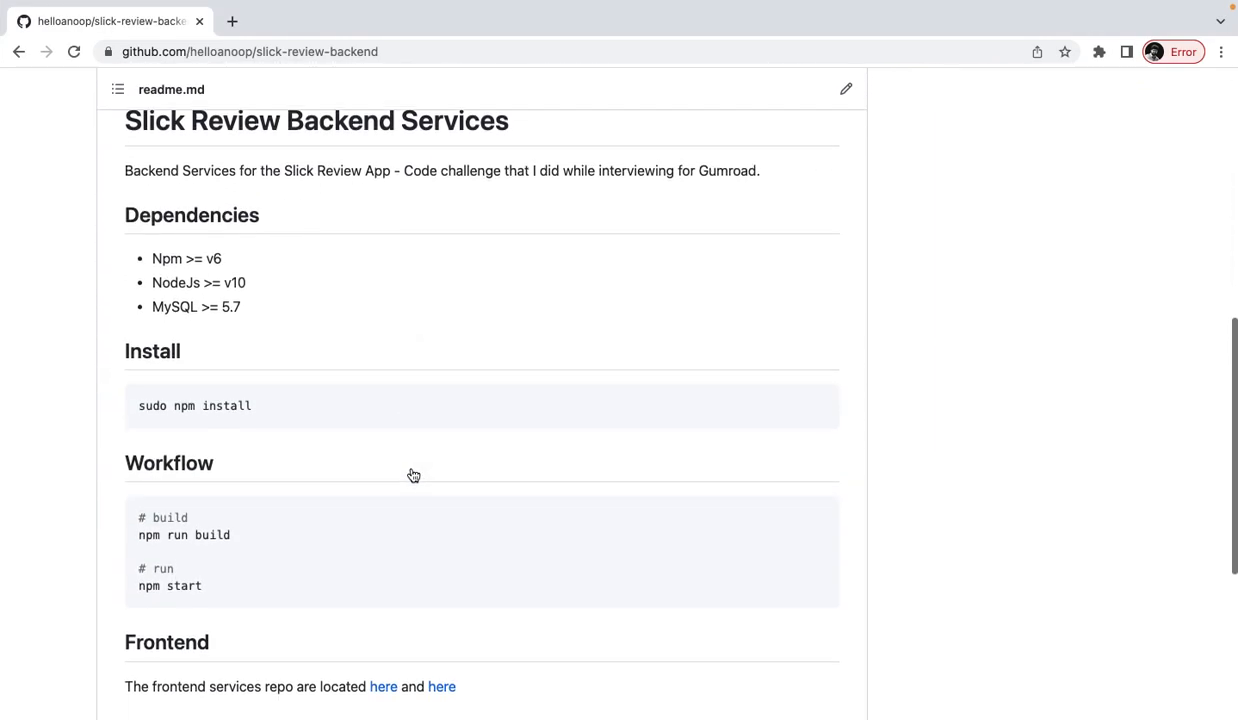
{"action": "scroll", "scroll_direction": "down", "scroll_amount": 3}
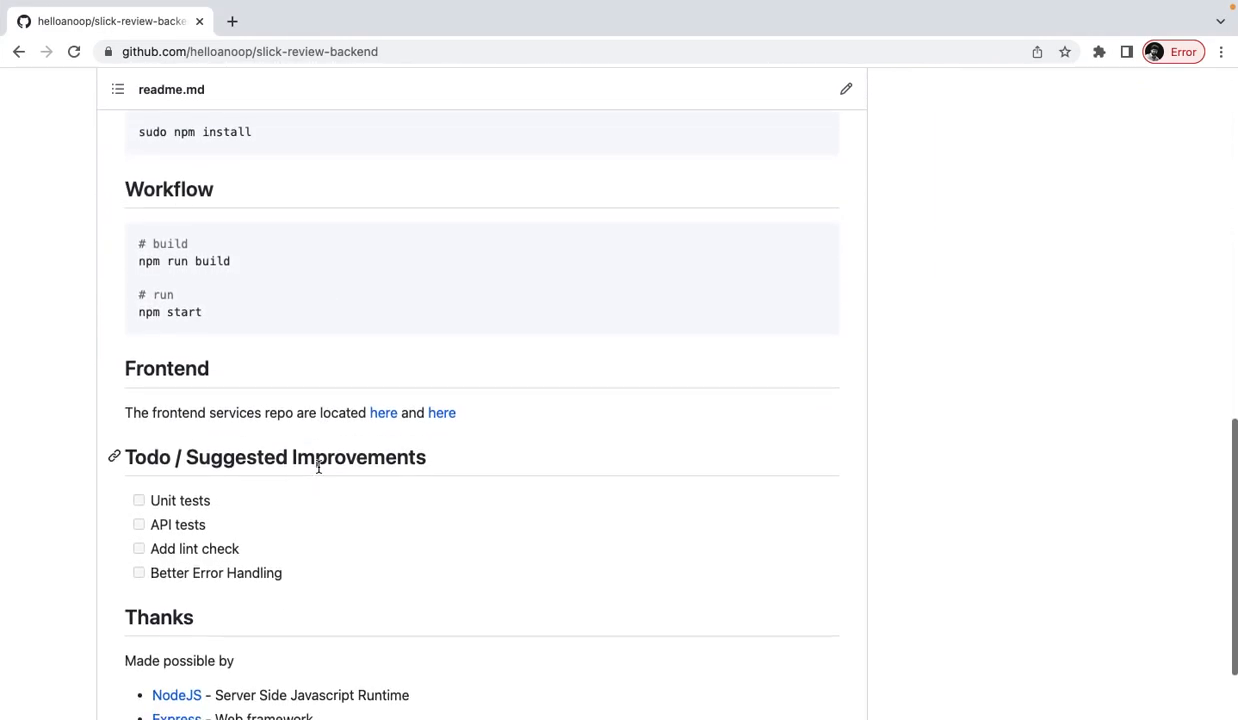
{"action": "scroll", "scroll_direction": "down", "scroll_amount": 3}
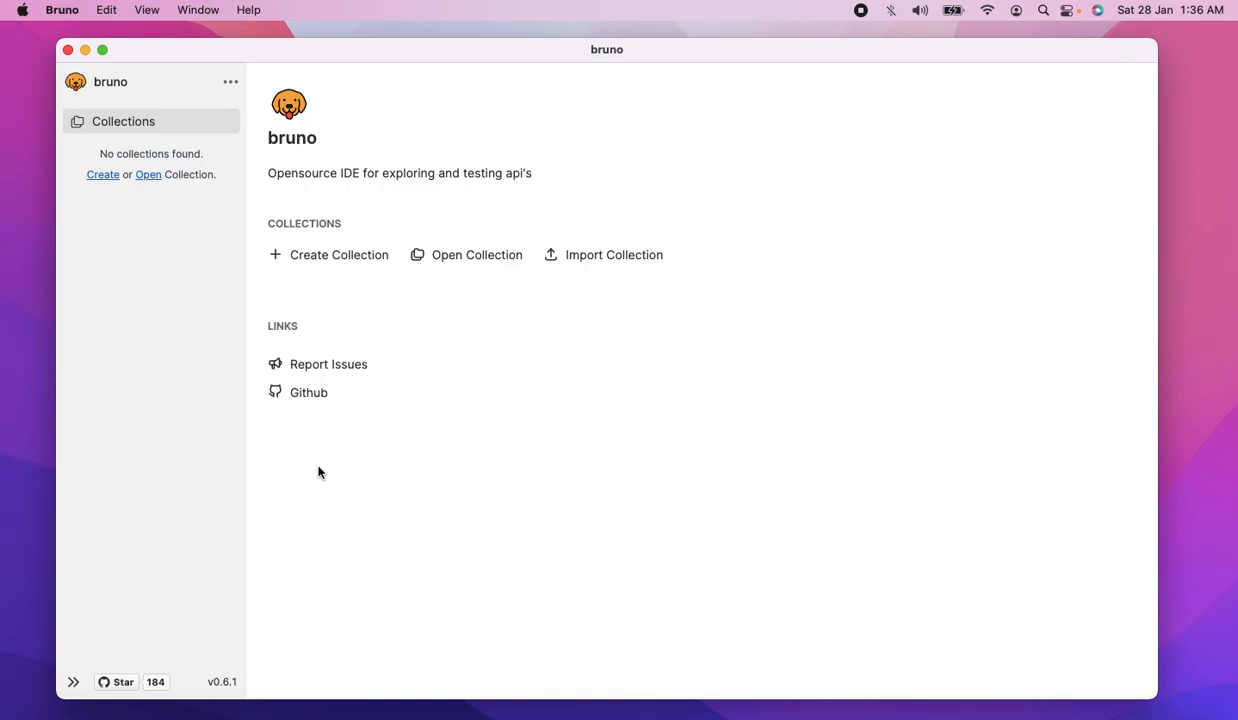
{"action": "mouse_move", "coordinate": [168, 272]}
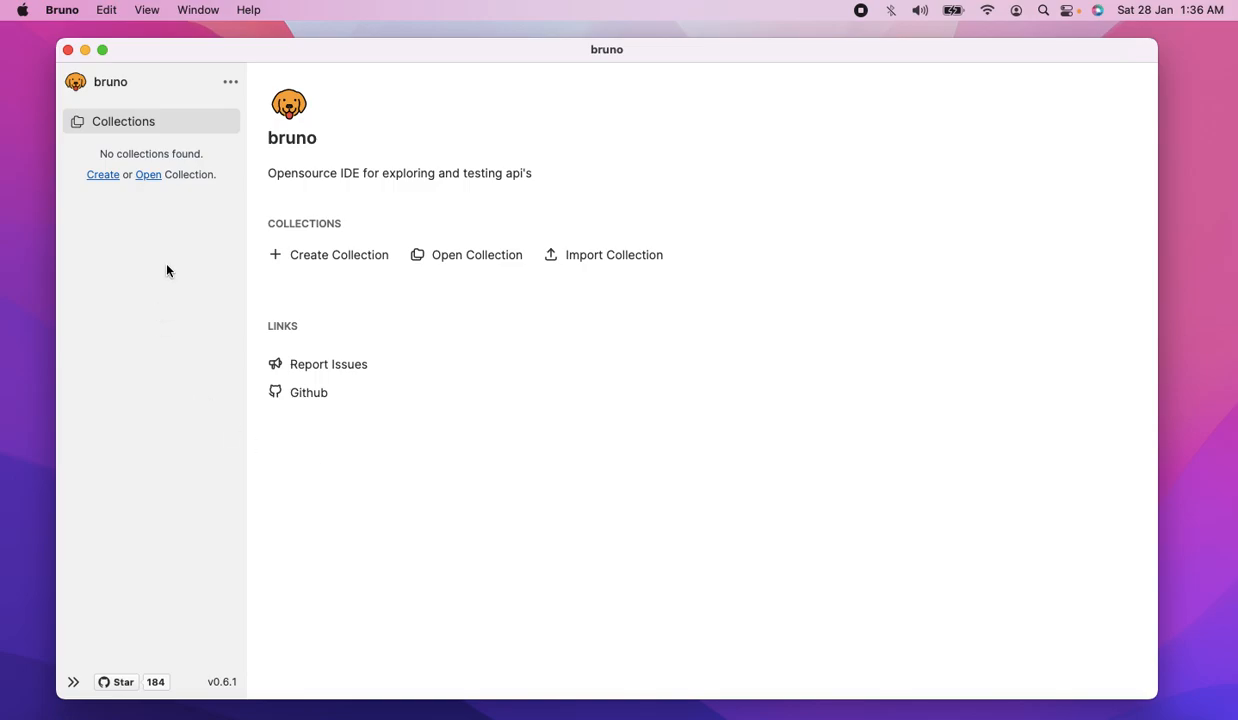
- Create a collection named slick-api in folder collections inside the slick-review-backend repo
{"action": "left_click", "coordinate": [338, 254]}
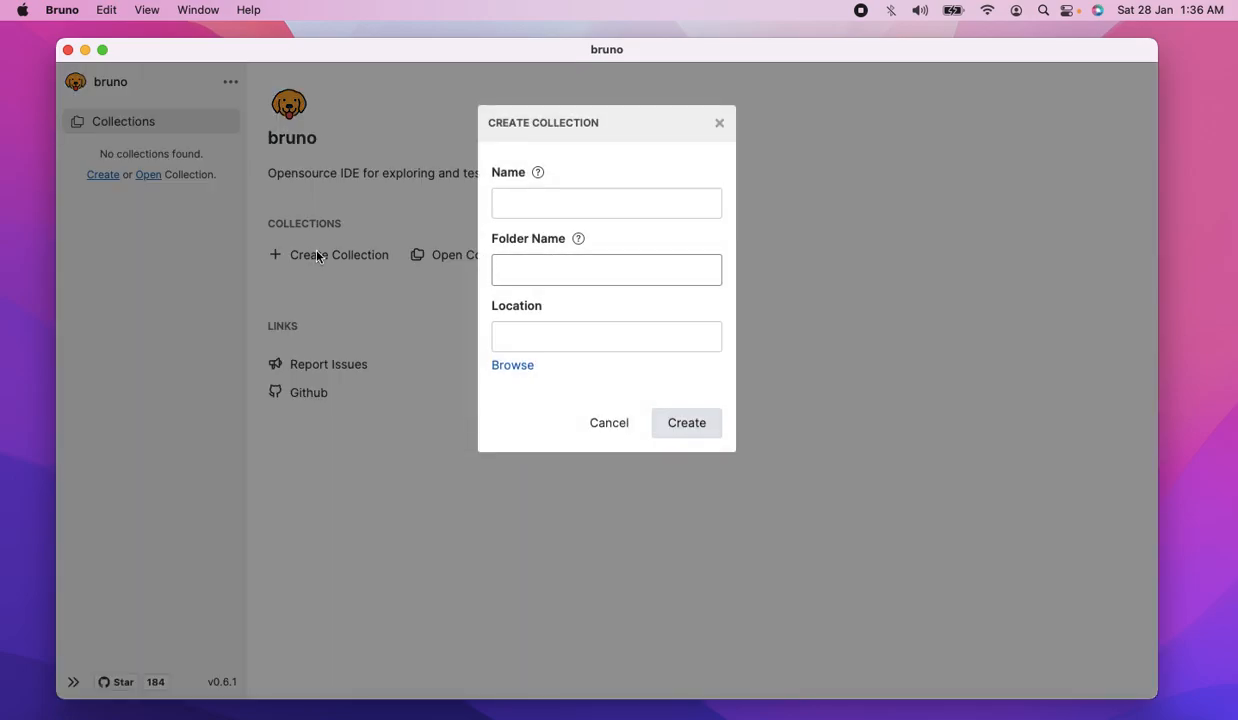
{"action": "type", "text": "slick"}
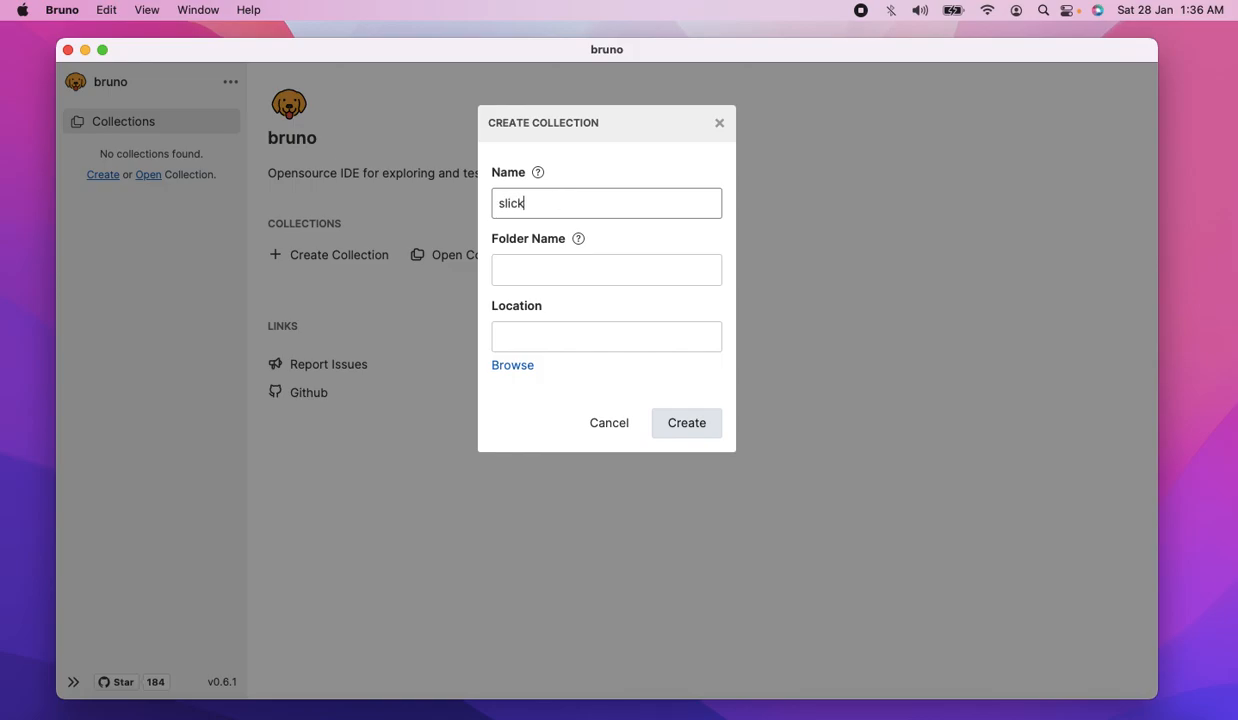
{"action": "type", "text": "-api"}
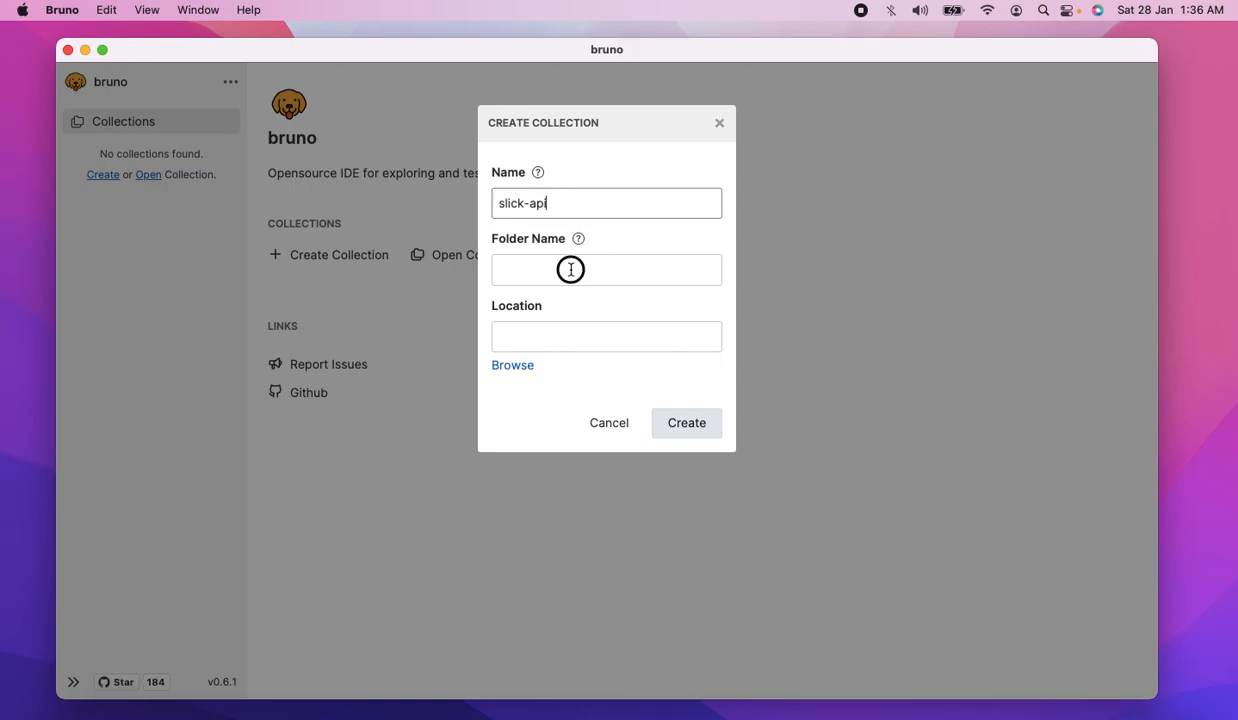
{"action": "type", "text": "collection"}
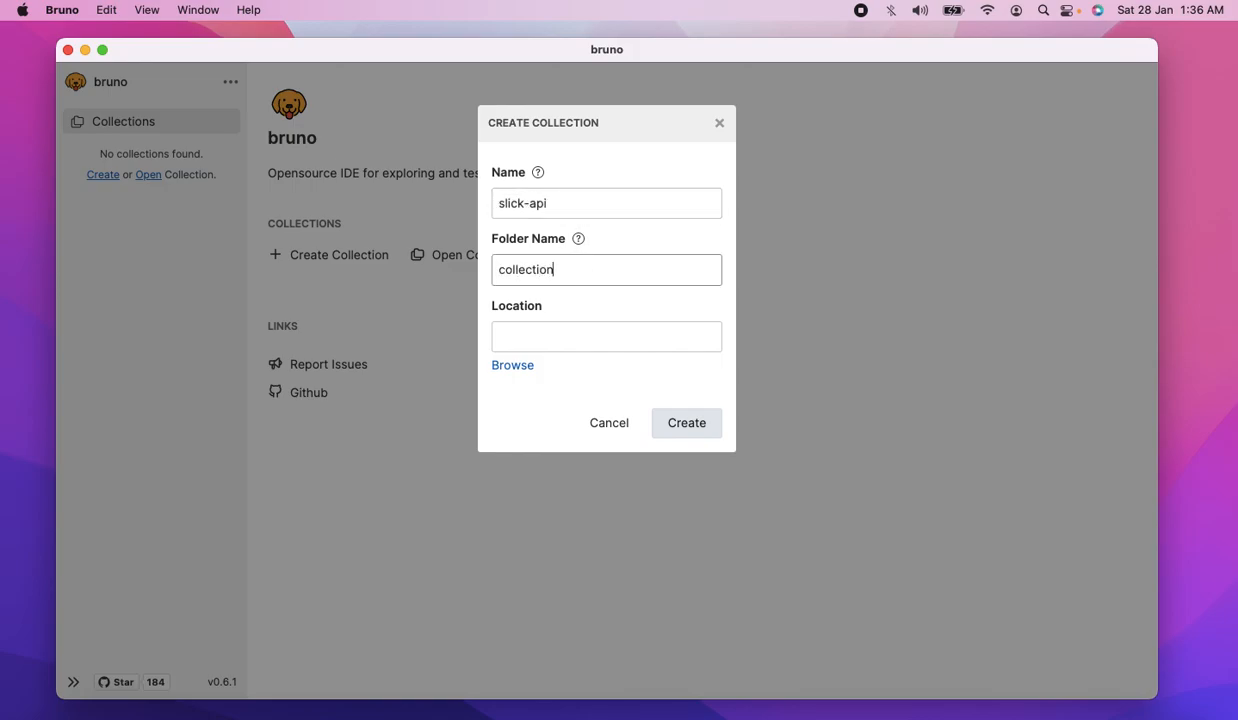
{"action": "type", "text": "s"}
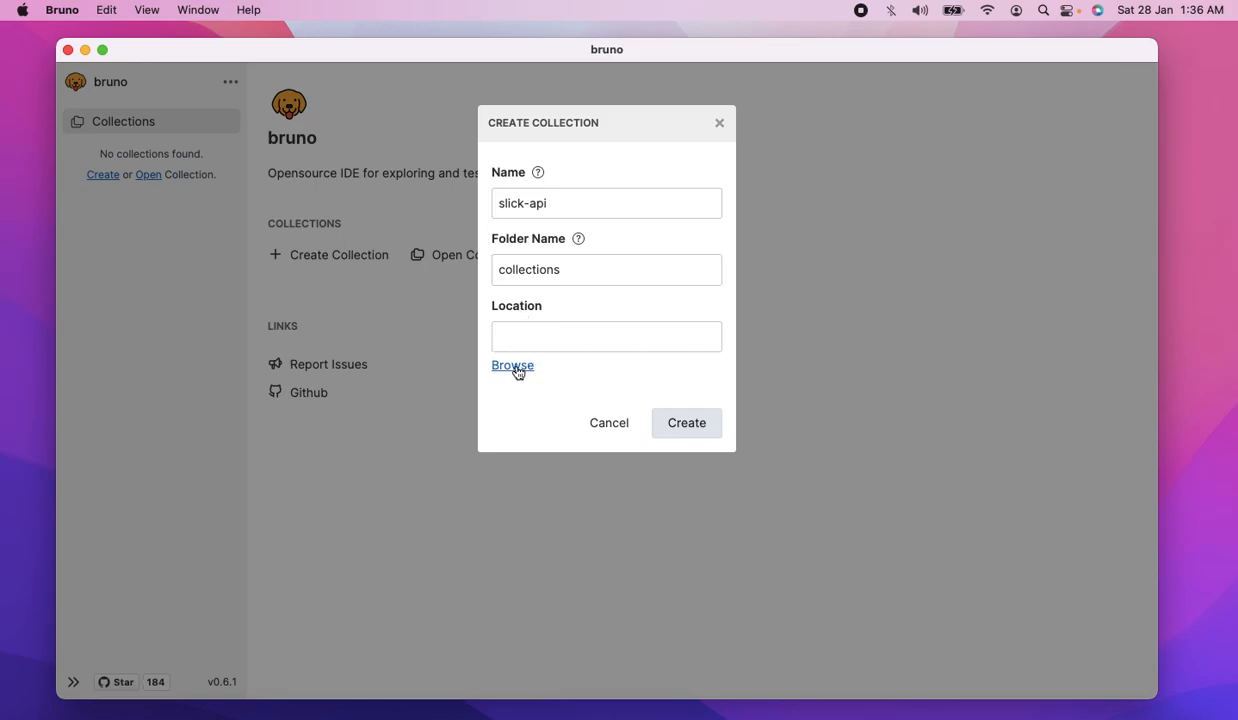
{"action": "left_click", "coordinate": [512, 364]}
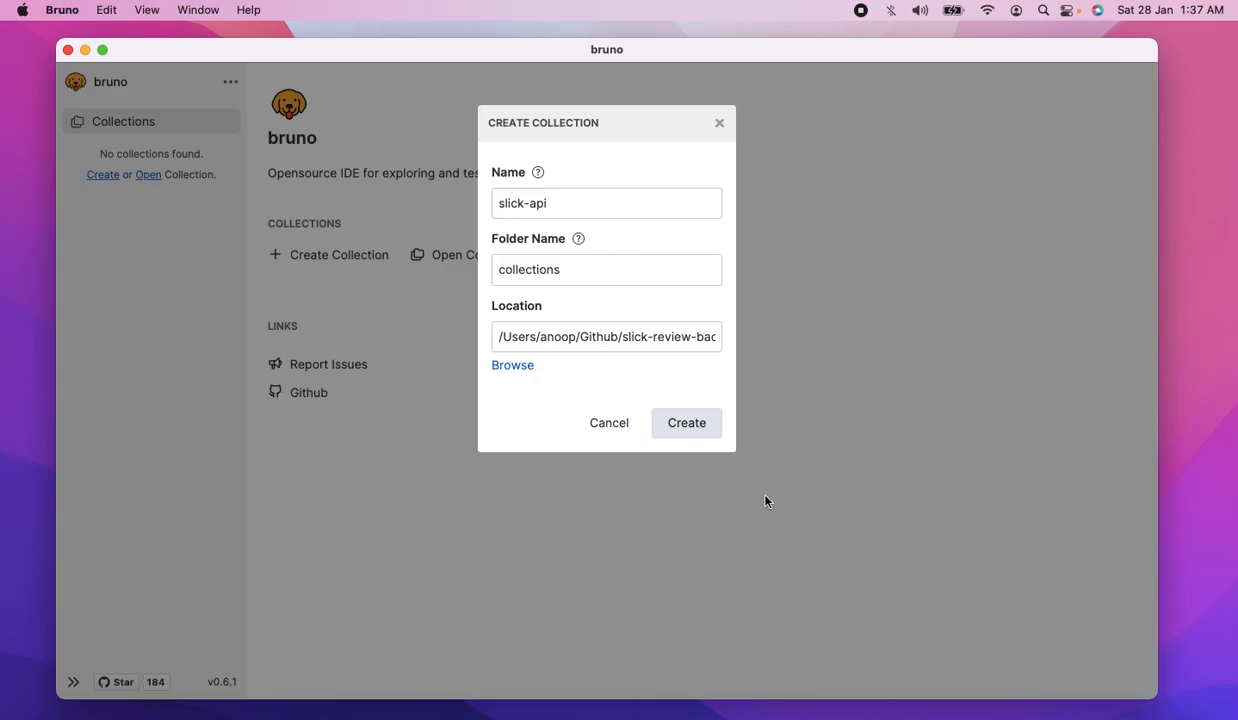
{"action": "mouse_move", "coordinate": [760, 496]}
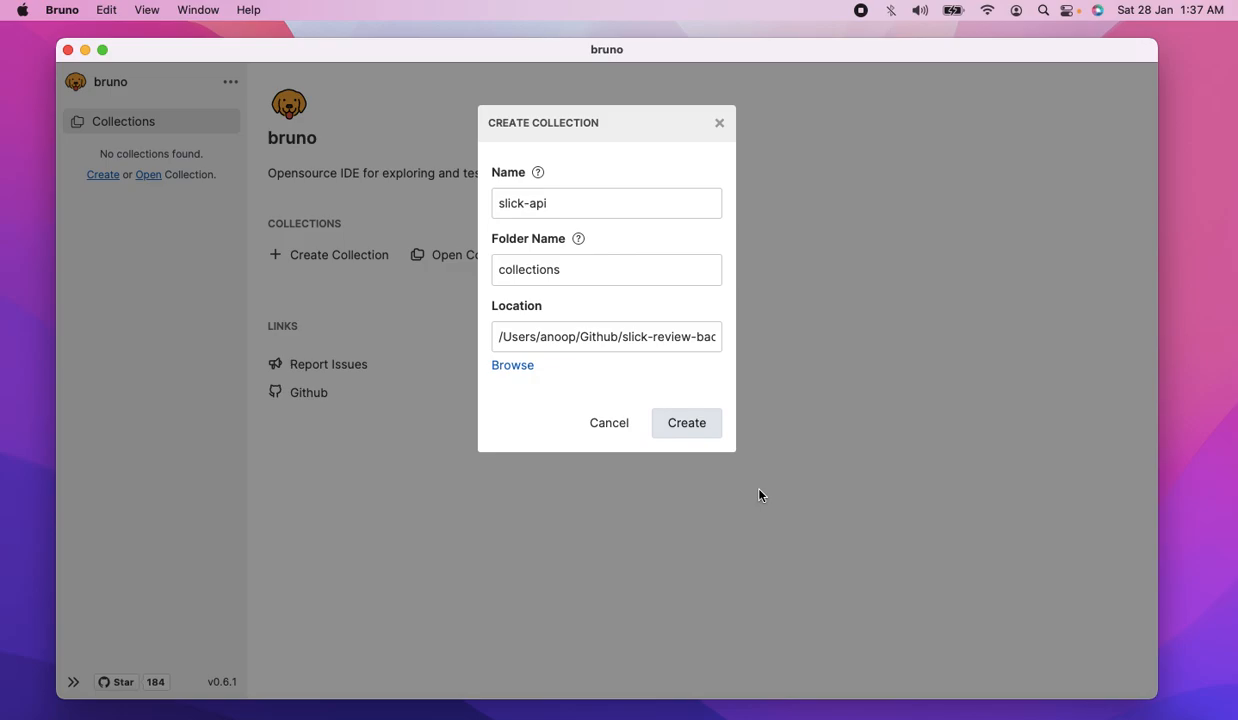
{"action": "left_click", "coordinate": [686, 422]}
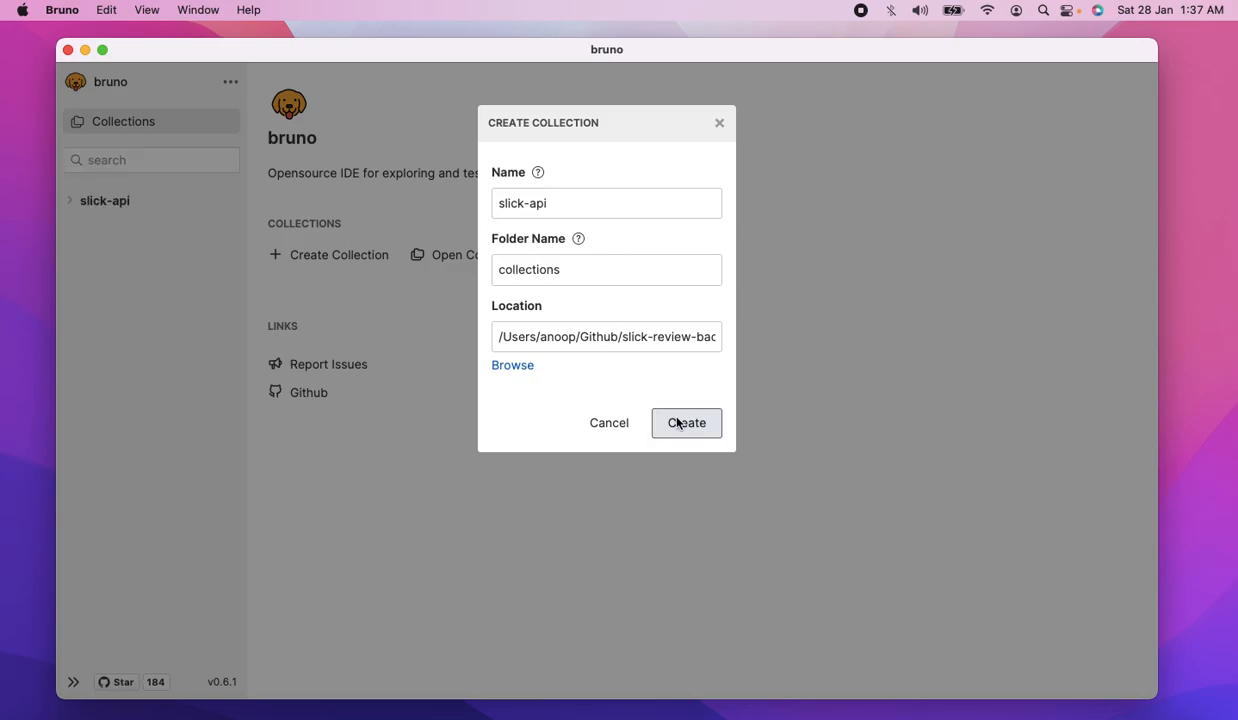
- Add a GET request named Get Products with URL {{baseUrl}} to the slick-api collection
{"action": "left_click", "coordinate": [686, 422]}
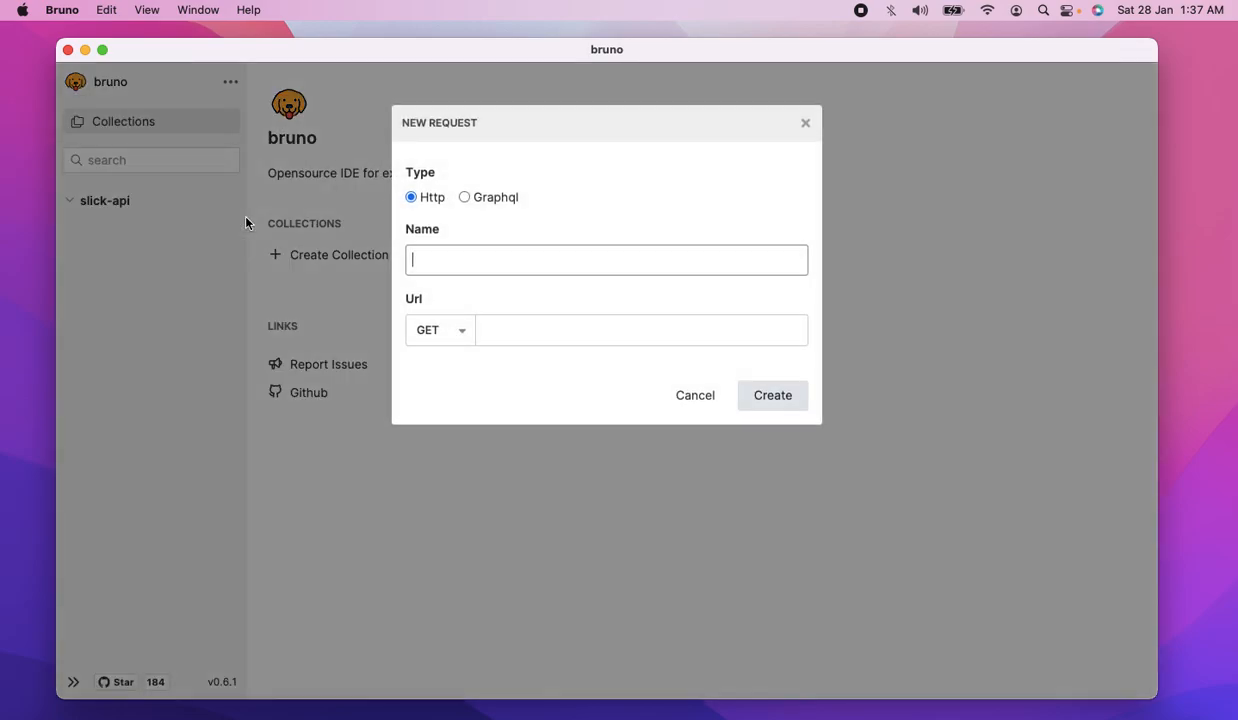
{"action": "type", "text": "Get"}
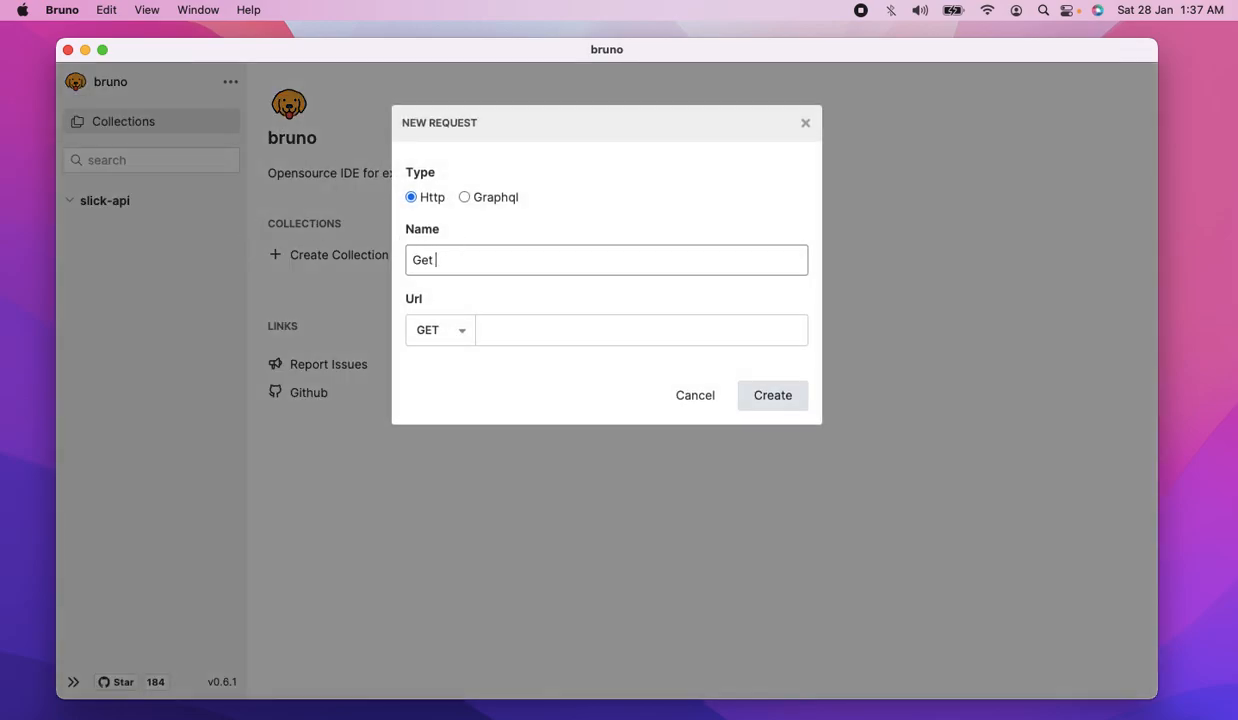
{"action": "type", "text": "Products"}
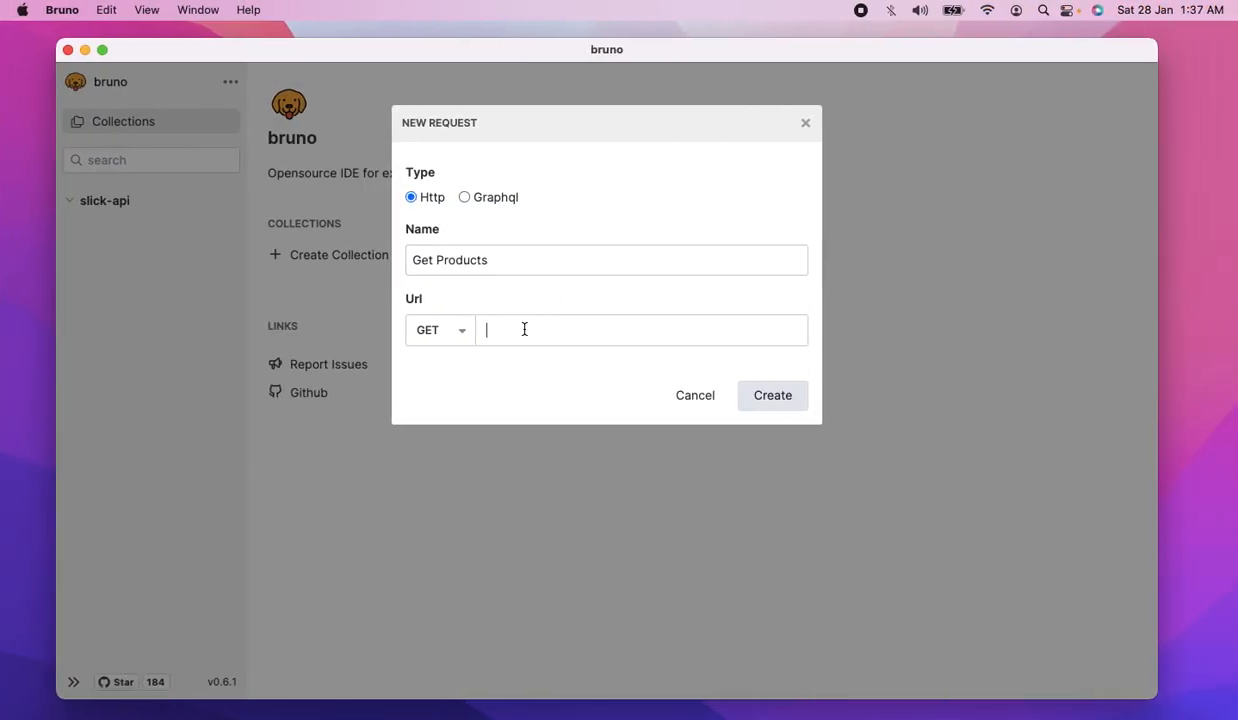
{"action": "type", "text": "{{base"}
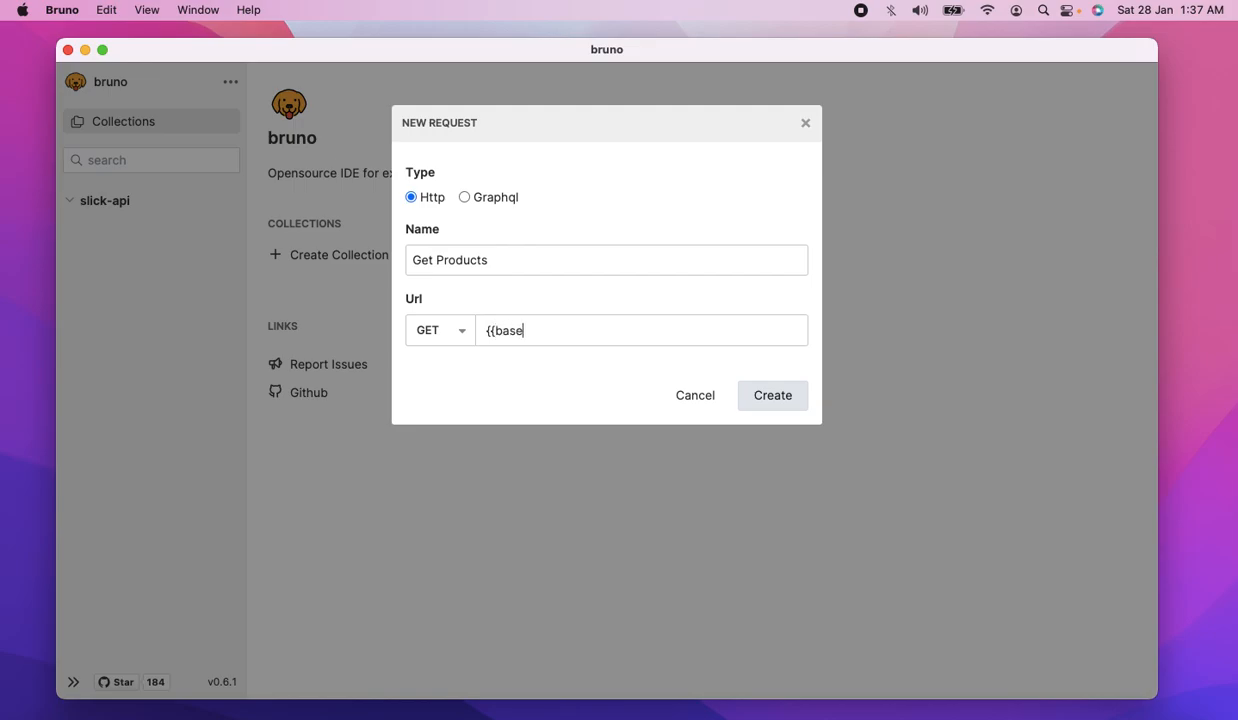
{"action": "type", "text": "Url}}"}
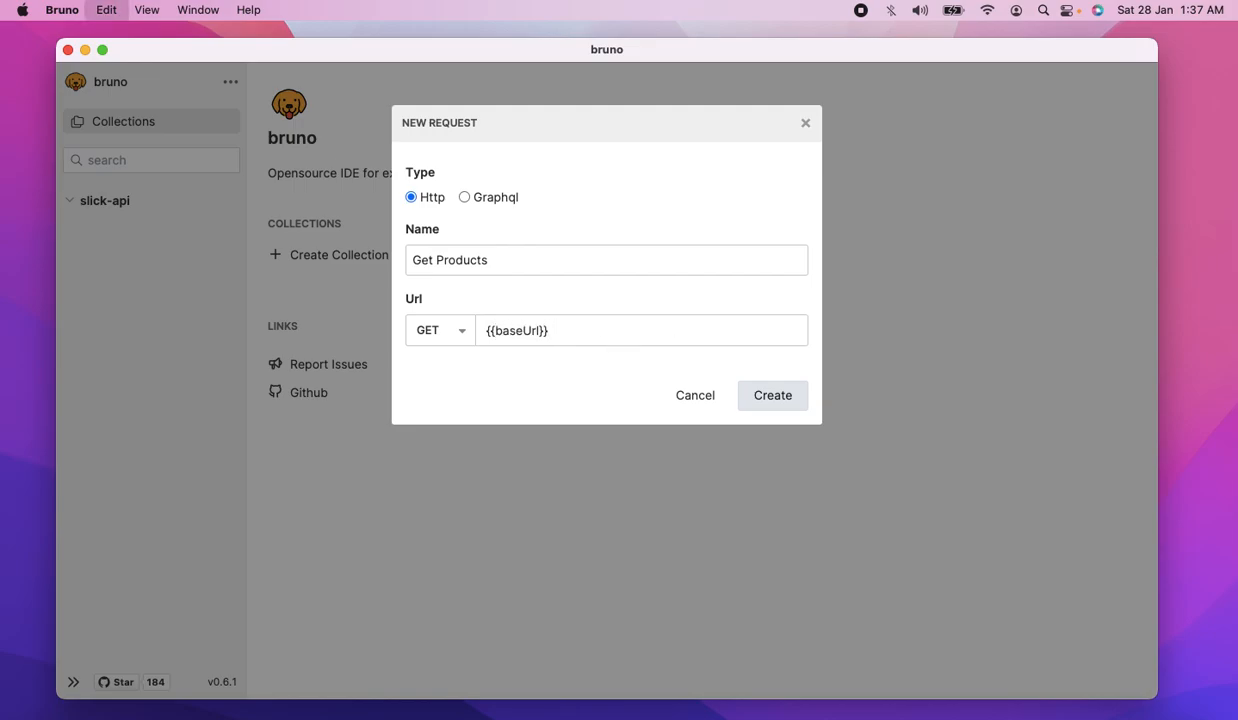
{"action": "left_click", "coordinate": [772, 396]}
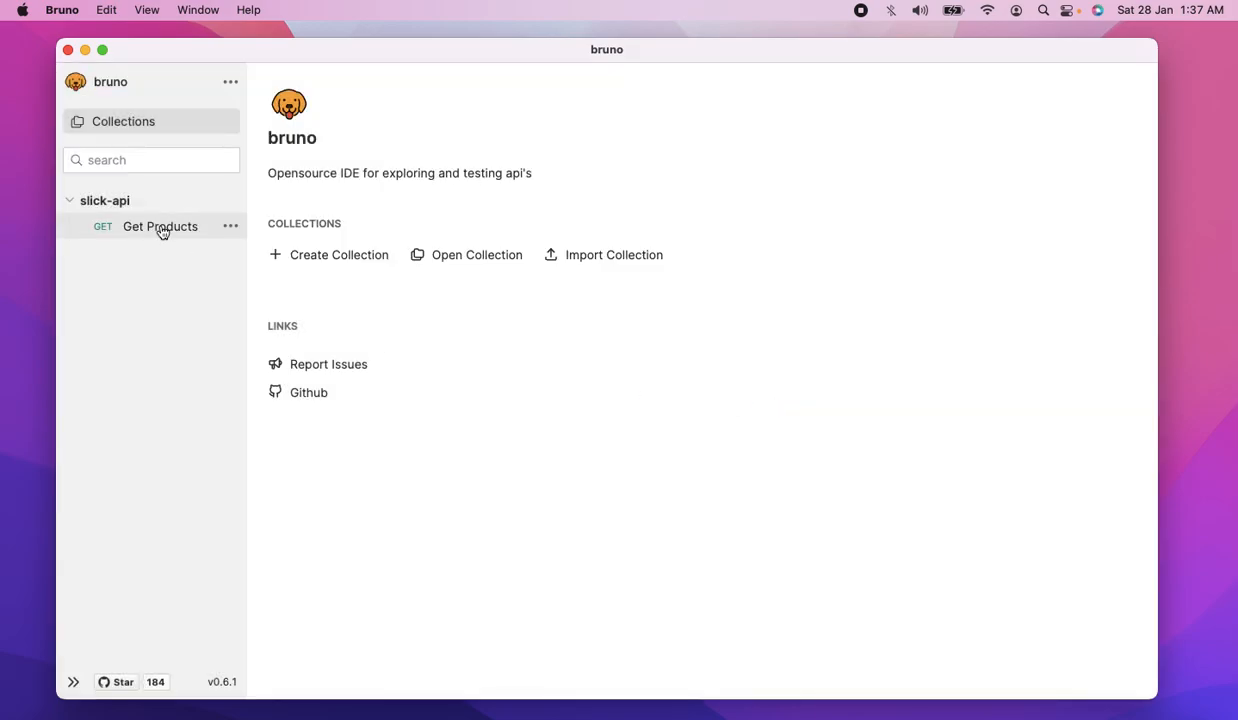
- From the Get Products request, create a new environment named Local
{"action": "left_click", "coordinate": [160, 226]}
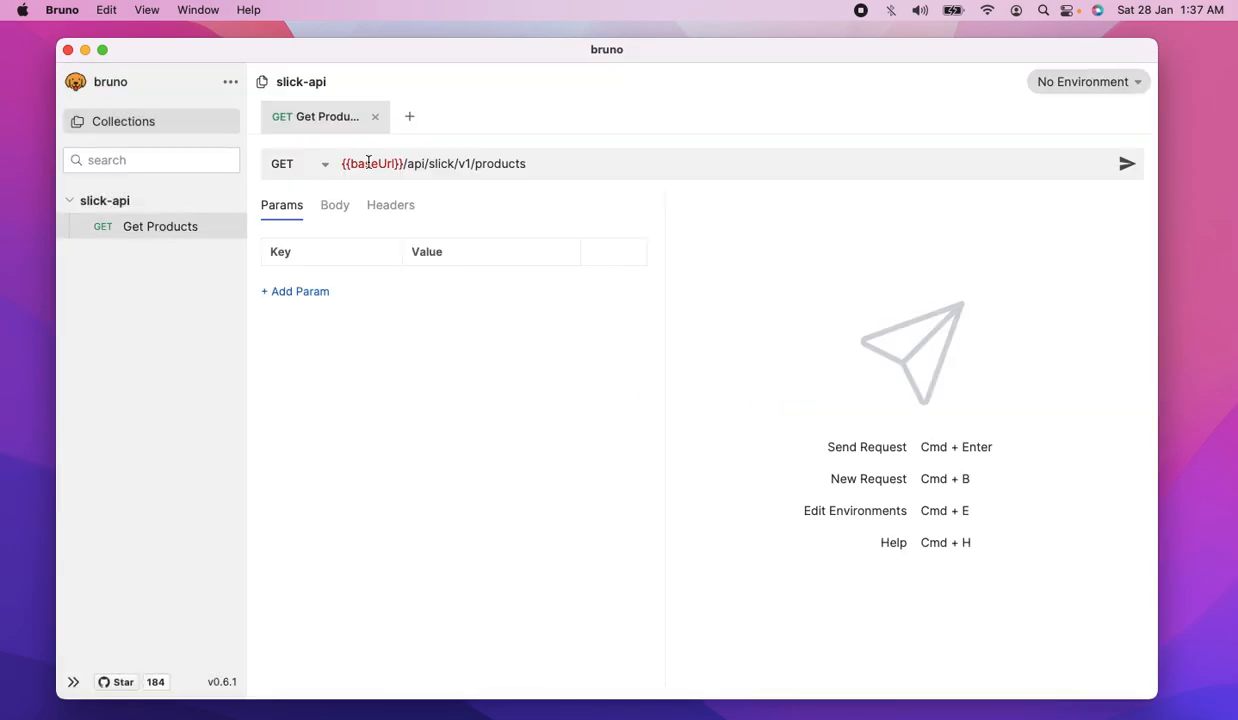
{"action": "left_click", "coordinate": [1088, 80]}
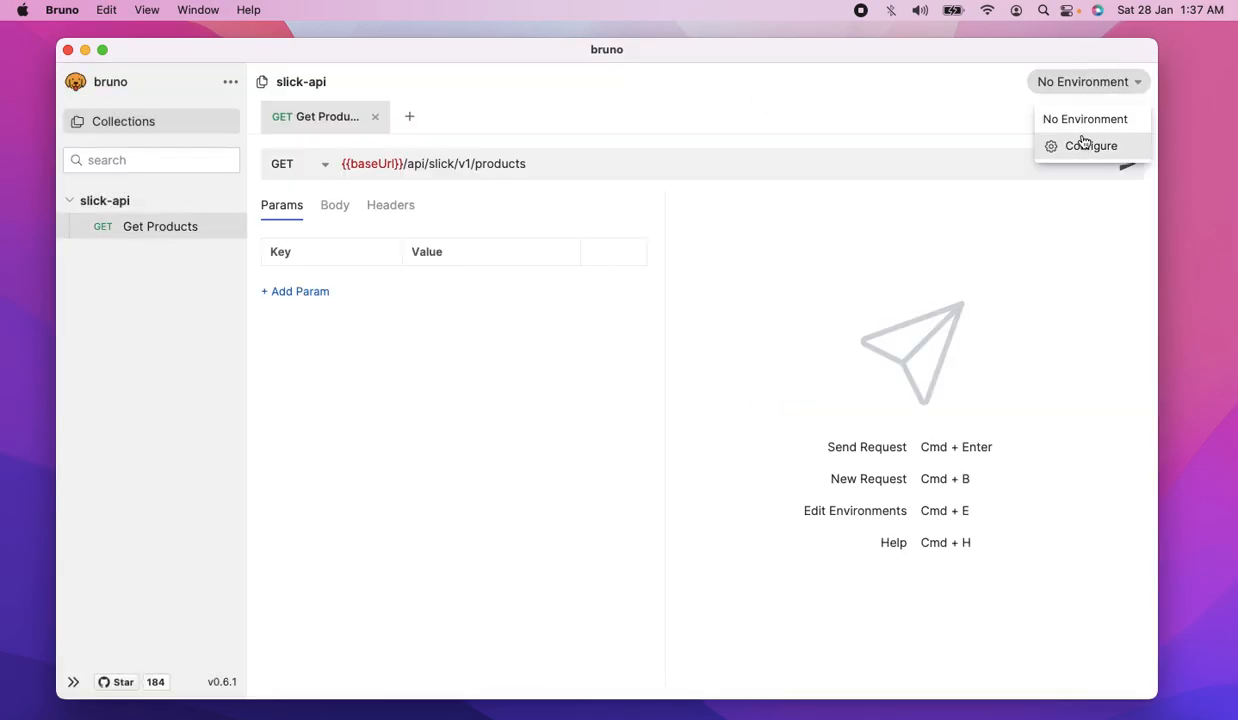
{"action": "left_click", "coordinate": [1092, 146]}
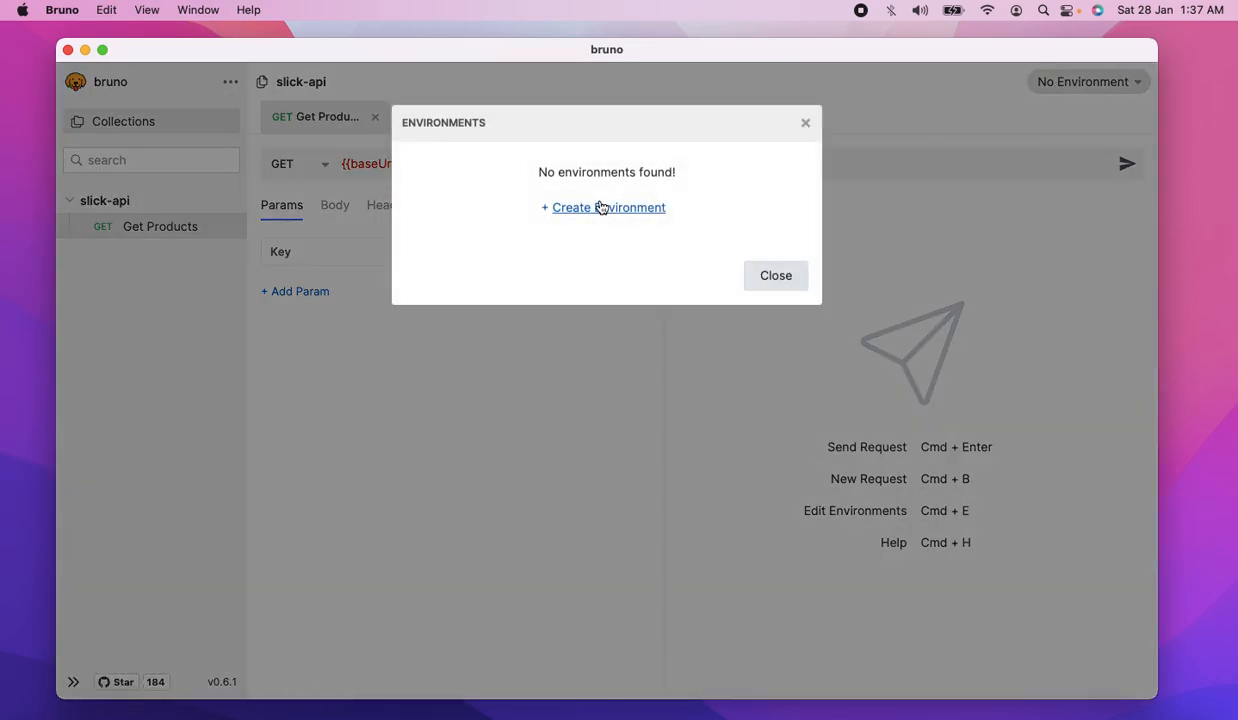
{"action": "left_click", "coordinate": [606, 206]}
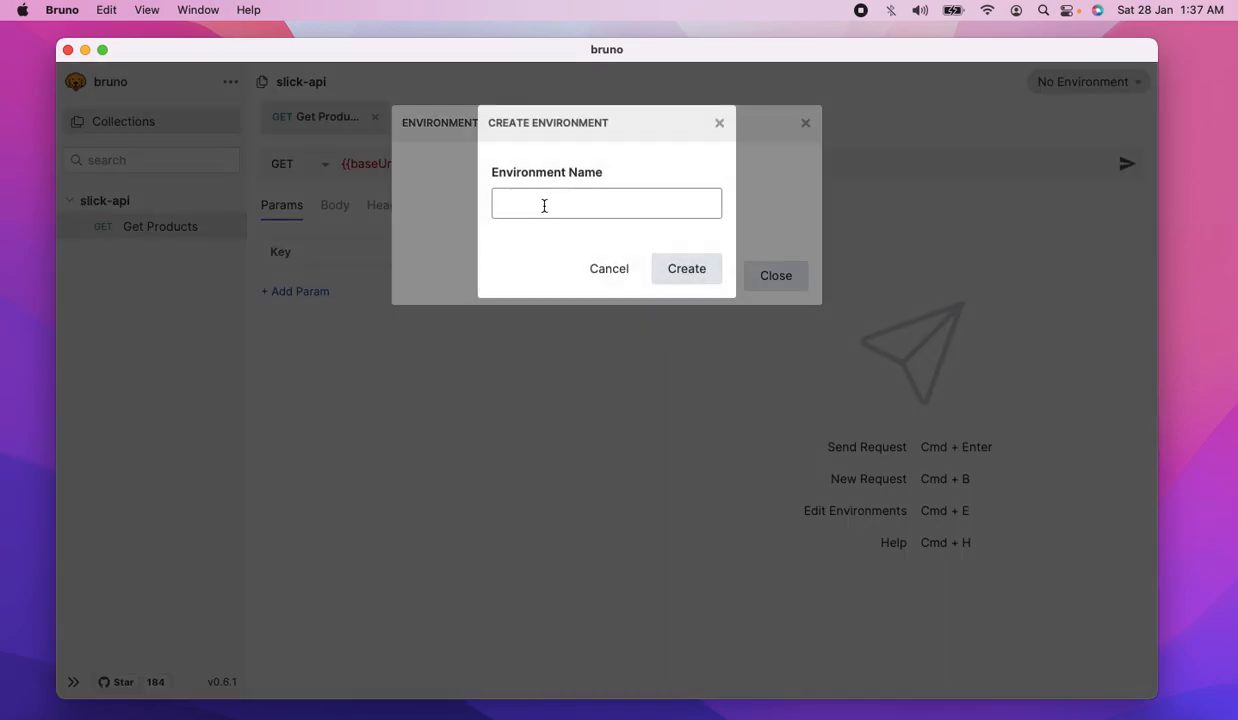
{"action": "type", "text": "Local"}
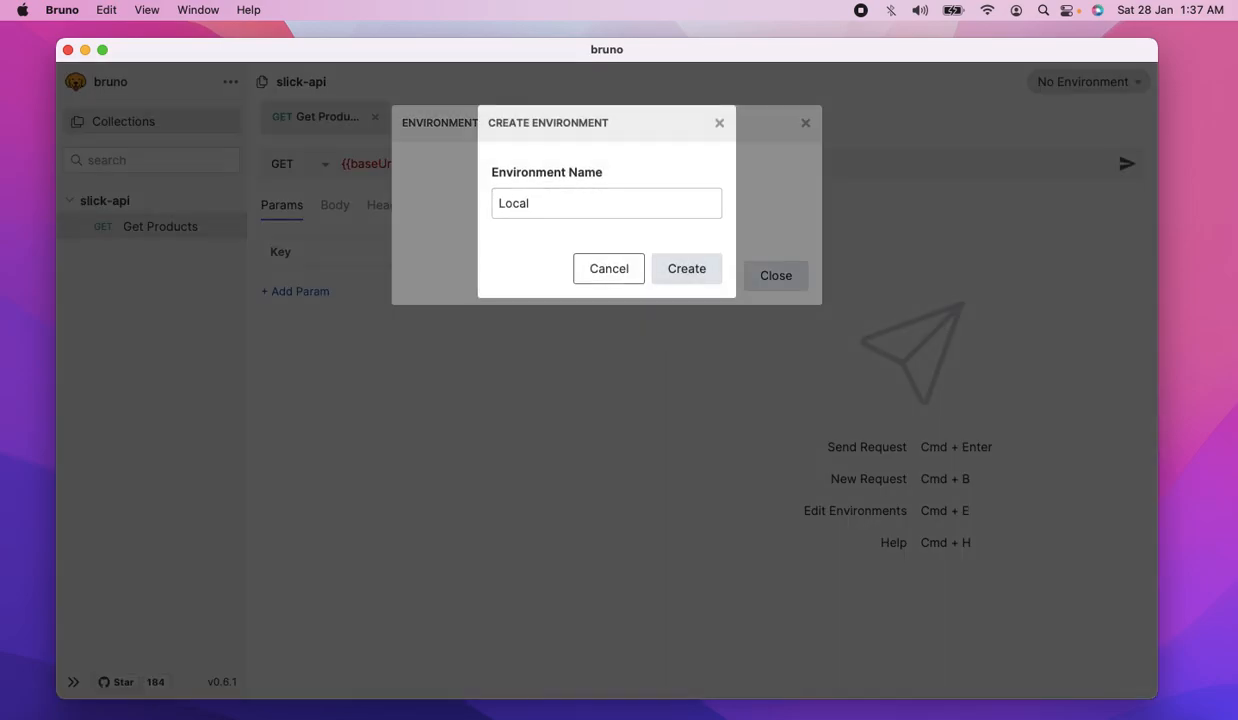
{"action": "left_click", "coordinate": [686, 268]}
{"action": "type", "text": "h"}
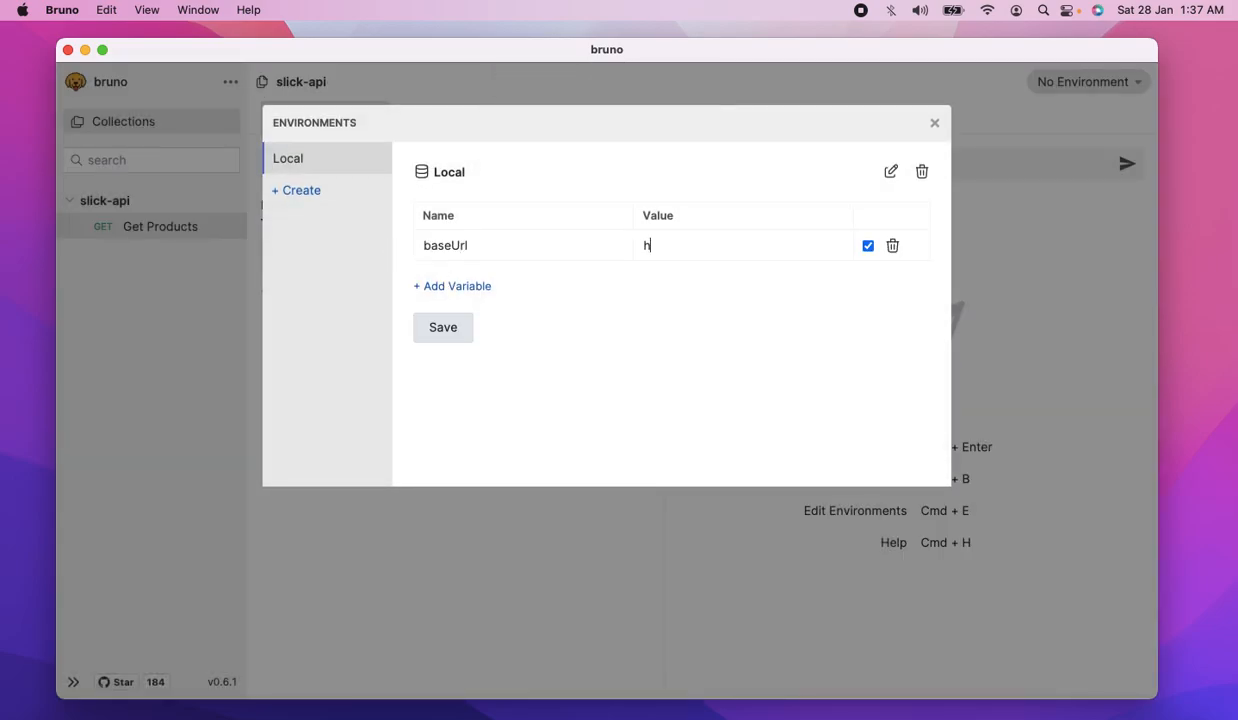
{"action": "type", "text": "ttps://localhost:900"}
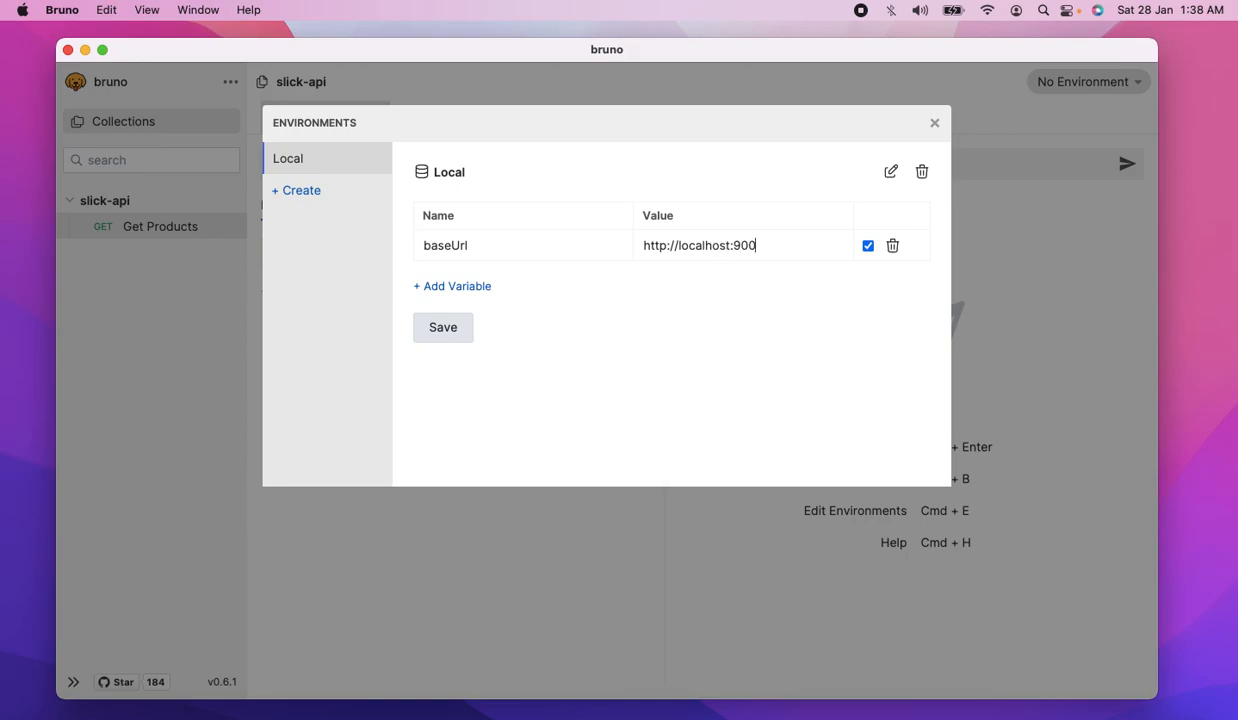
{"action": "left_click", "coordinate": [442, 328]}
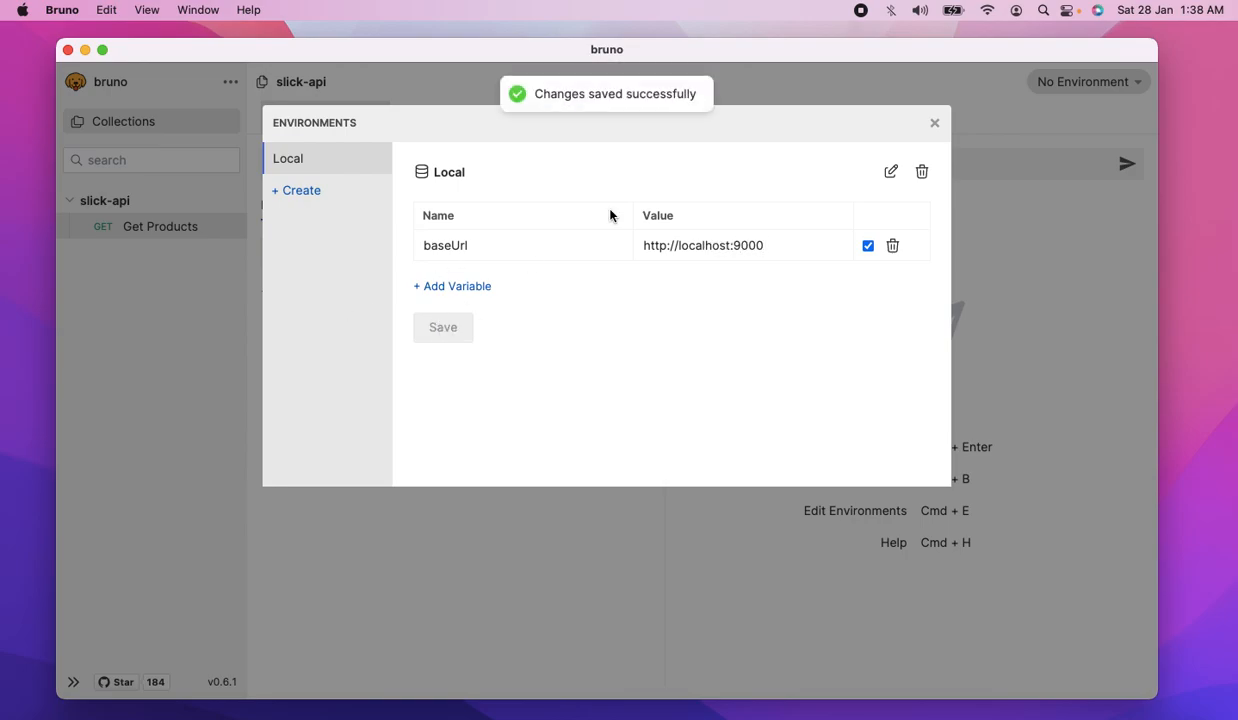
{"action": "left_click", "coordinate": [934, 122]}
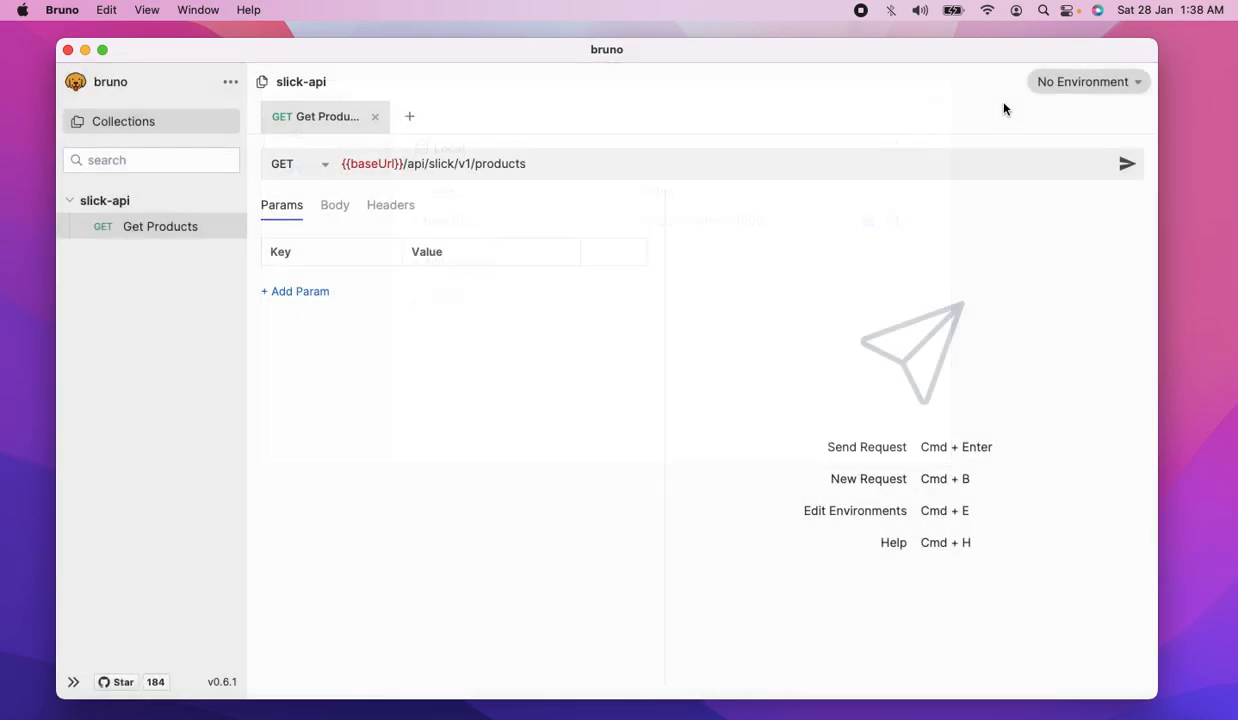
- Activate the Local environment and clone Get Products as a Get Product request
{"action": "left_click", "coordinate": [1088, 80]}
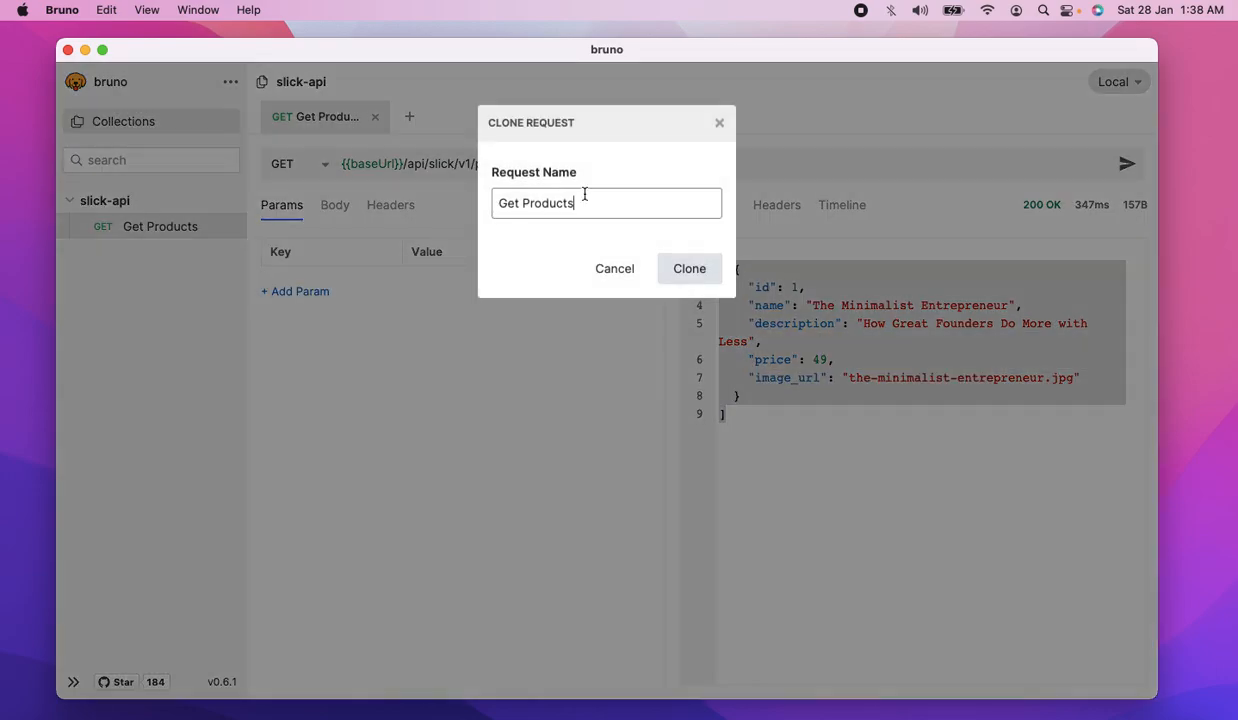
{"action": "left_click", "coordinate": [688, 268]}
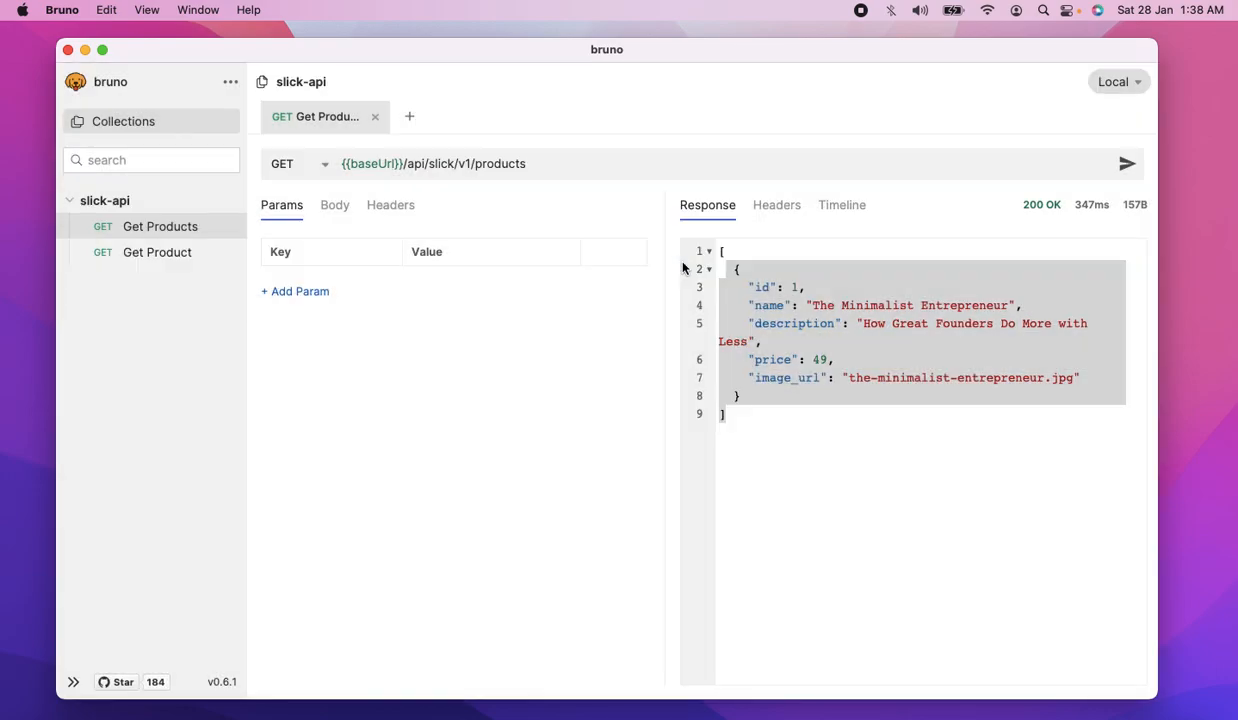
{"action": "left_click", "coordinate": [156, 252]}
{"action": "type", "text": "Add Product"}
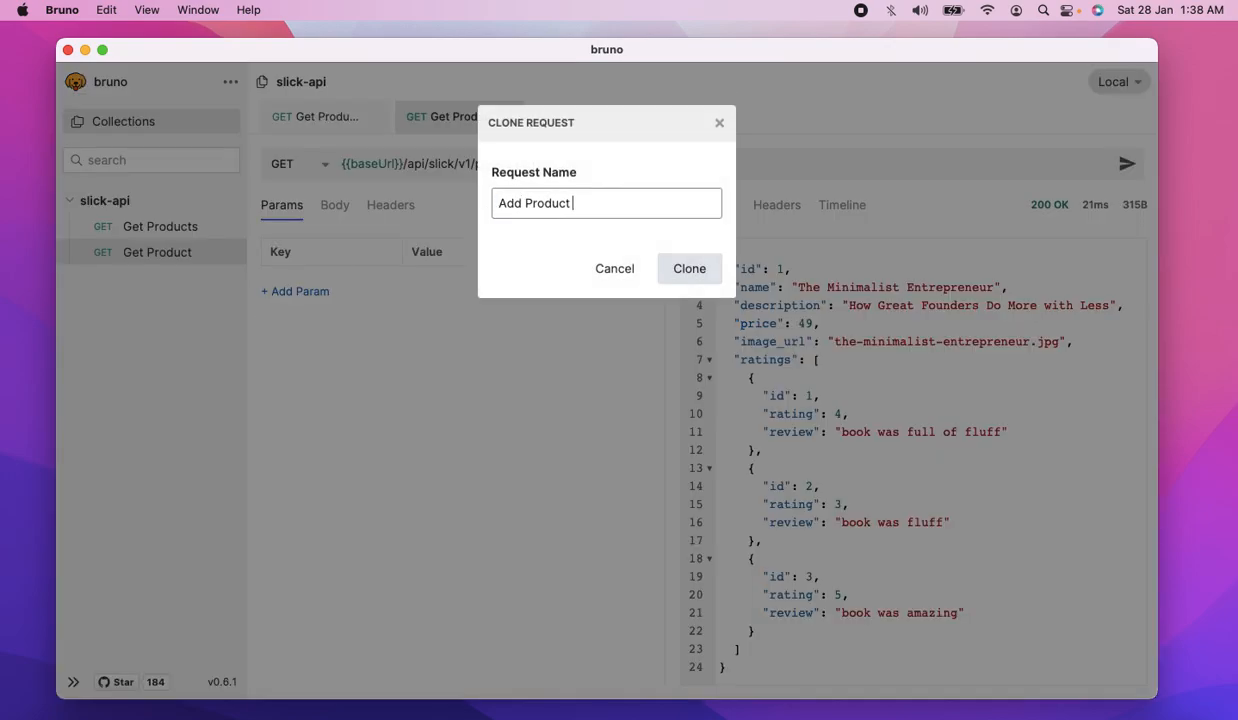
- Create the Add Product clone as a POST to .../ratings with a JSON body
{"action": "left_click", "coordinate": [614, 268]}
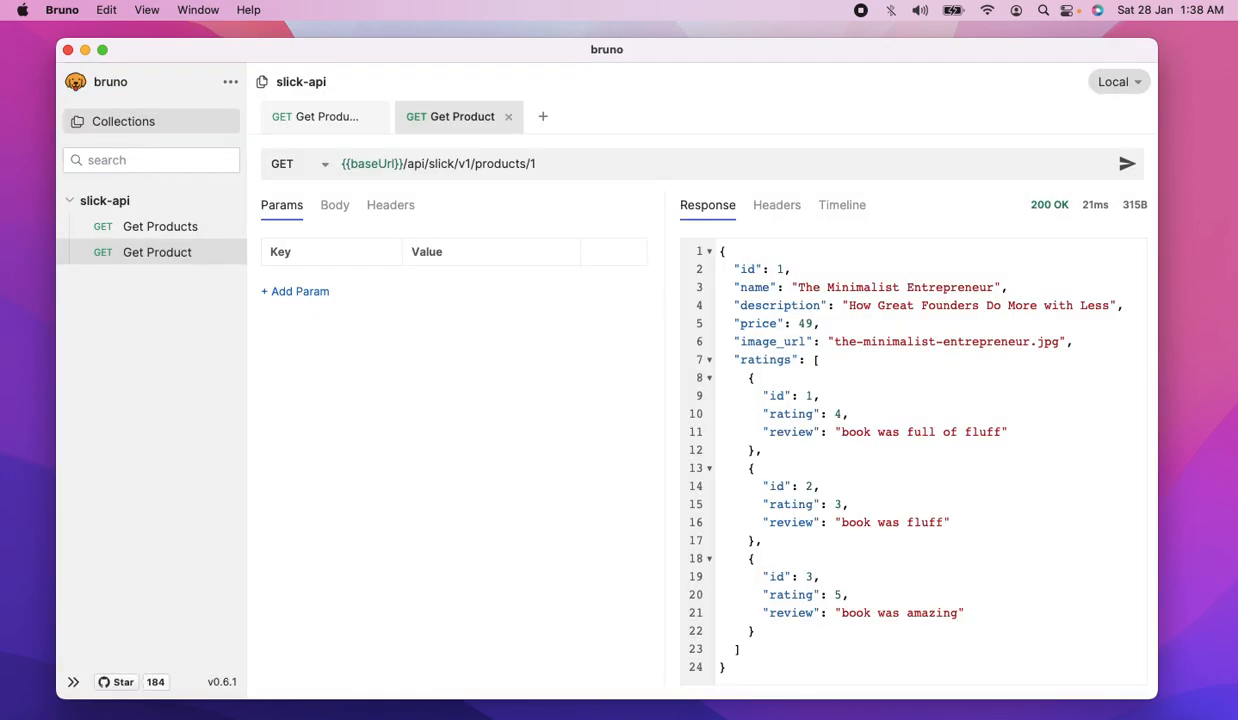
{"action": "left_click", "coordinate": [296, 164]}
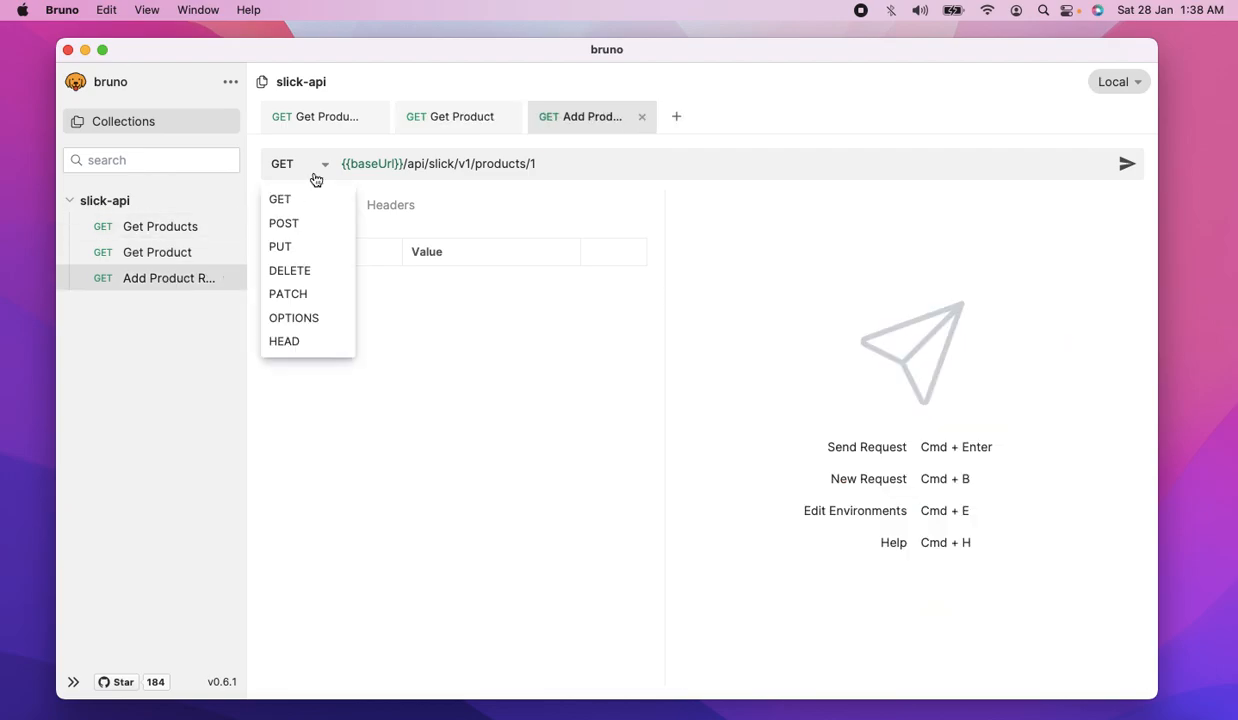
{"action": "left_click", "coordinate": [284, 224]}
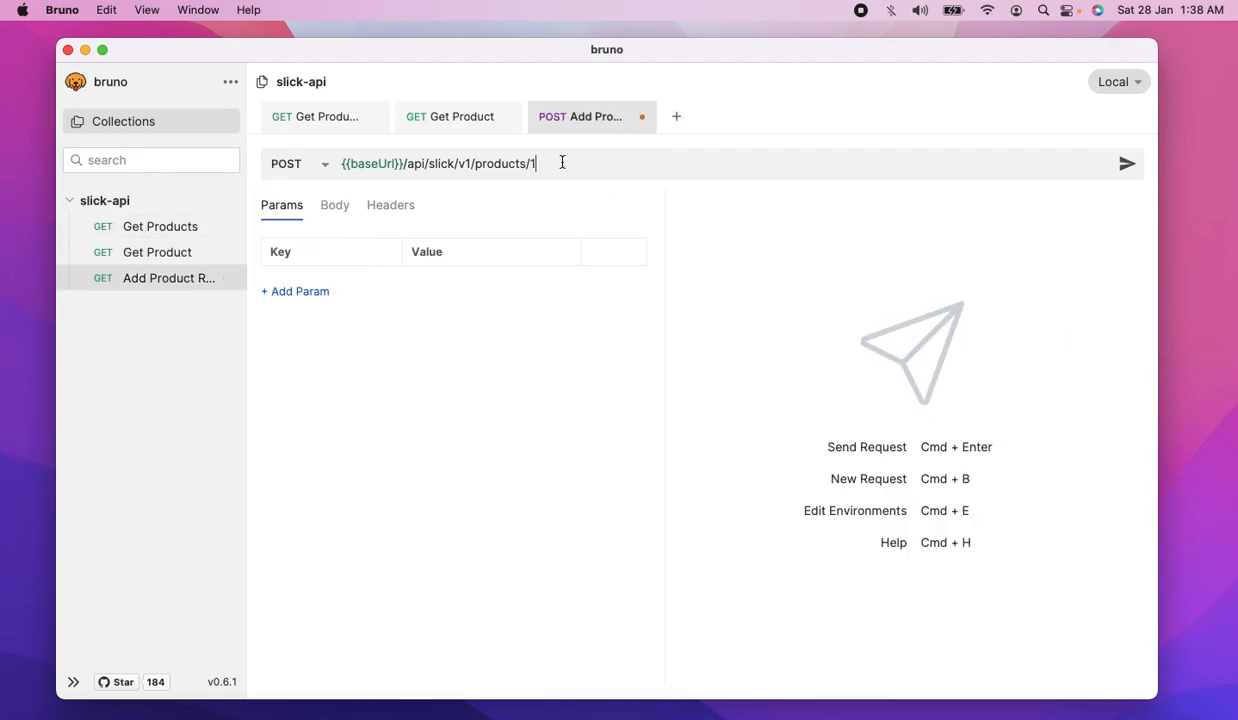
{"action": "type", "text": "/ratings"}
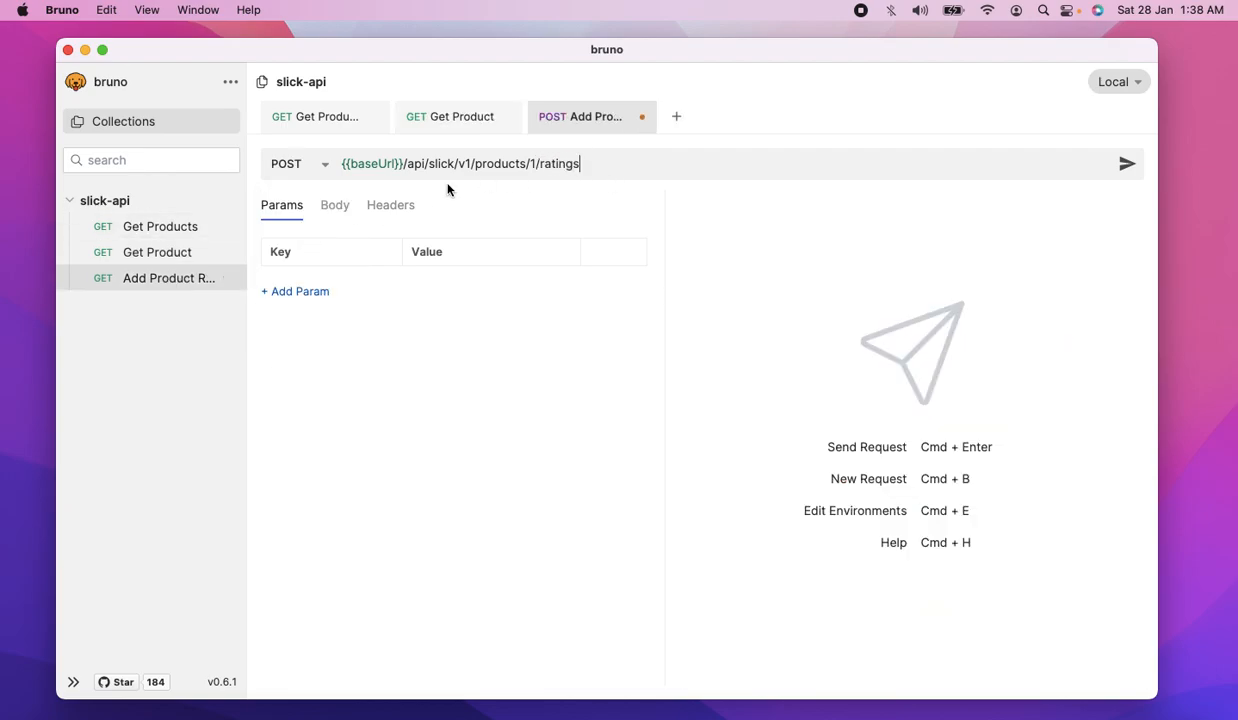
{"action": "left_click", "coordinate": [334, 204]}
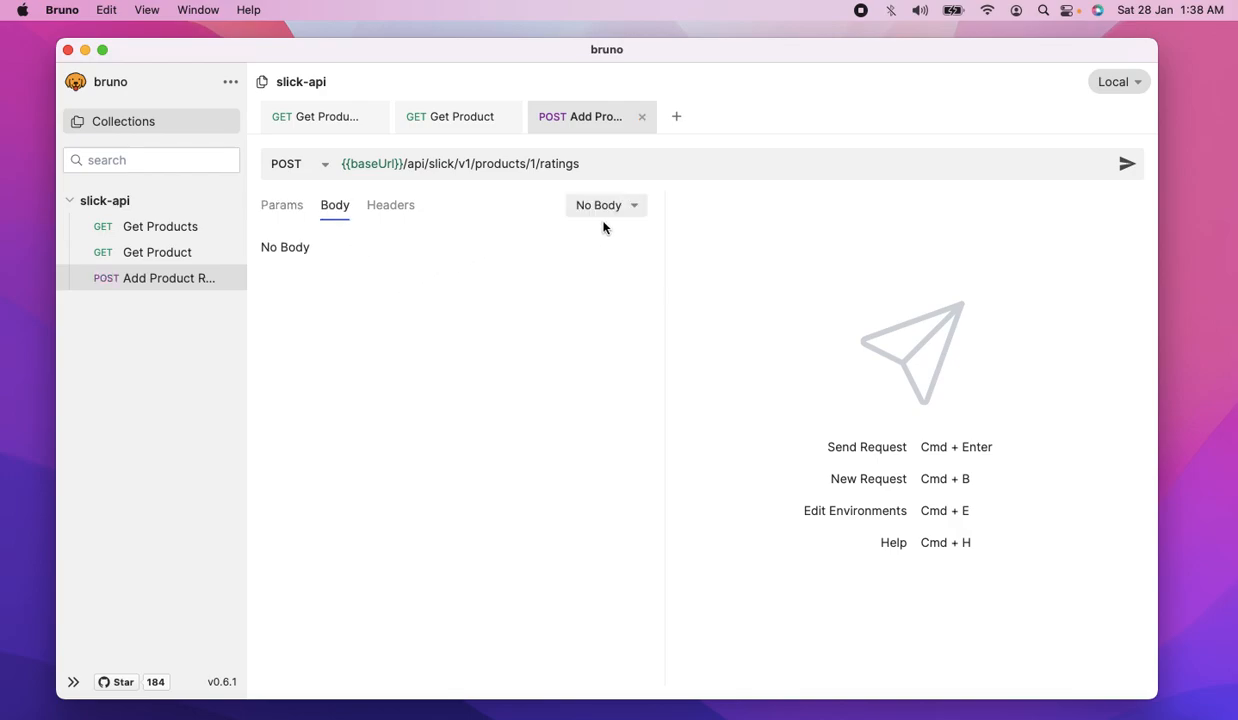
{"action": "left_click", "coordinate": [606, 204]}
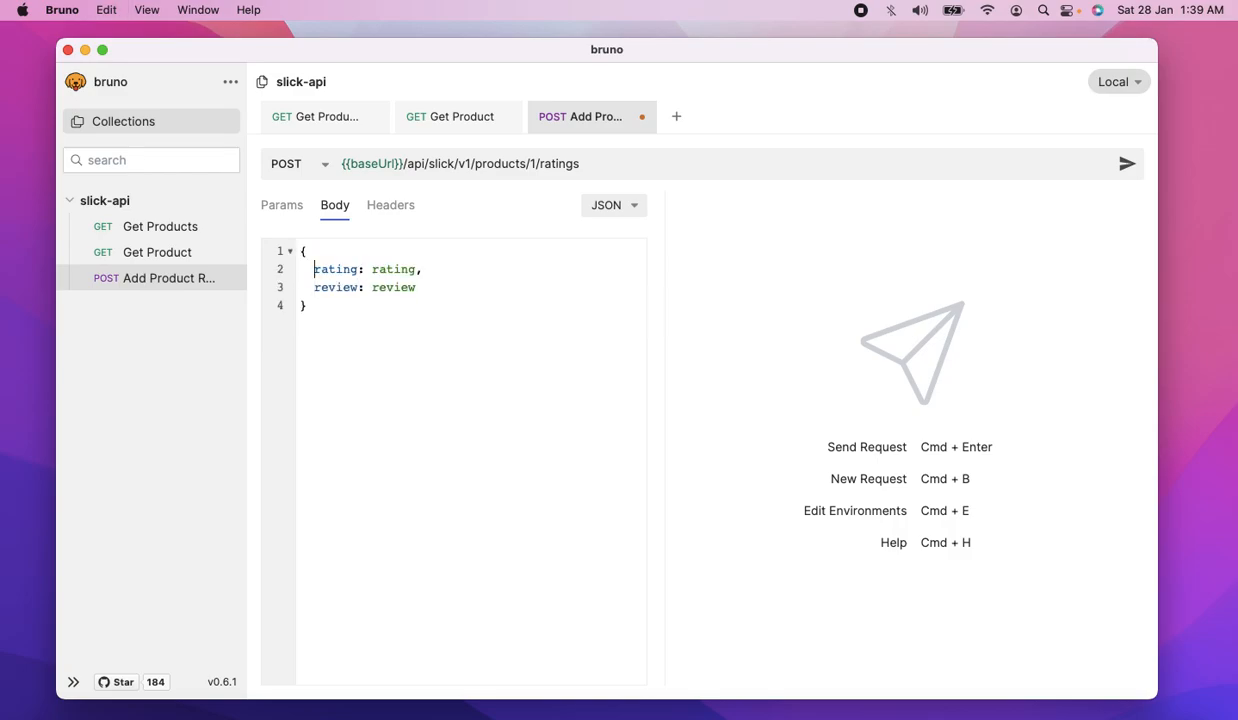
- Fill the JSON body with rating 5 and review "One of the best books ever"
{"action": "type", "text": "\"rating\":"}
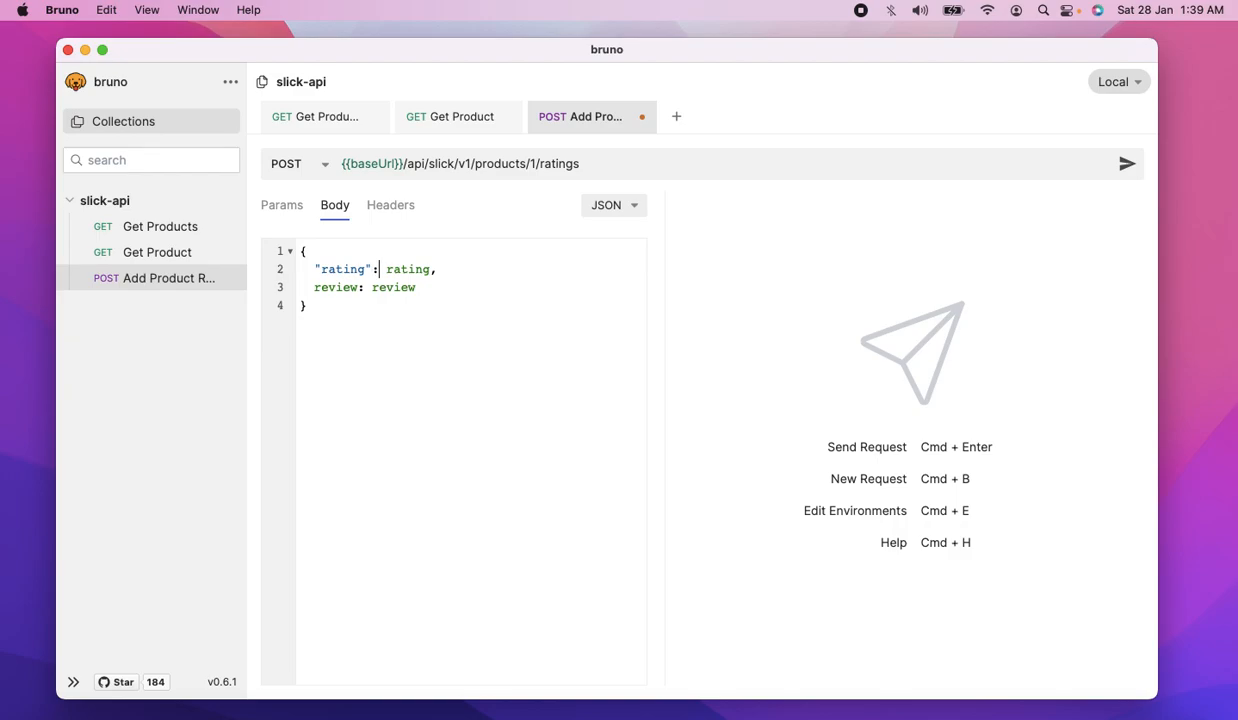
{"action": "double_click", "coordinate": [408, 268]}
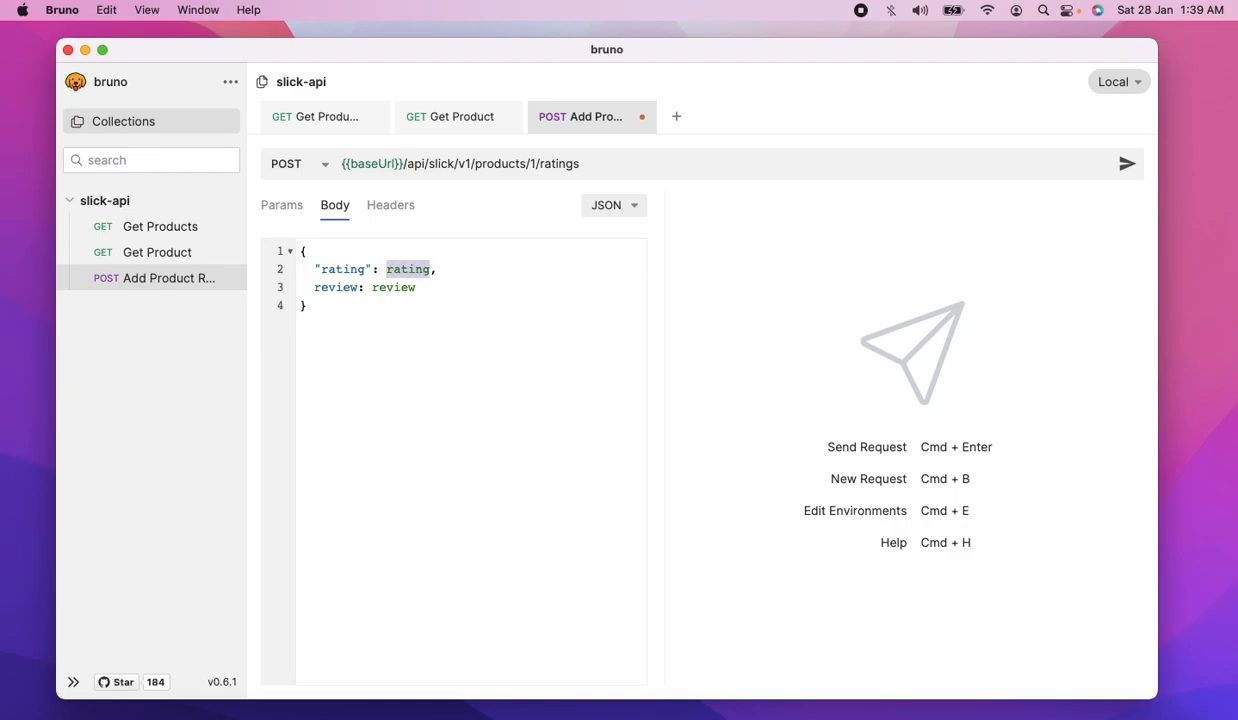
{"action": "type", "text": "5"}
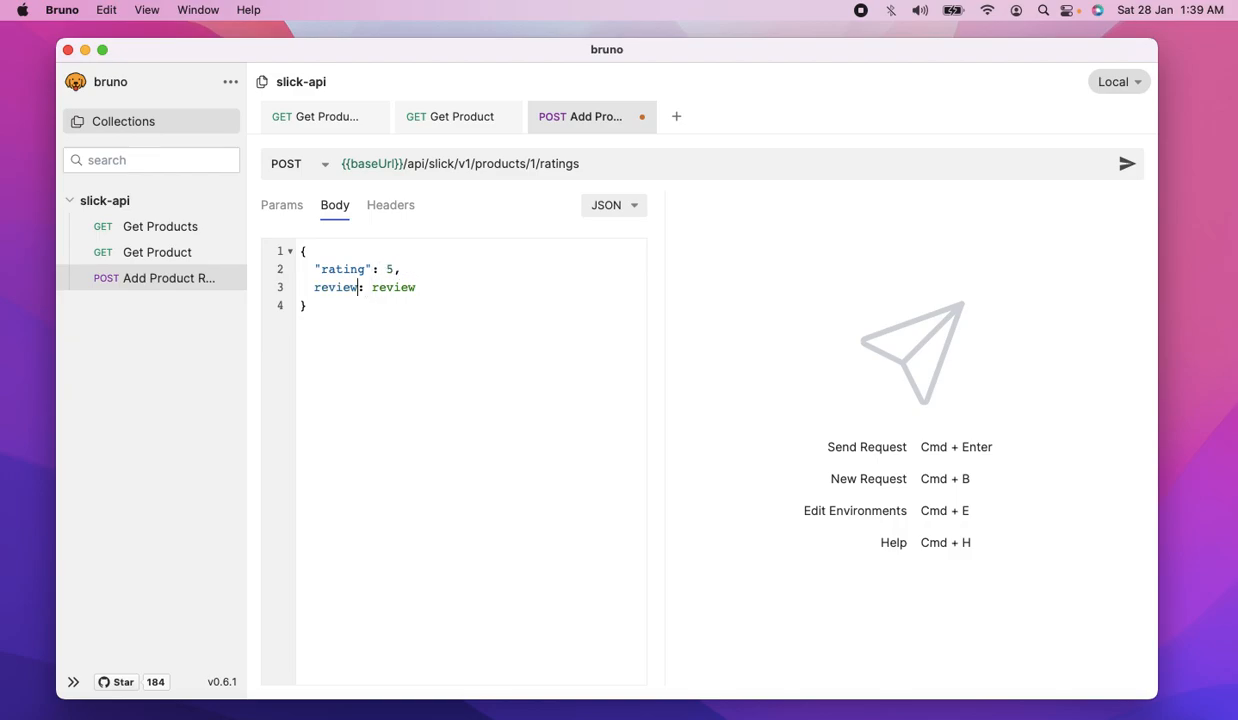
{"action": "type", "text": "\""}
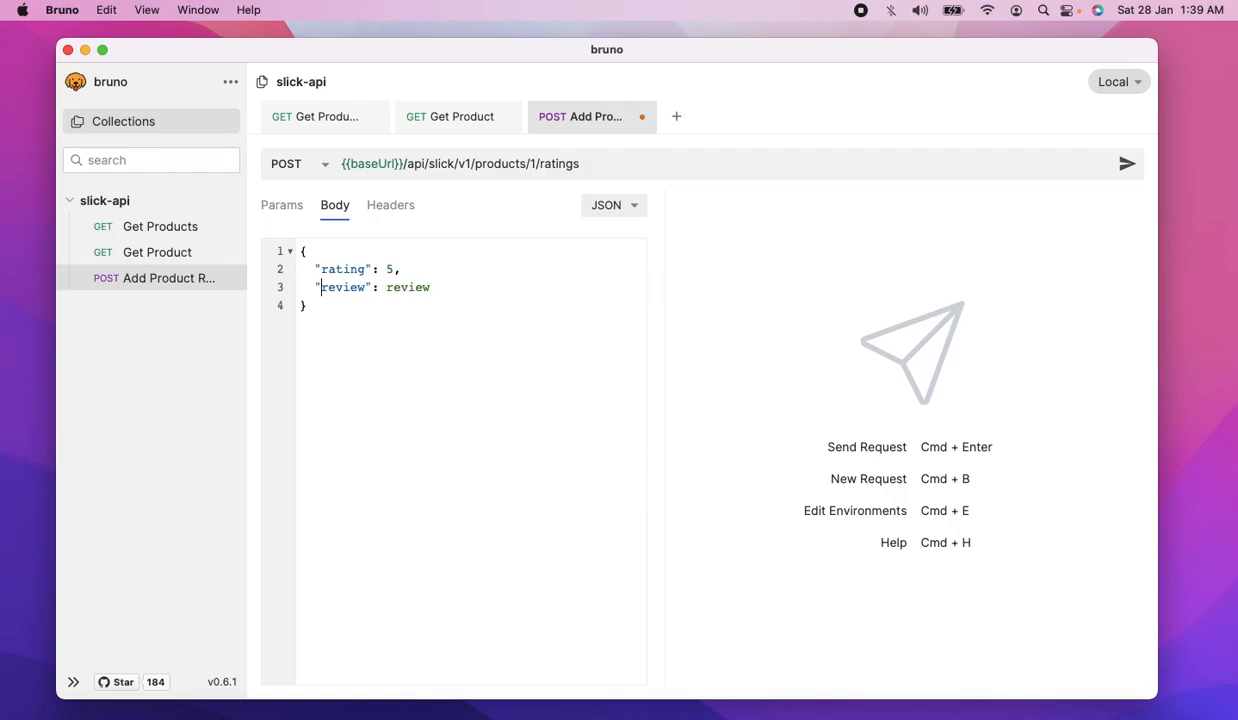
{"action": "type", "text": "\""}
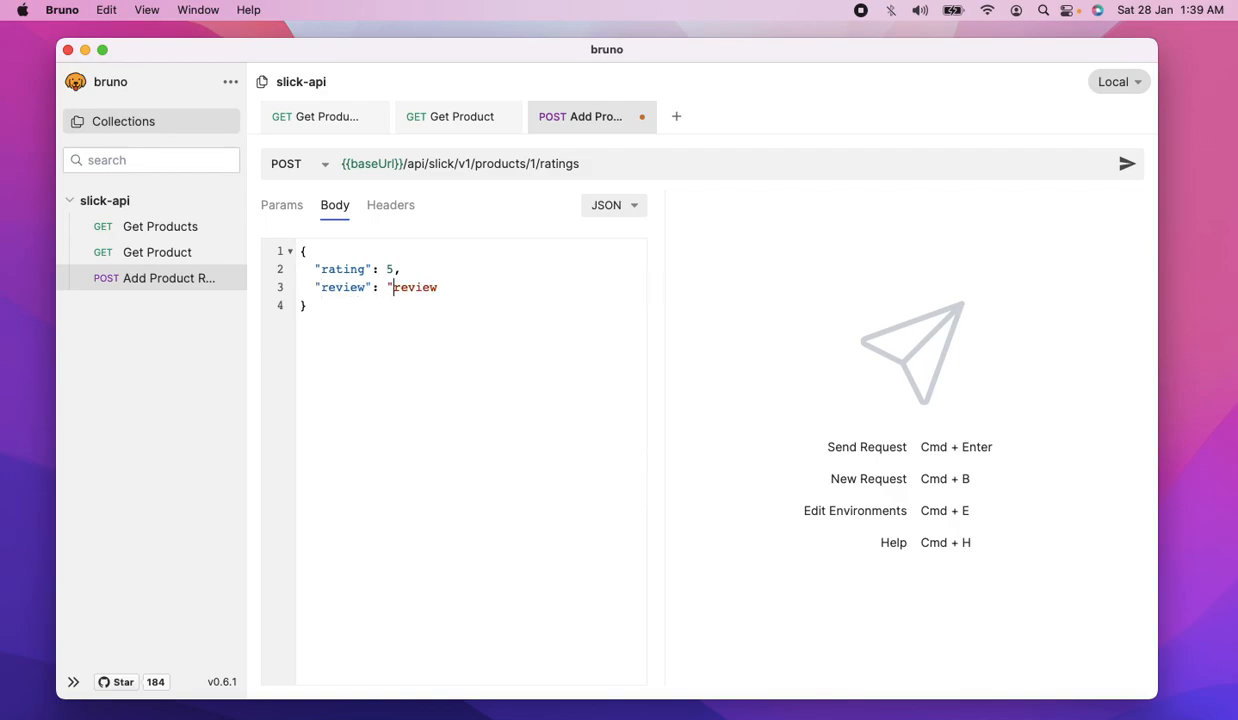
{"action": "type", "text": "One of"}
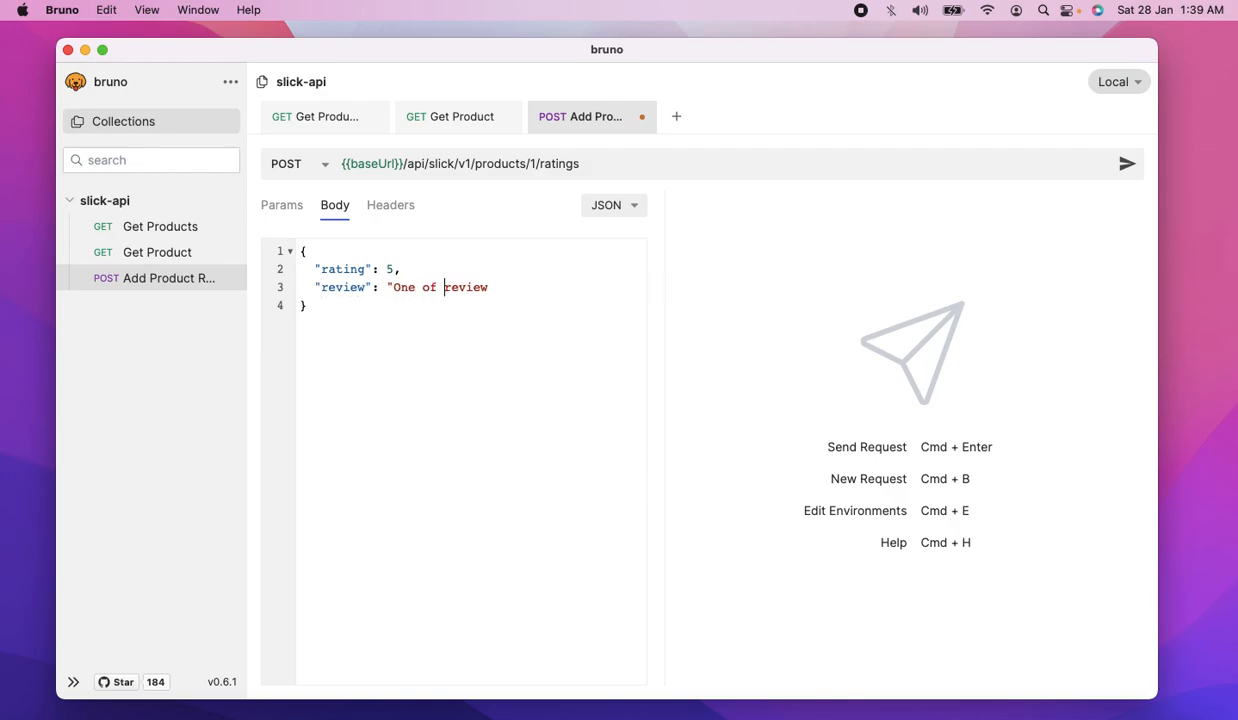
{"action": "type", "text": "the best book"}
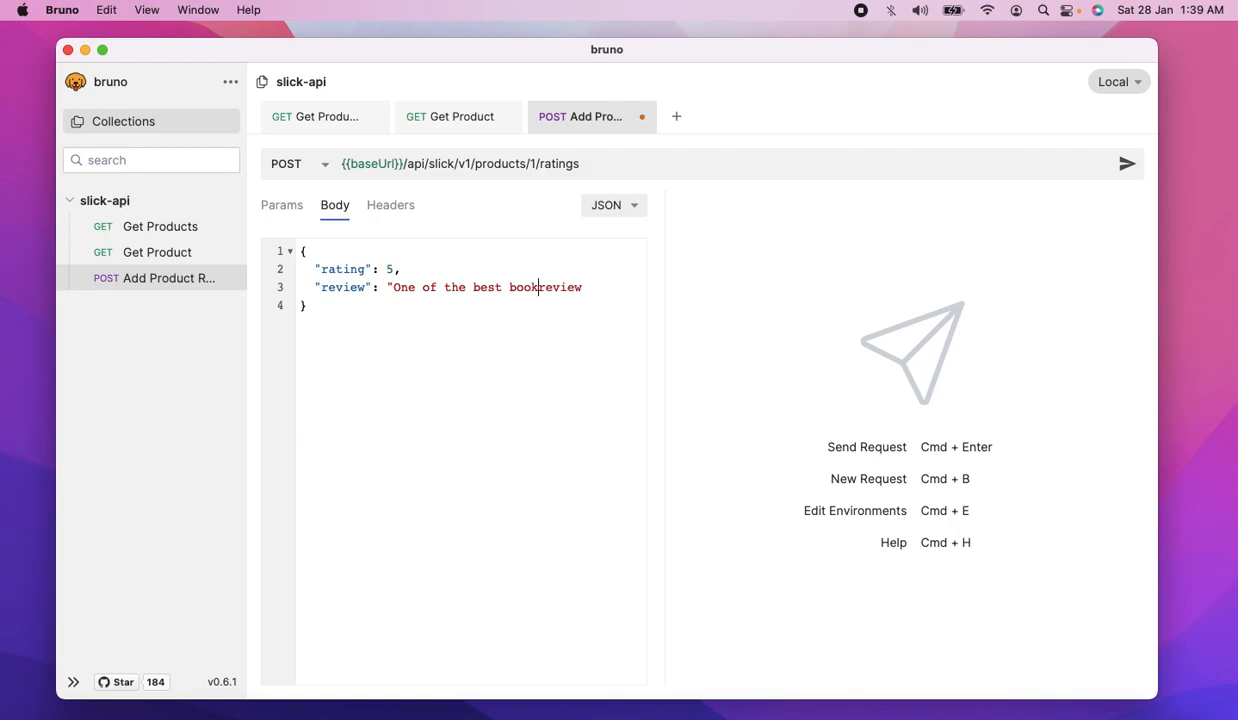
{"action": "type", "text": "s ever\""}
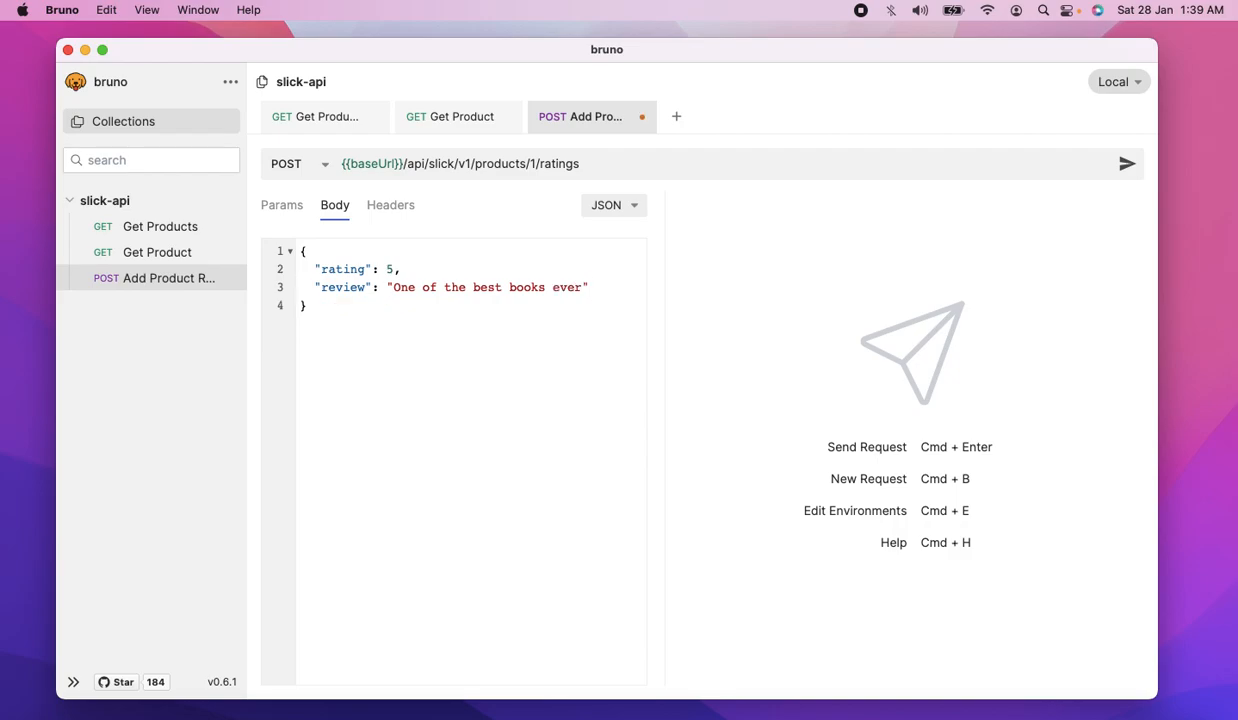
- Check the route in VS Code and correct the URL ending to /products/1/rating, returning 200 OK
{"action": "left_click", "coordinate": [460, 116]}
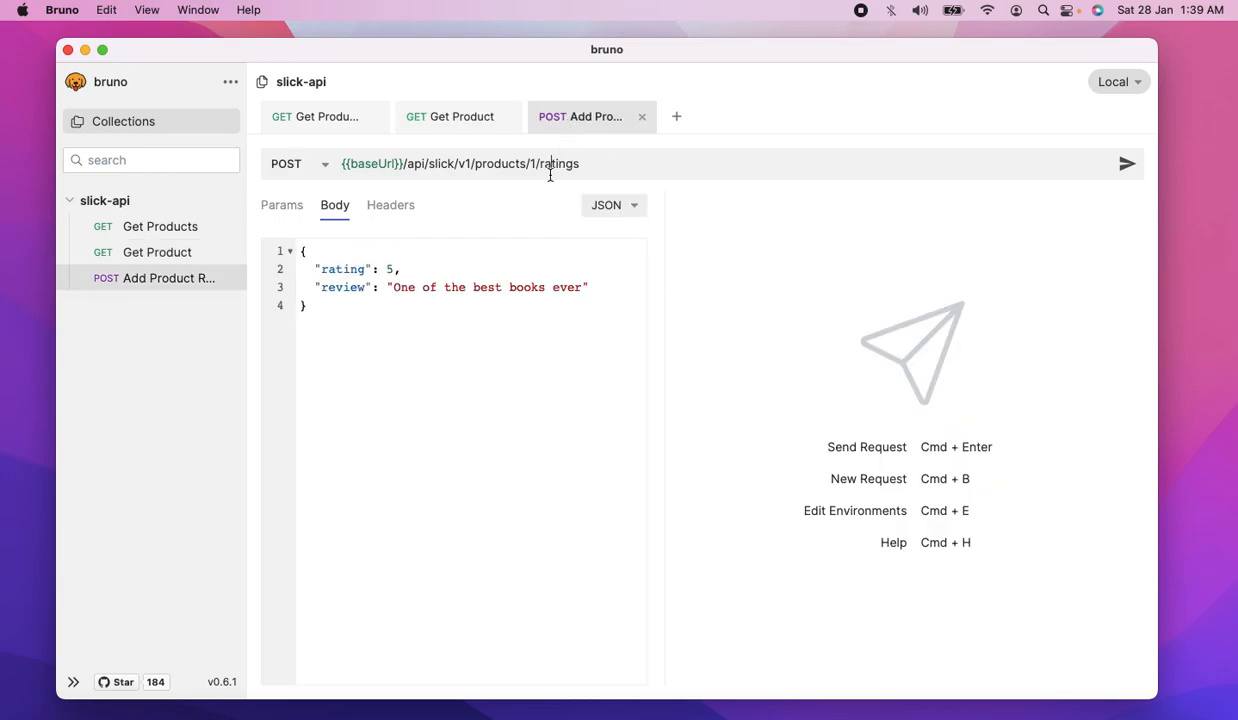
{"action": "left_click", "coordinate": [1128, 164]}
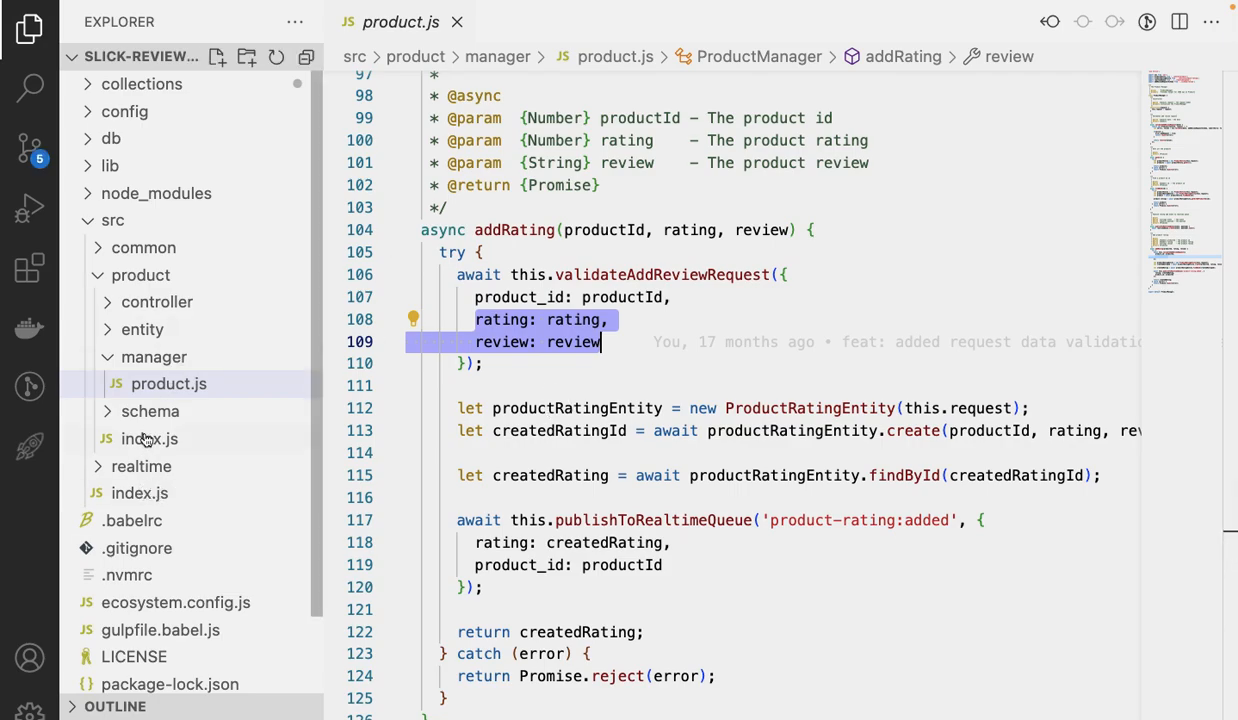
{"action": "left_click", "coordinate": [148, 438]}
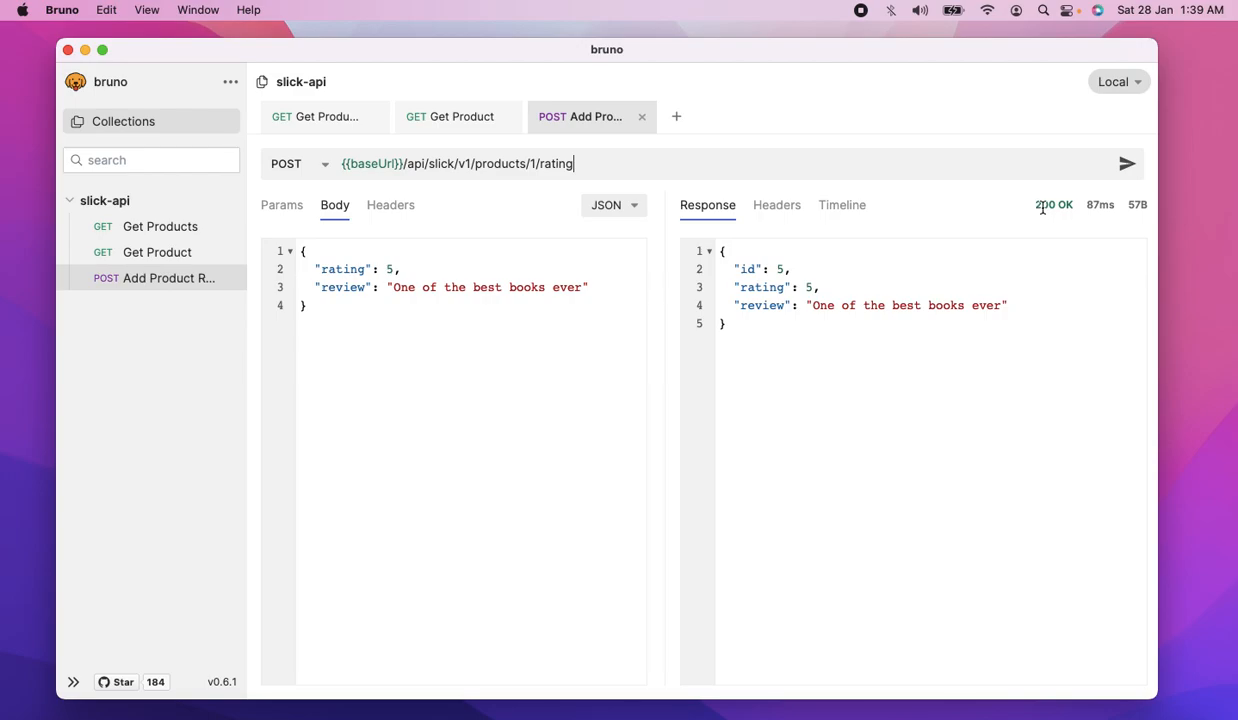
{"action": "left_click", "coordinate": [460, 116]}
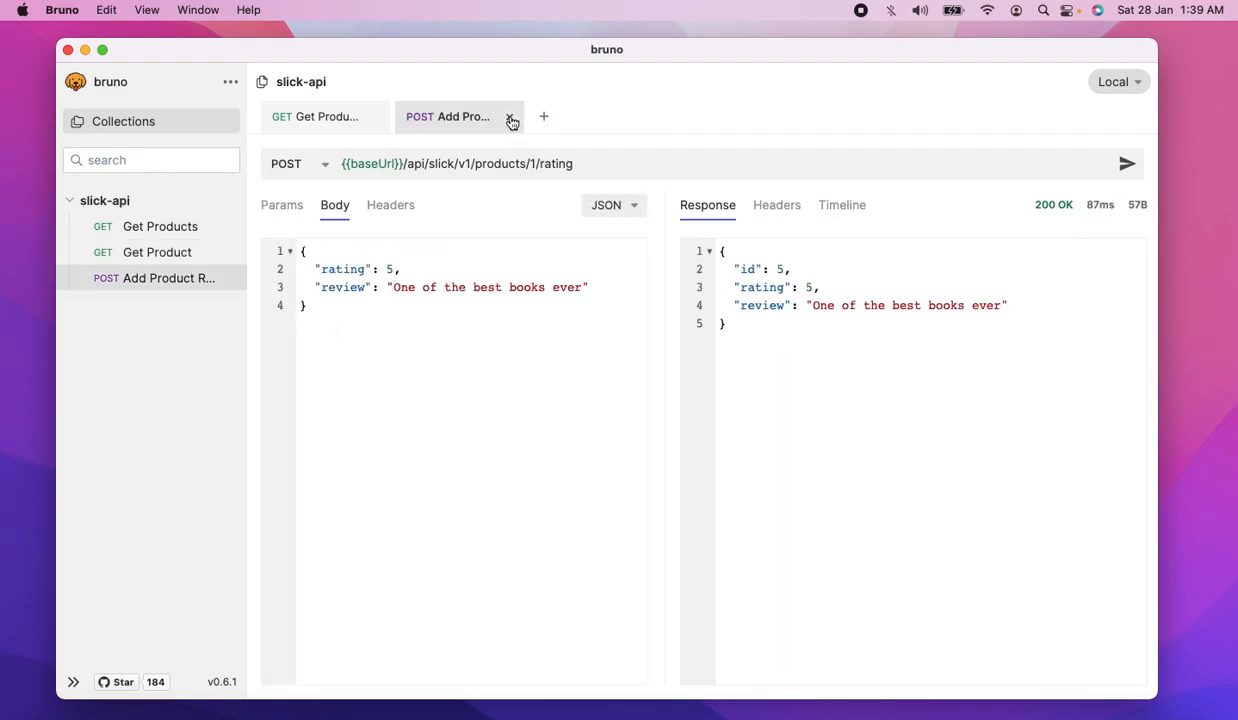
- Close the request tab and index.js editor and collapse the src folder
{"action": "left_click", "coordinate": [512, 116]}
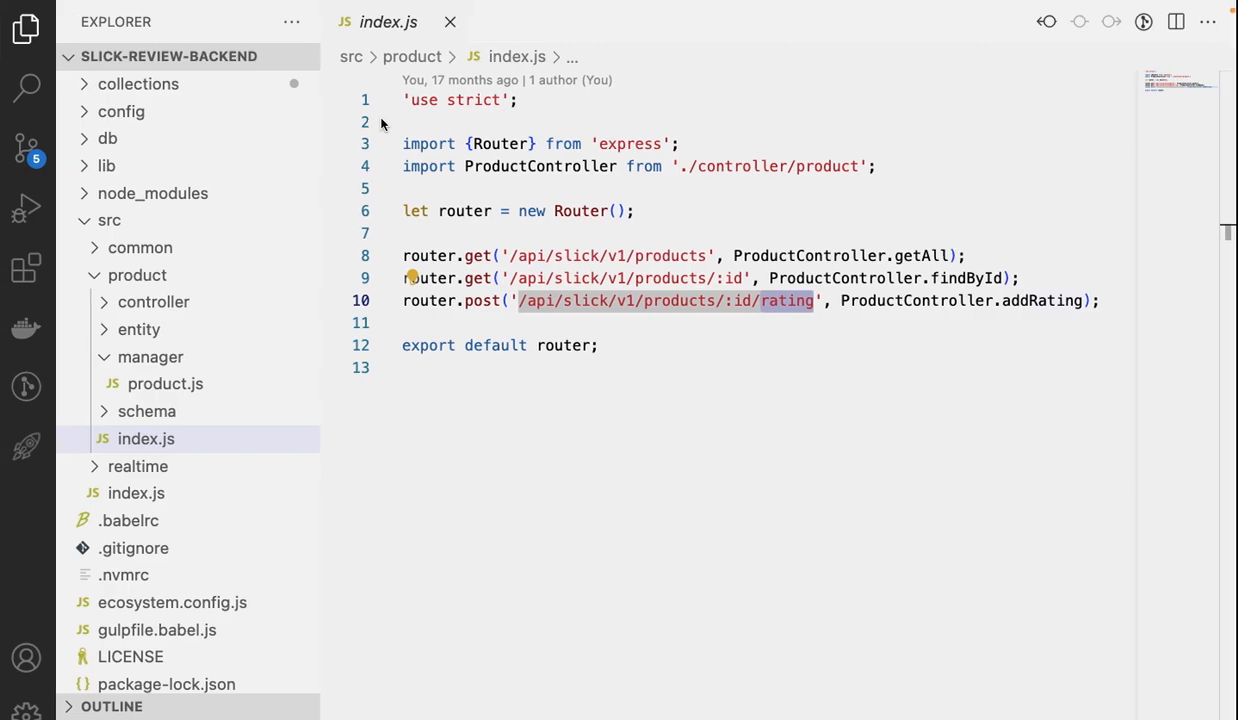
{"action": "left_click", "coordinate": [448, 22]}
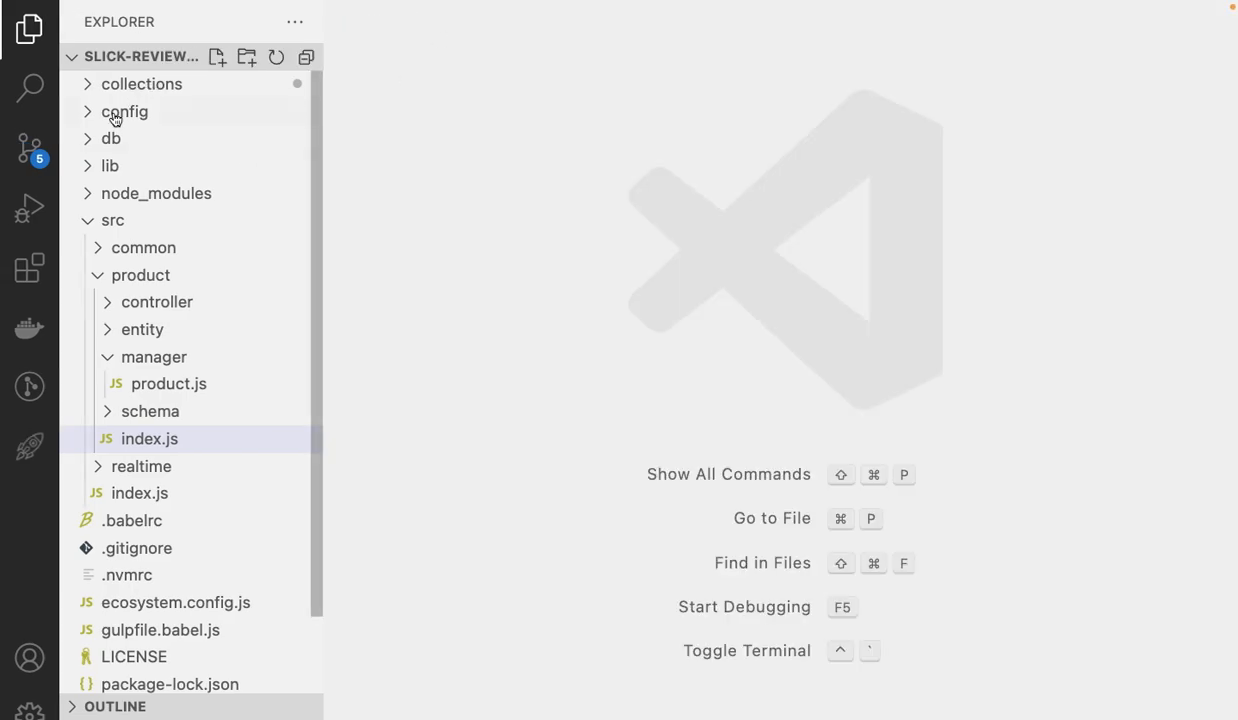
{"action": "left_click", "coordinate": [112, 220]}
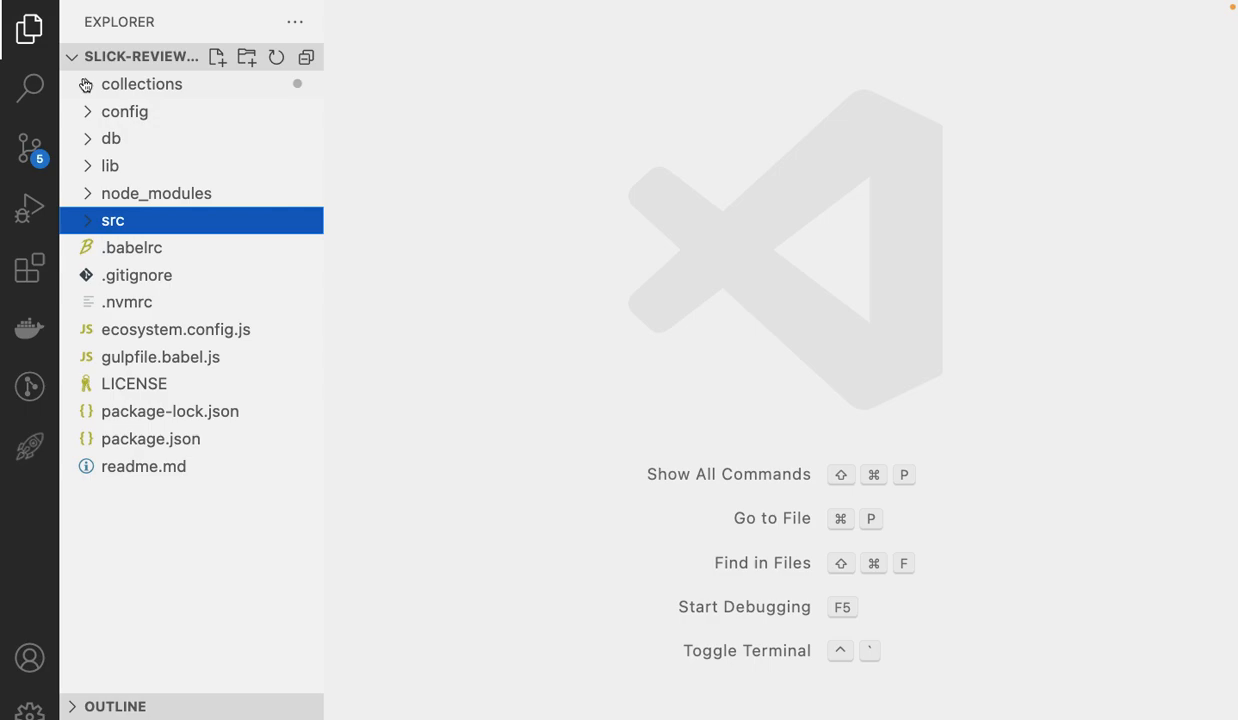
- Expand collections and review the url and body sections of Add Product Rating.bru
{"action": "left_click", "coordinate": [140, 84]}
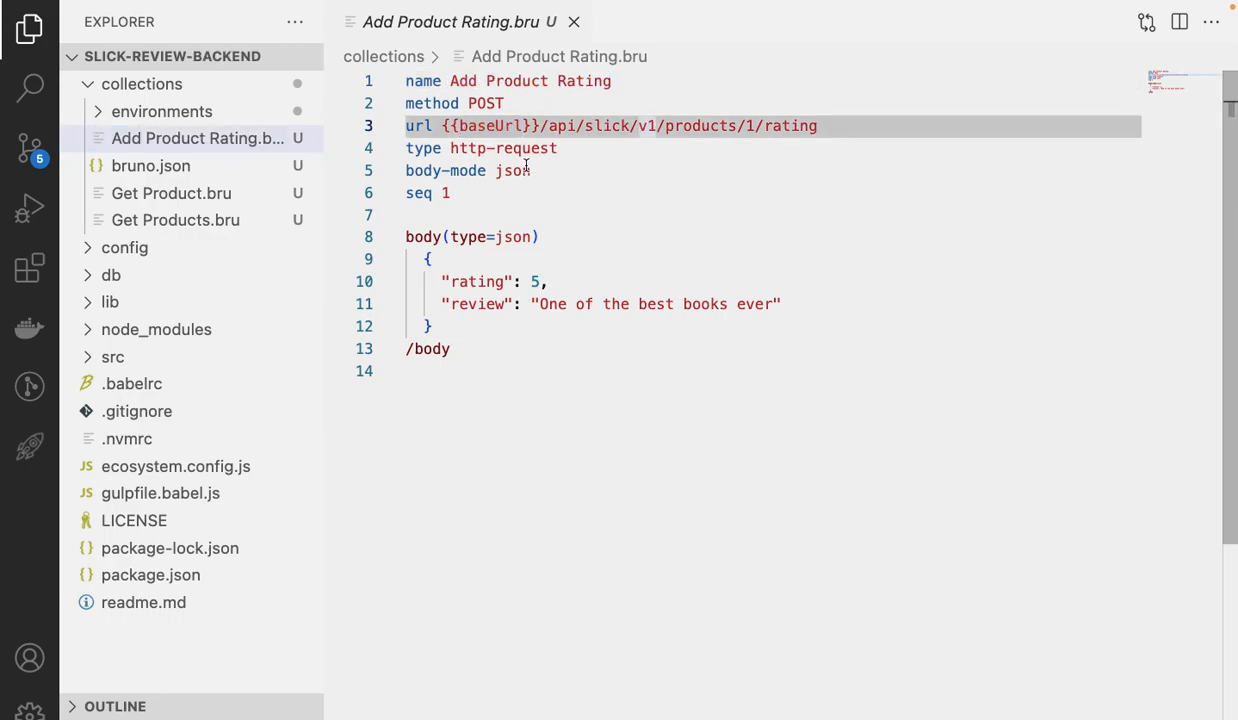
{"action": "left_click", "coordinate": [480, 104]}
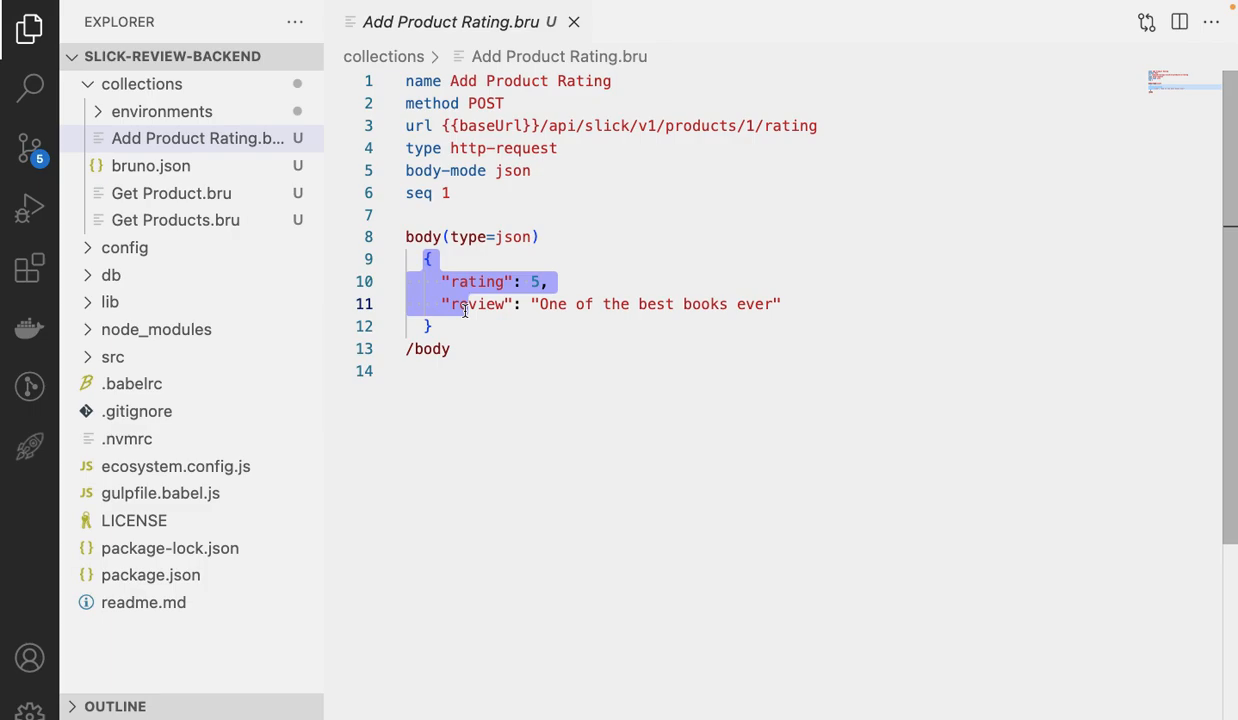
{"action": "mouse_move", "coordinate": [248, 168]}
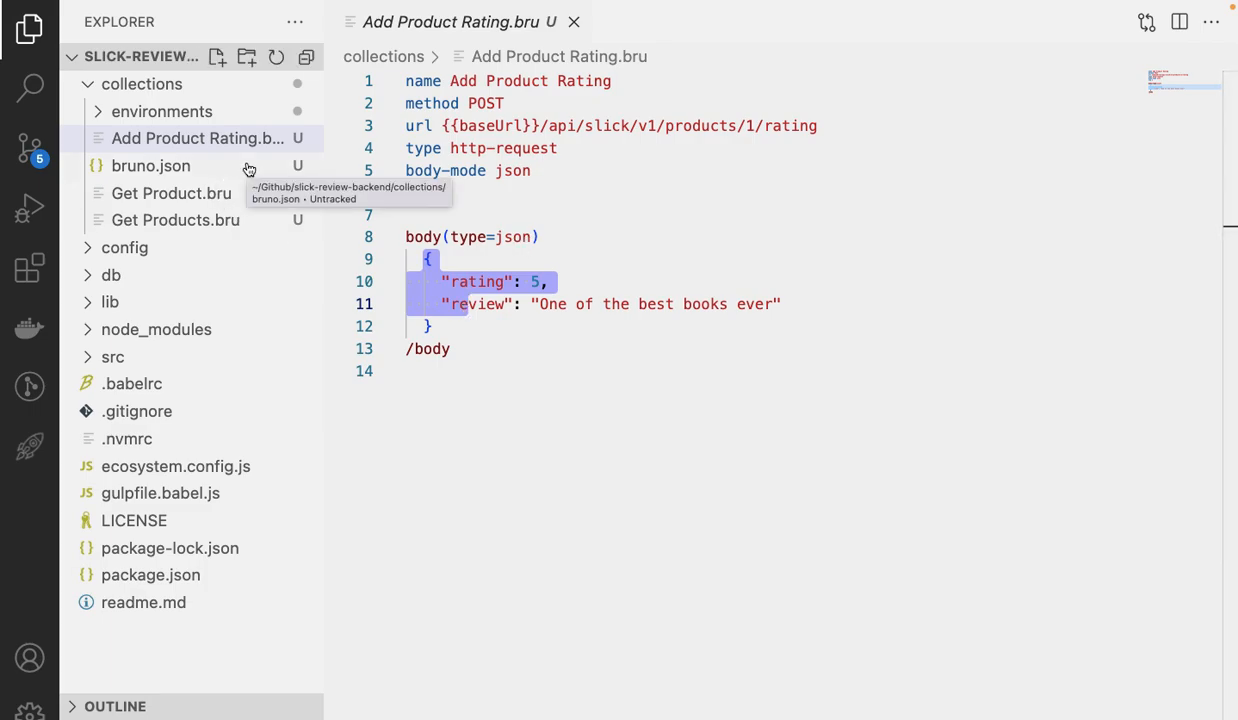
{"action": "left_click", "coordinate": [432, 326]}
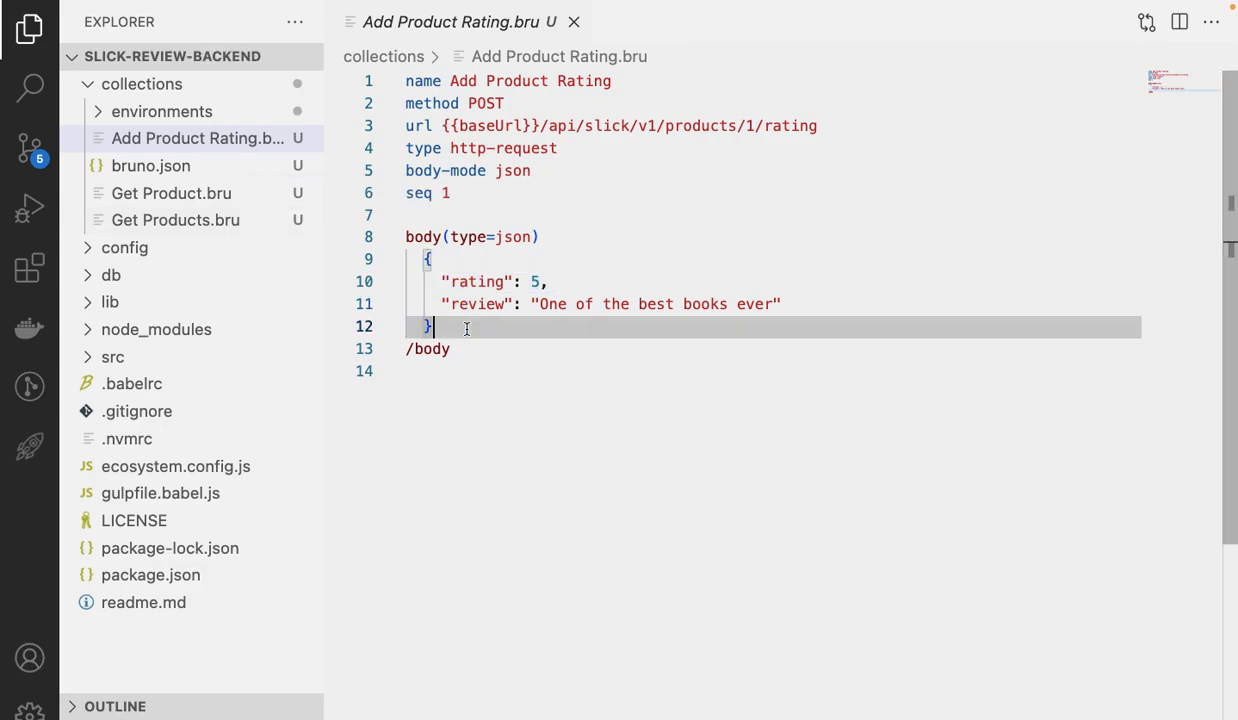
{"action": "mouse_move", "coordinate": [444, 216]}
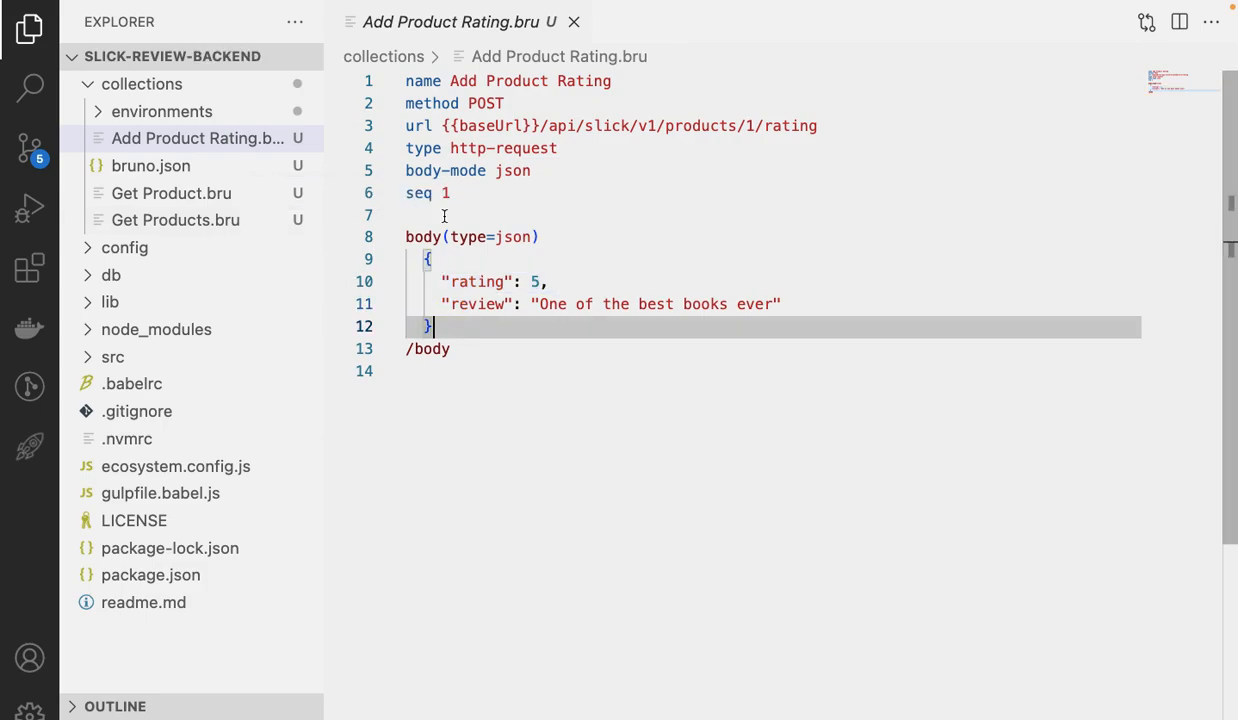
- Commit the five staged collection files as "feat: api collection" and push via Commit & Push
{"action": "left_click", "coordinate": [574, 22]}
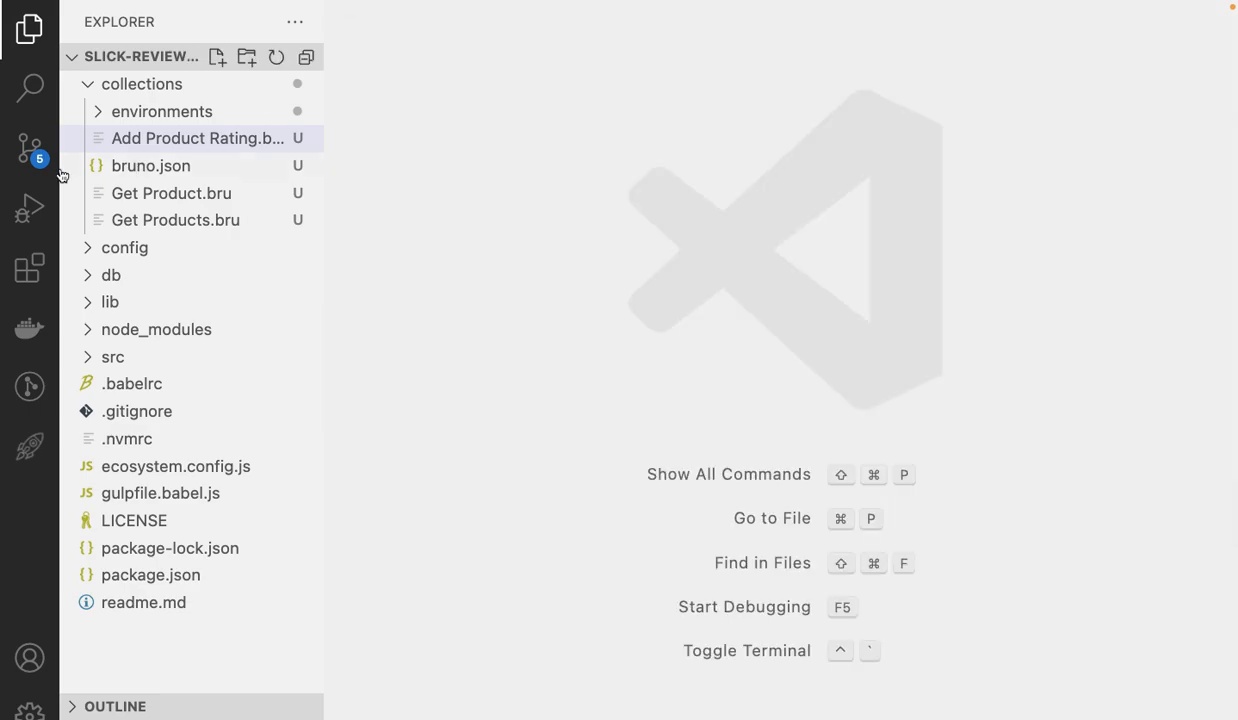
{"action": "left_click", "coordinate": [28, 148]}
{"action": "type", "text": "feat: api"}
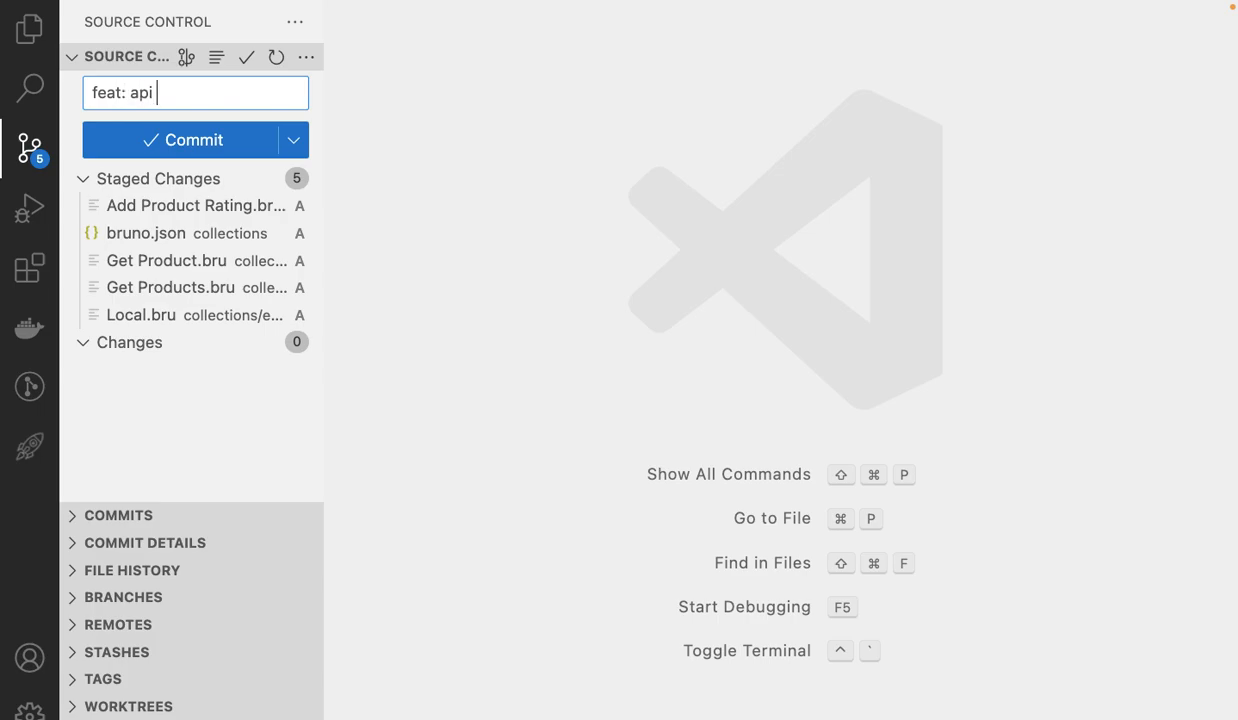
{"action": "type", "text": "collection"}
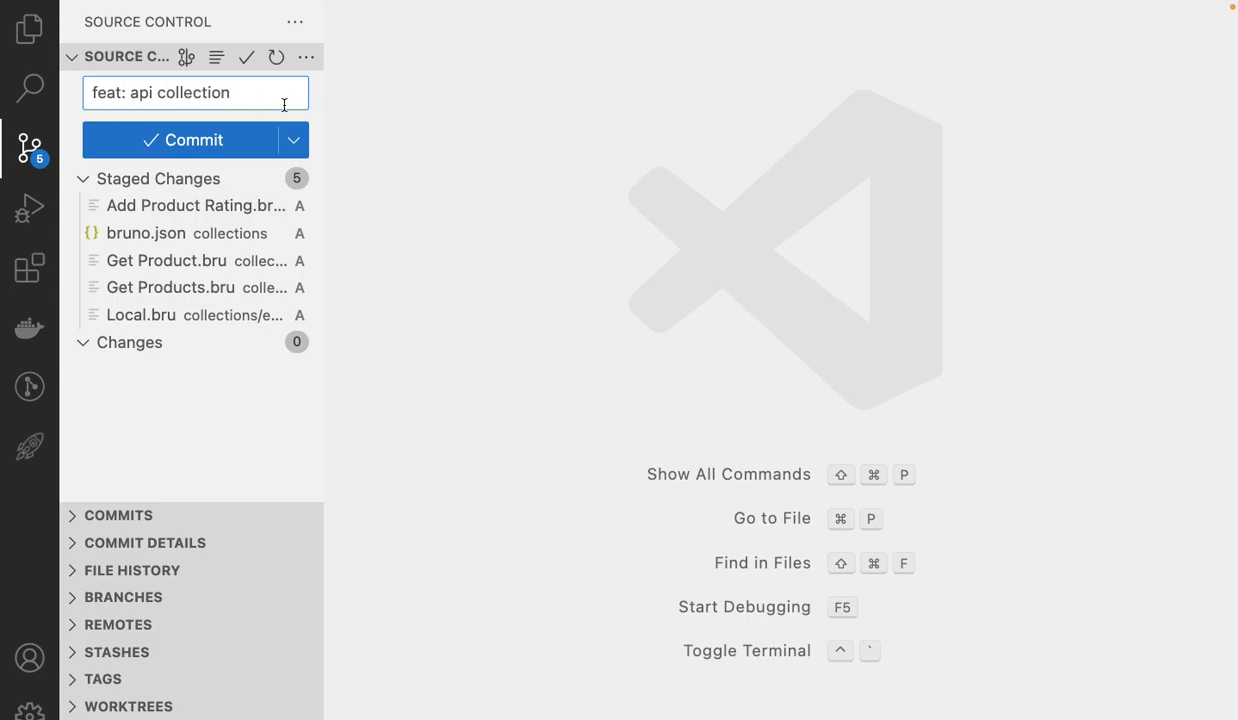
{"action": "left_click", "coordinate": [292, 140]}
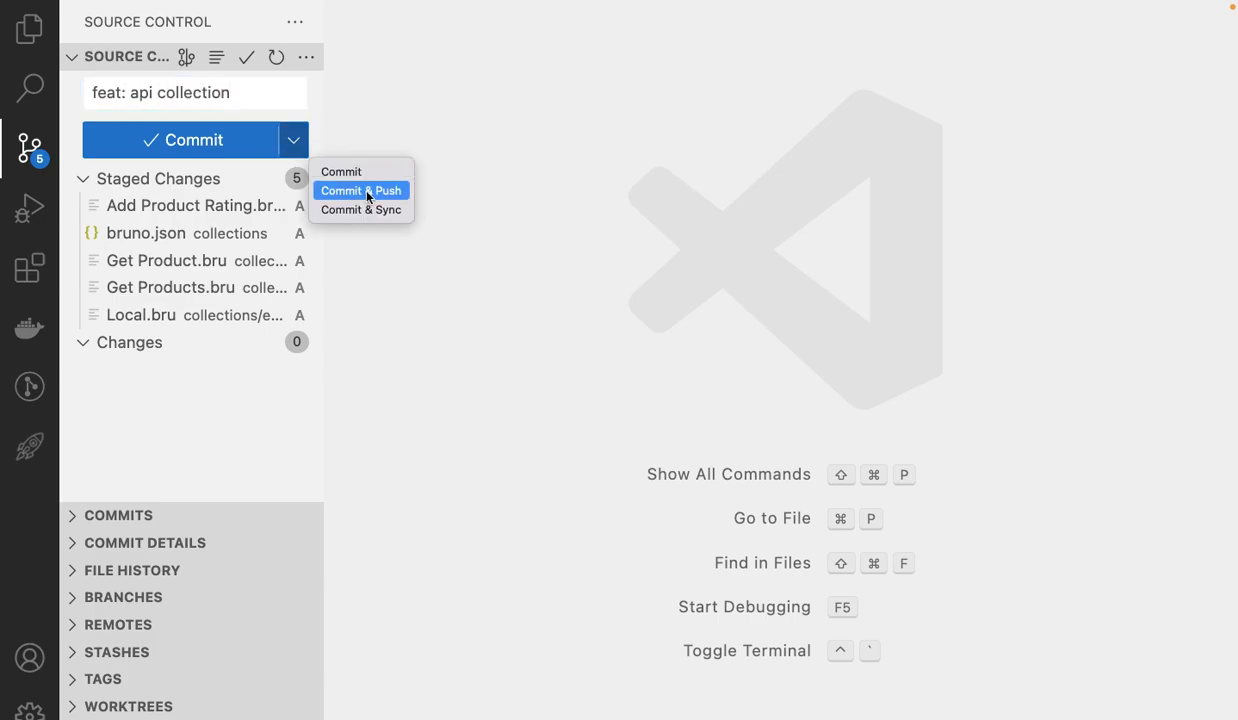
{"action": "left_click", "coordinate": [360, 190]}
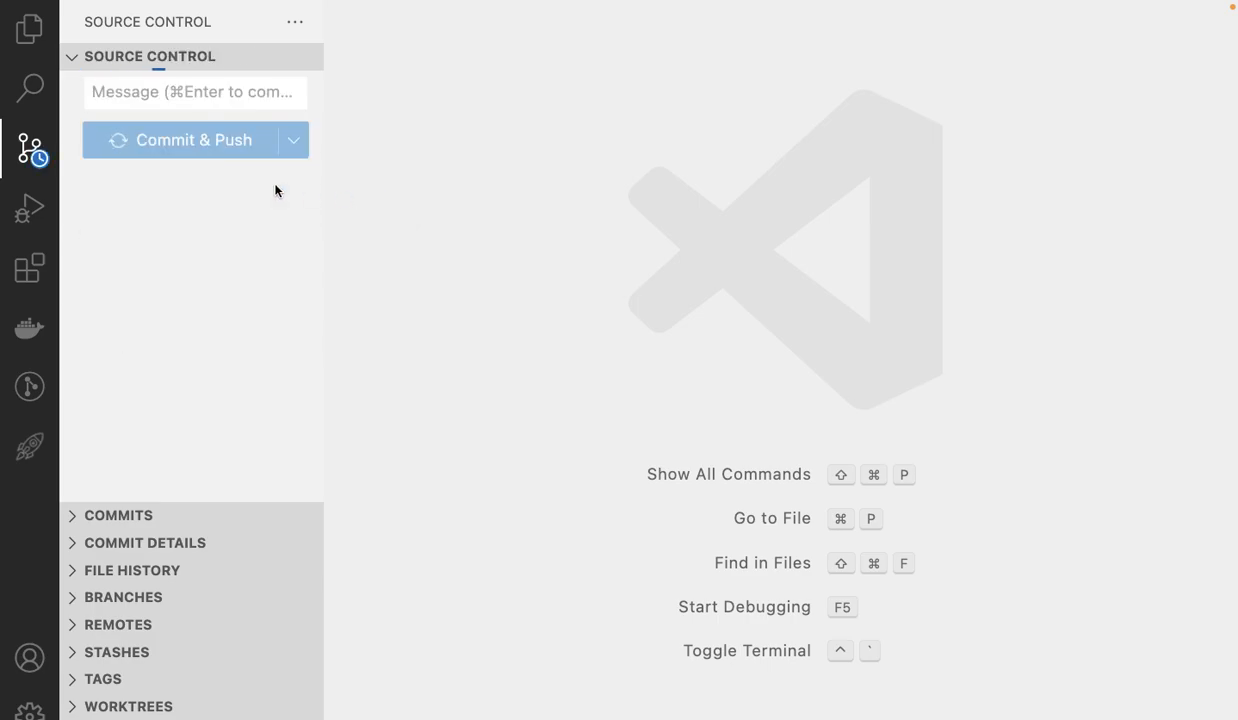
{"action": "mouse_move", "coordinate": [28, 28]}
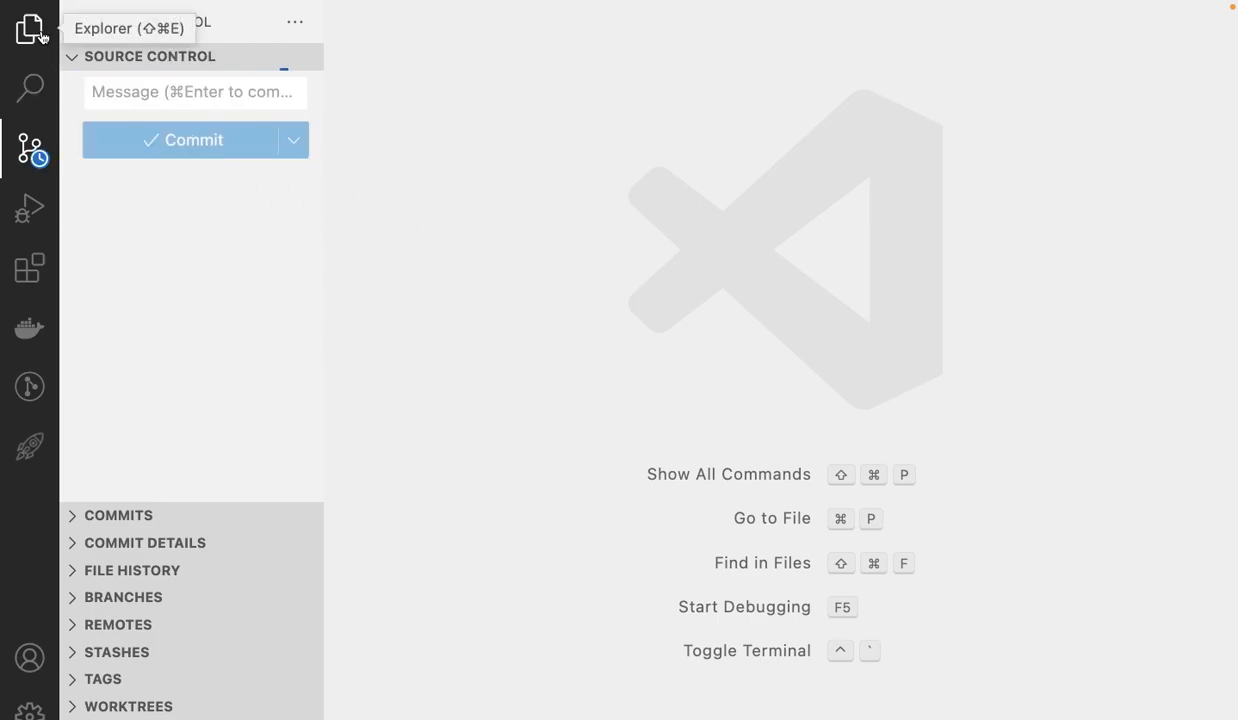
- Return to the Explorer file tree and expand the environments folder
{"action": "left_click", "coordinate": [28, 28]}
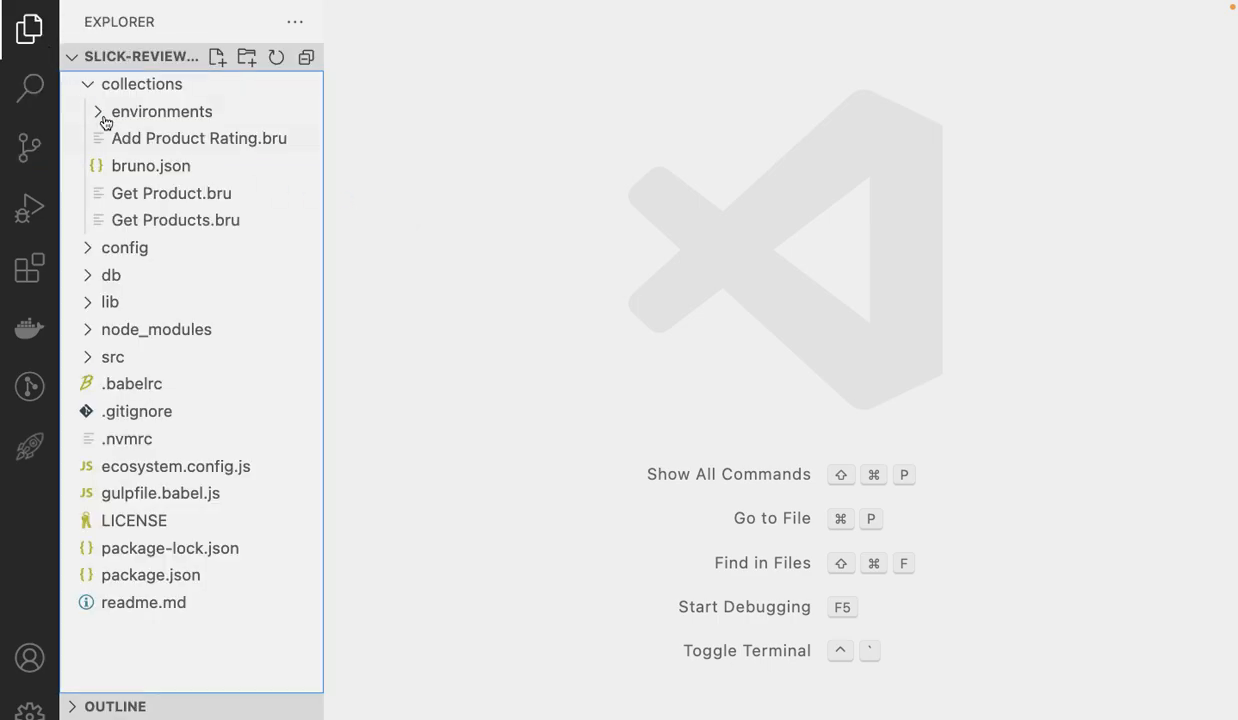
{"action": "left_click", "coordinate": [142, 84]}
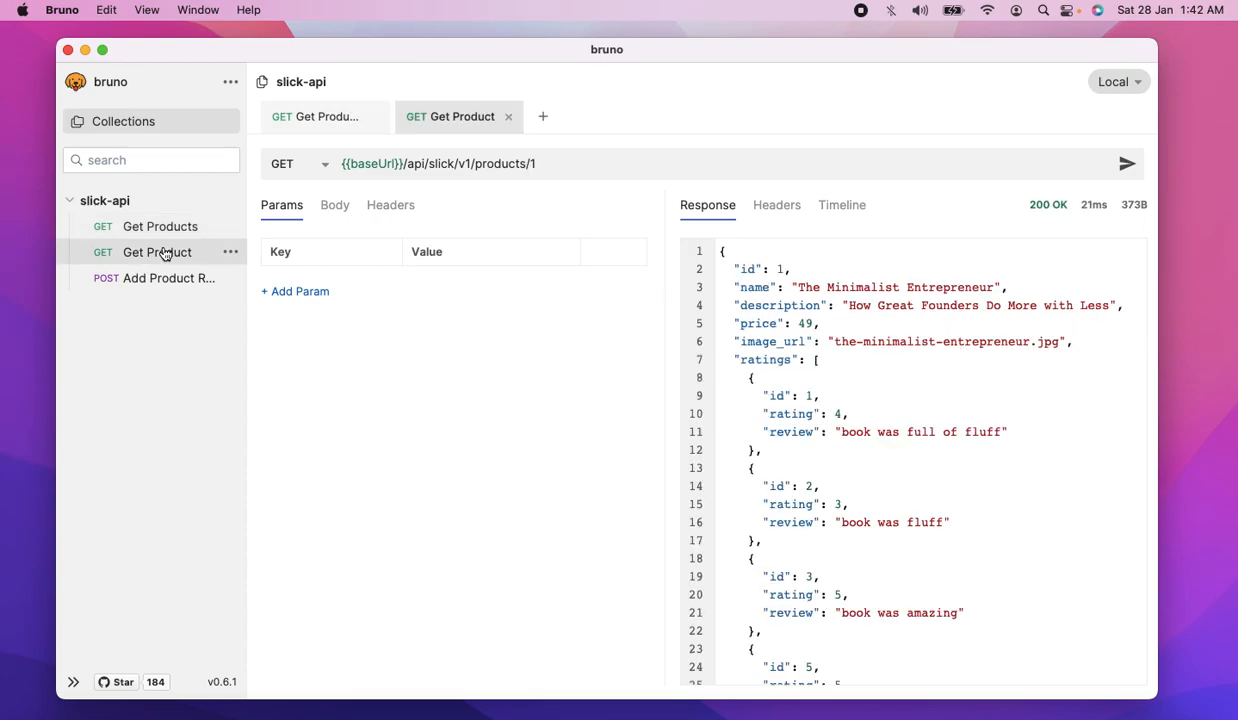
- Show the Get Product request with its 200 OK response in Bruno
{"action": "left_click", "coordinate": [156, 278]}
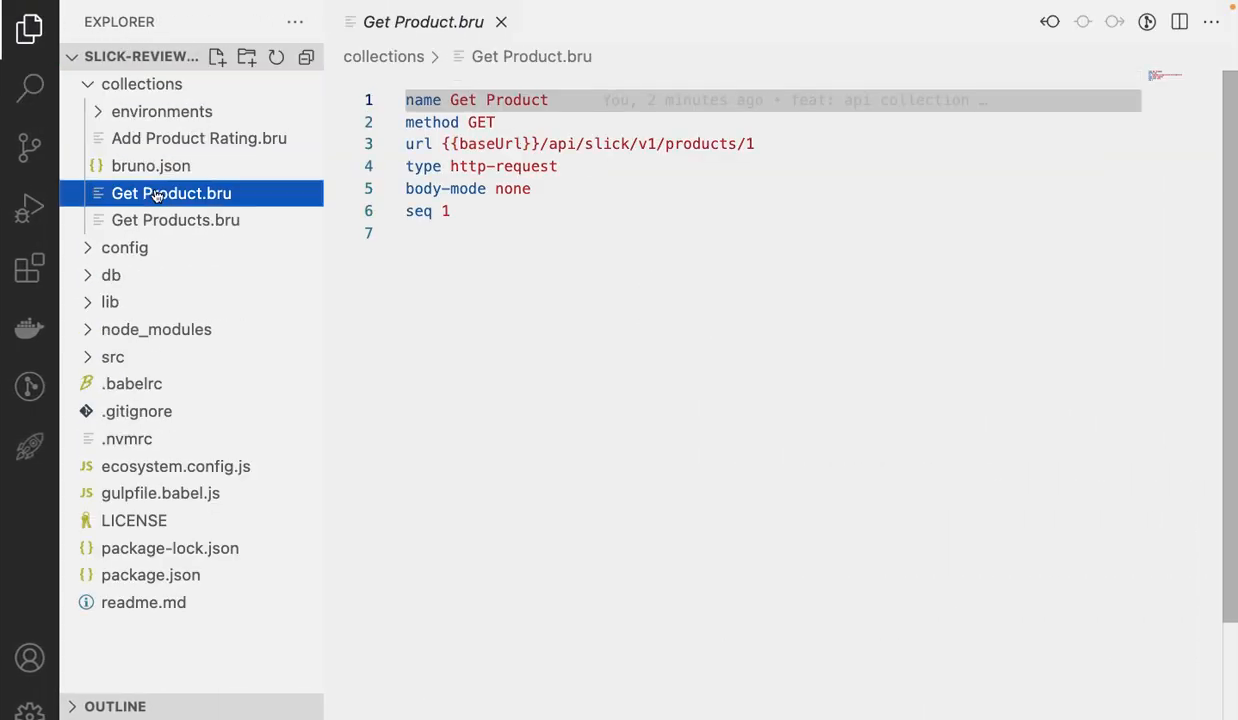
- Review Get Products.bru and then Add Product Rating.bru in the editor
{"action": "left_click", "coordinate": [176, 220]}
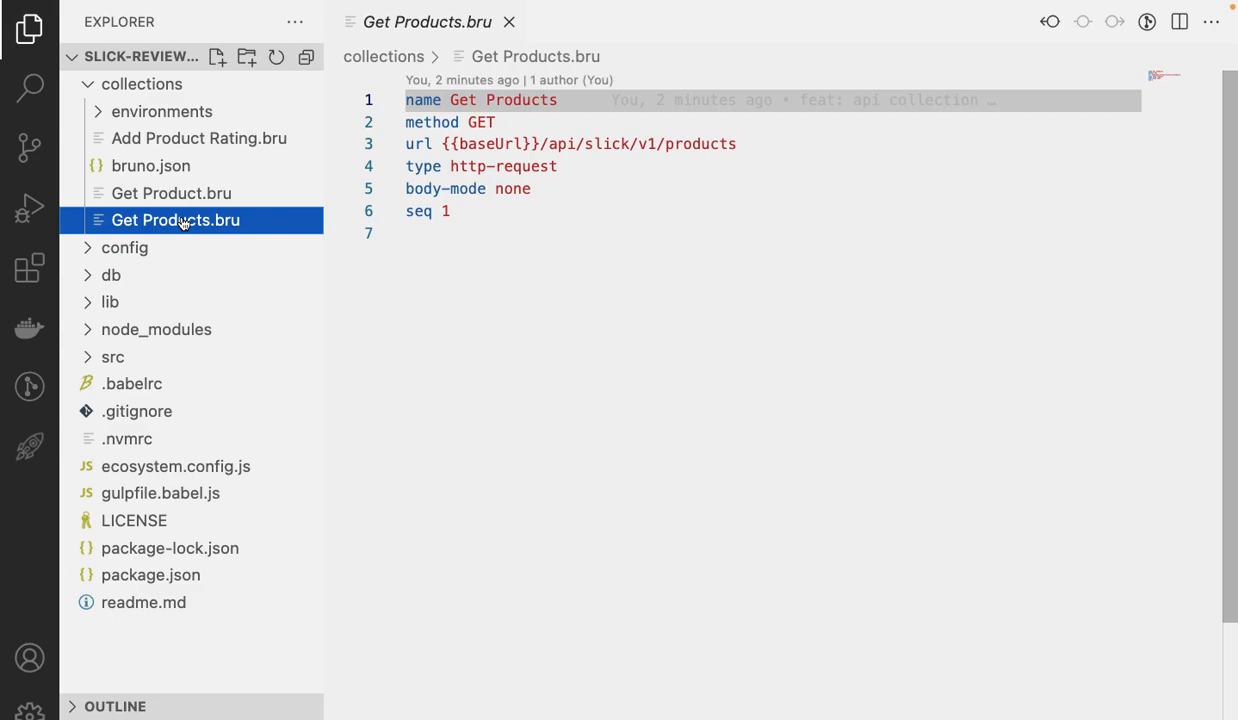
{"action": "mouse_move", "coordinate": [156, 138]}
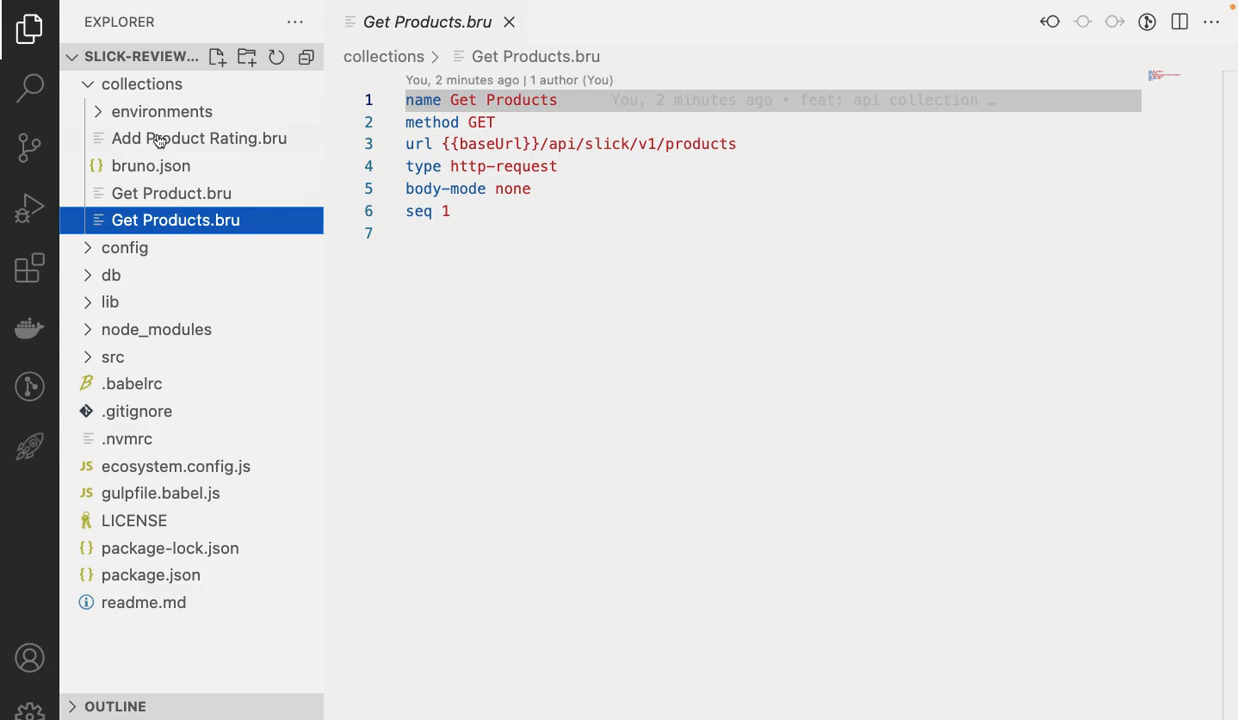
{"action": "left_click", "coordinate": [200, 138]}
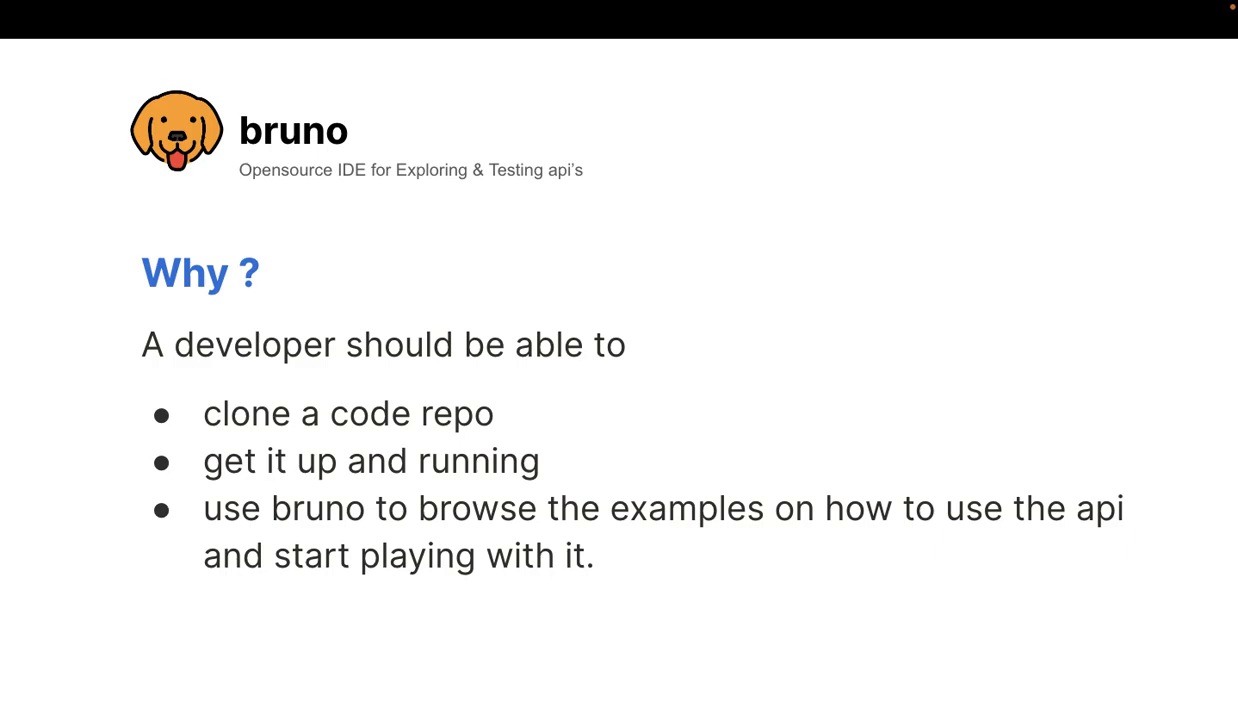
{"action": "mouse_move", "coordinate": [56, 224]}
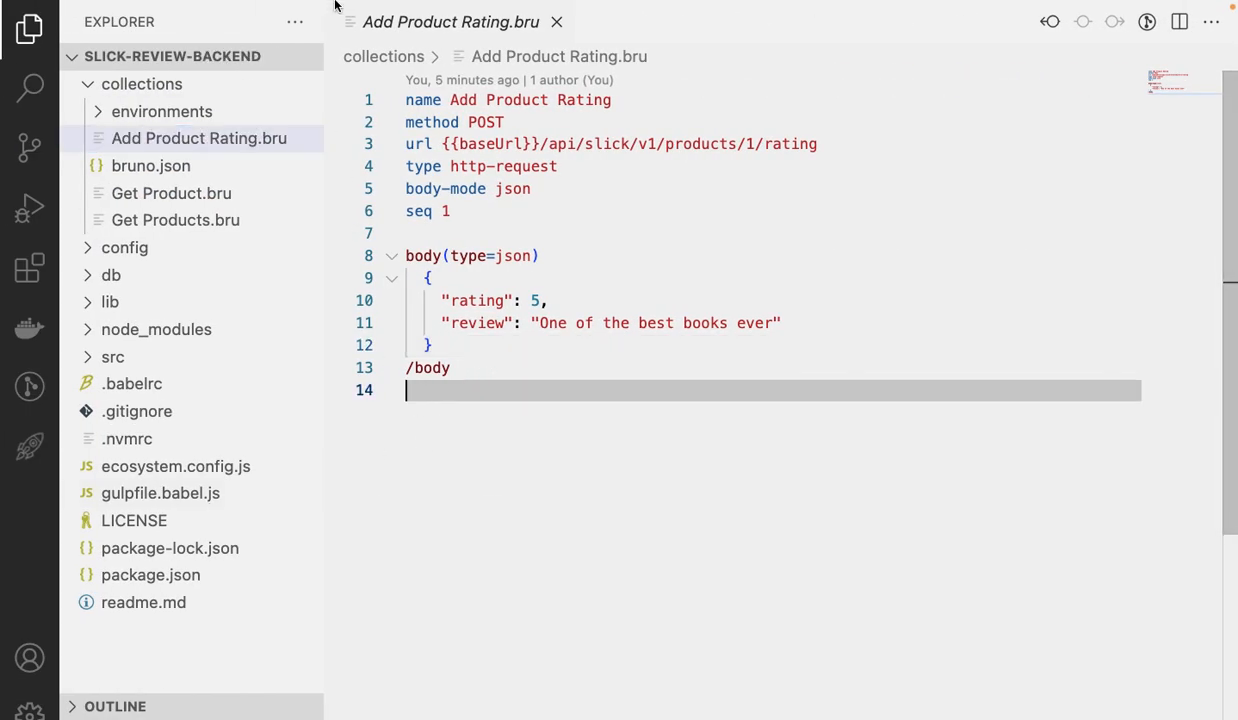
- In a new terminal, prepare git checkout -b feature/update-collections without running it
{"action": "left_click", "coordinate": [368, 8]}
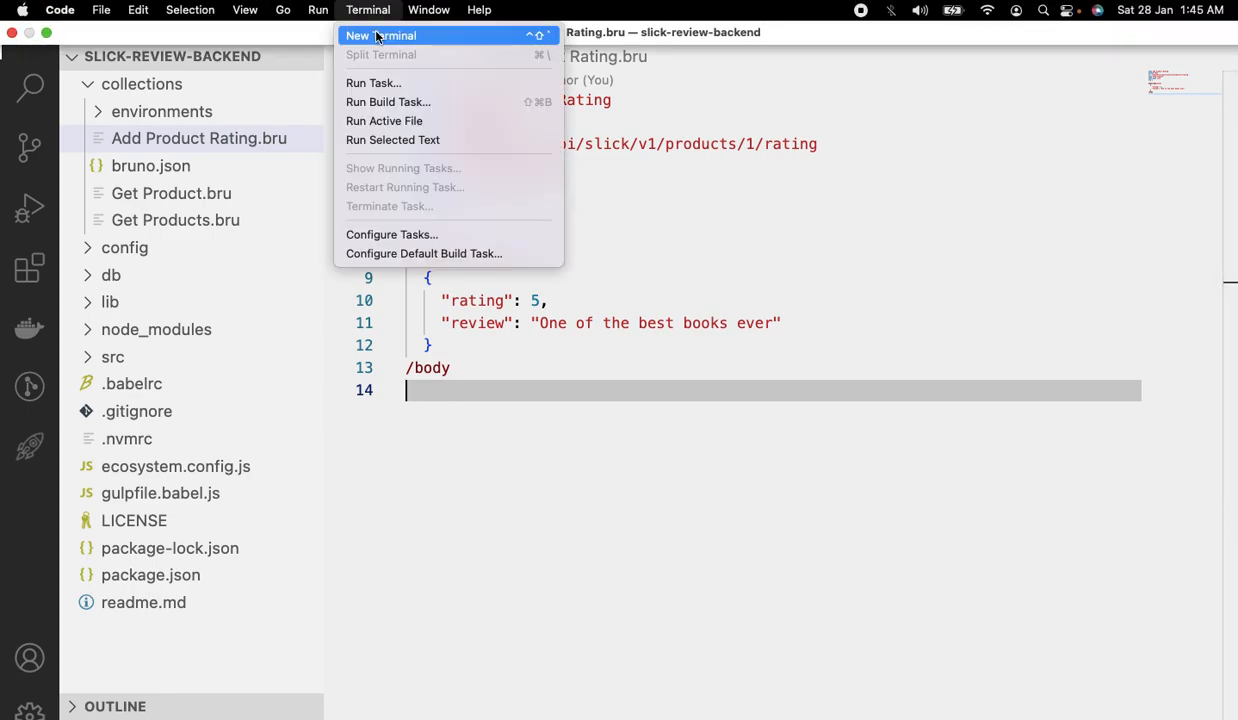
{"action": "left_click", "coordinate": [380, 36]}
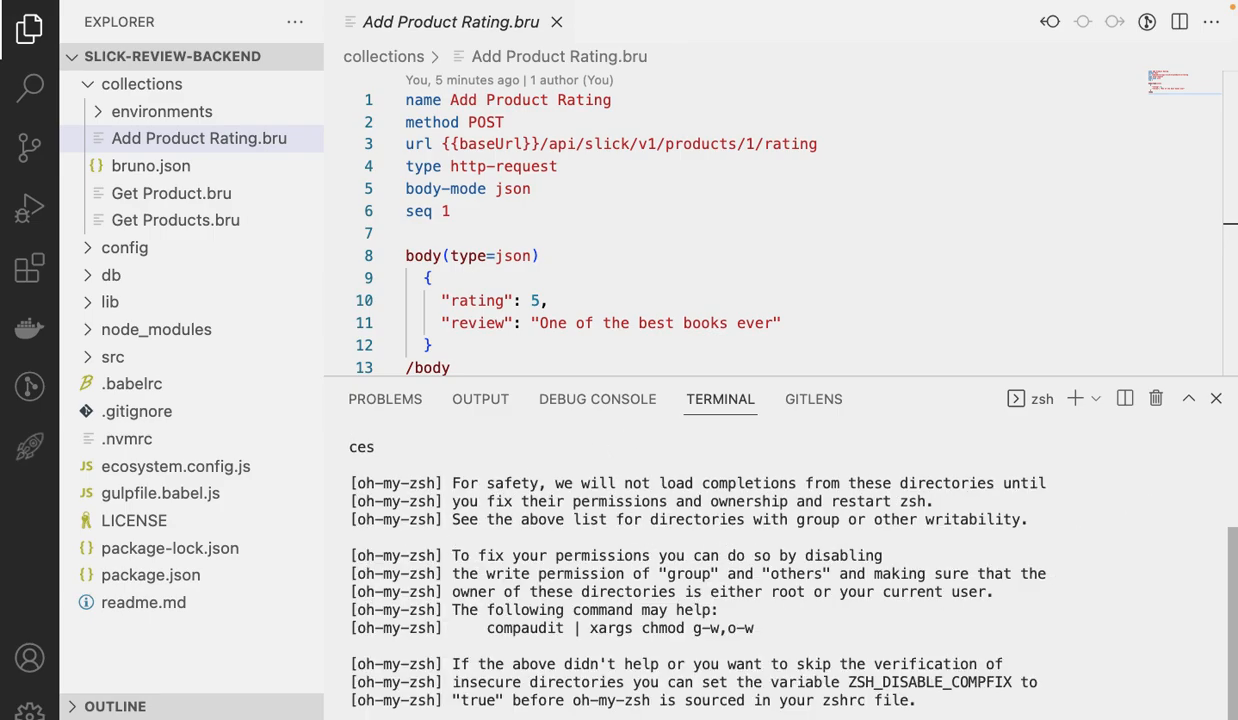
{"action": "type", "text": "git checko"}
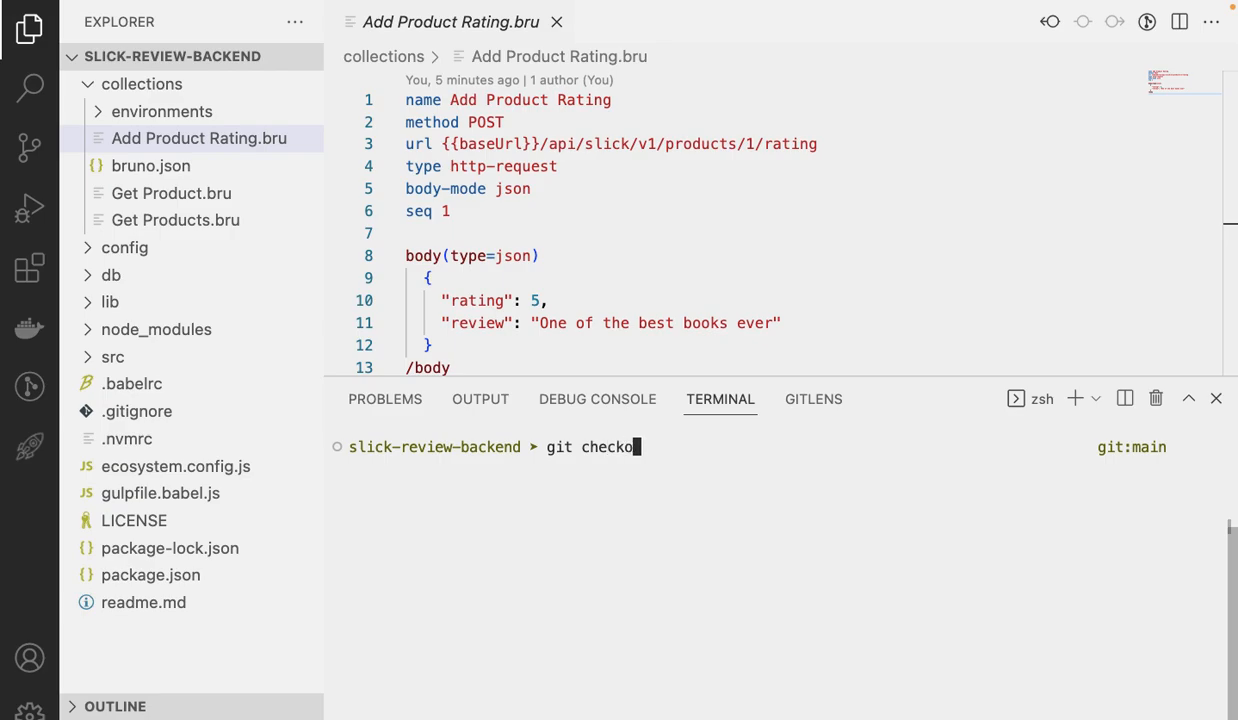
{"action": "type", "text": "ut feature/"}
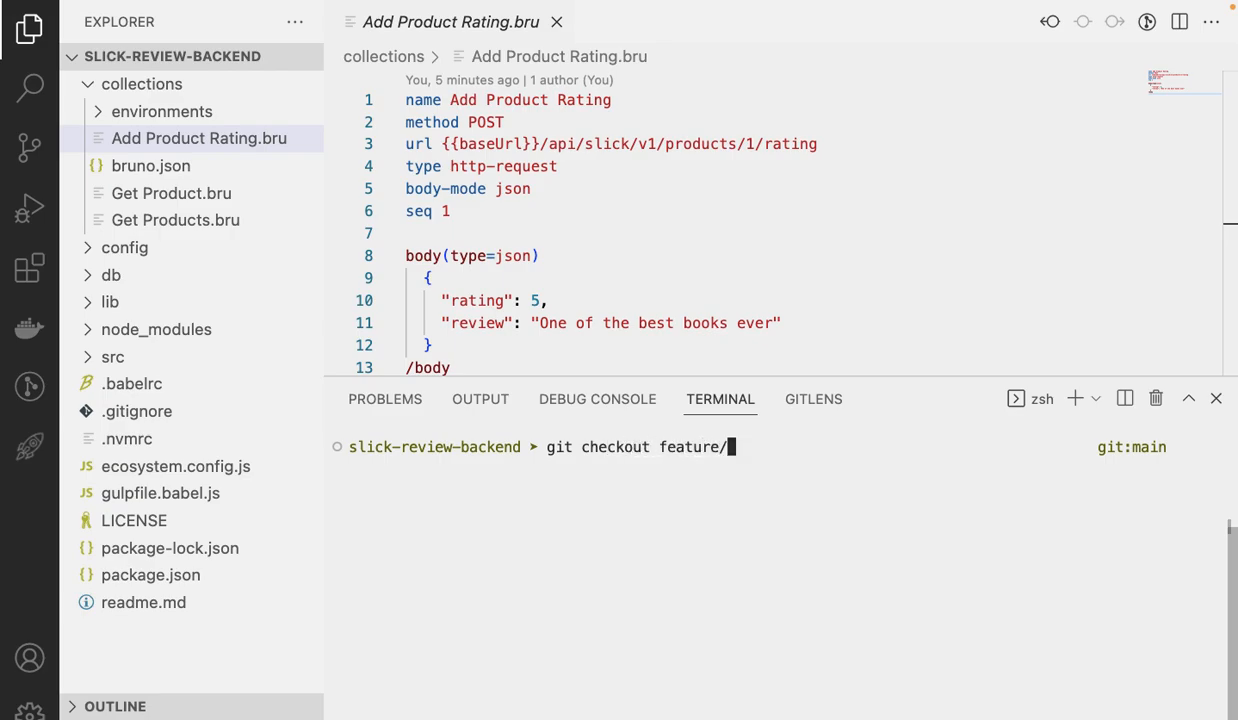
{"action": "type", "text": "update-"}
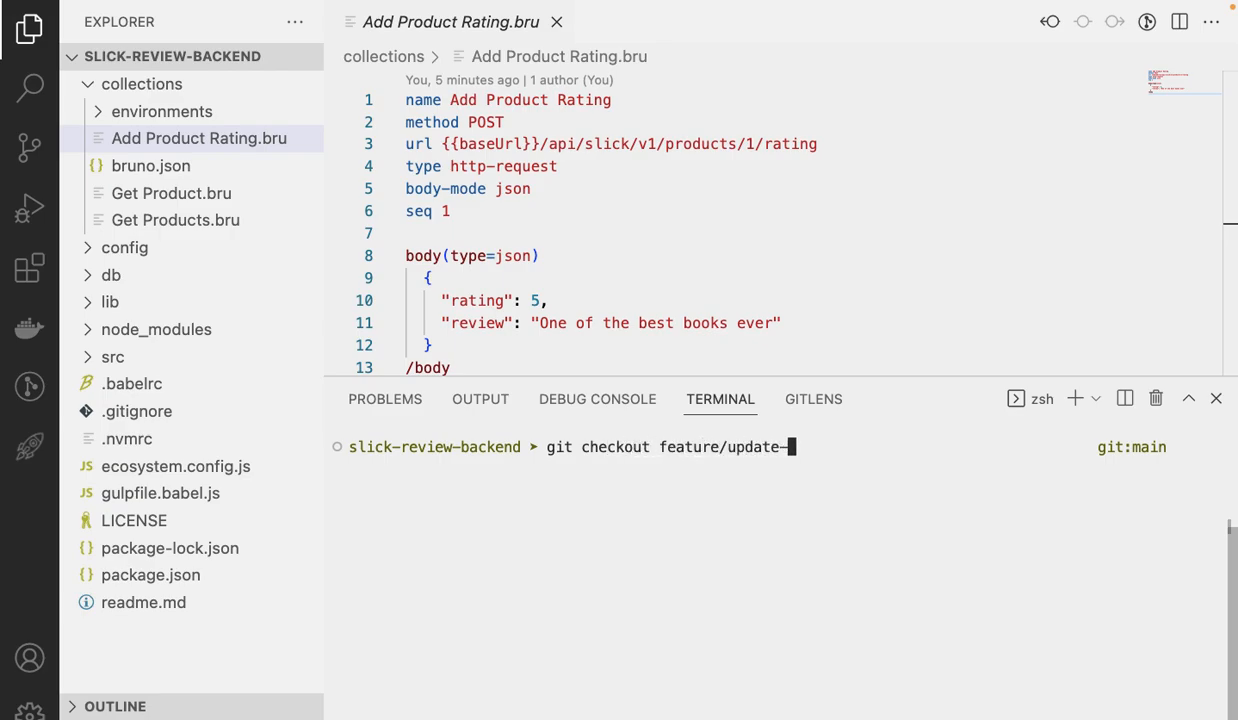
{"action": "type", "text": "collection"}
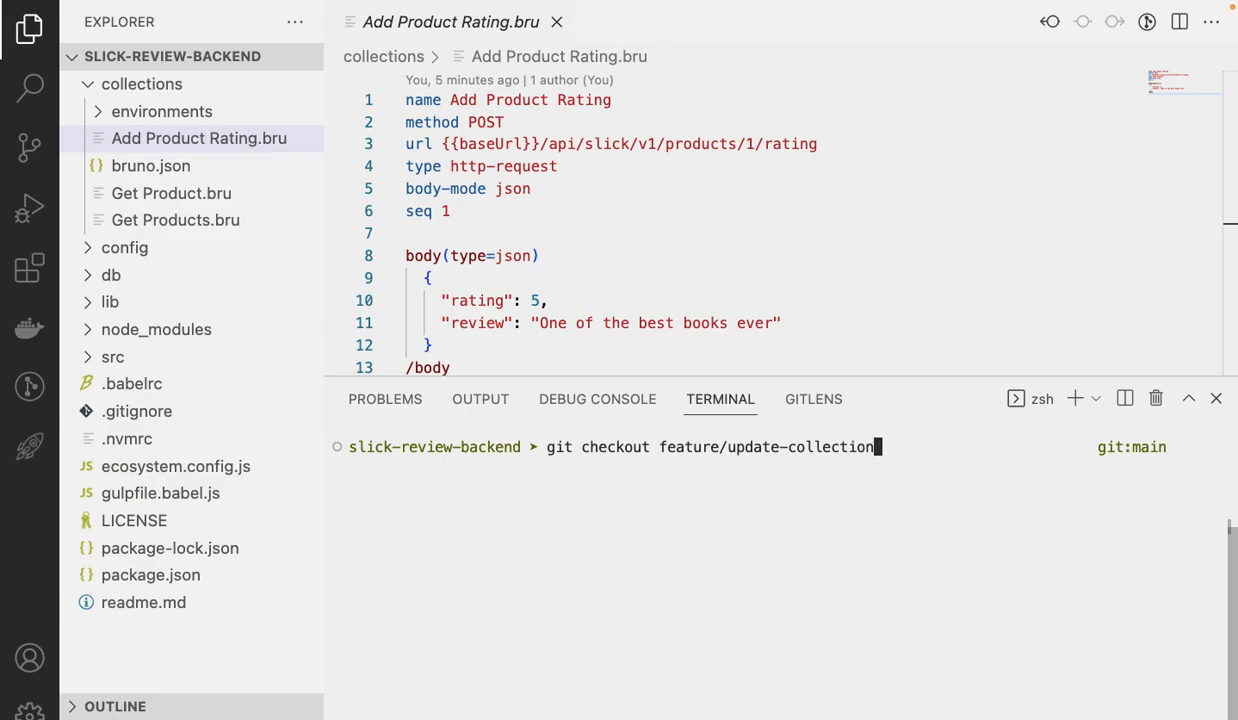
{"action": "type", "text": "s"}
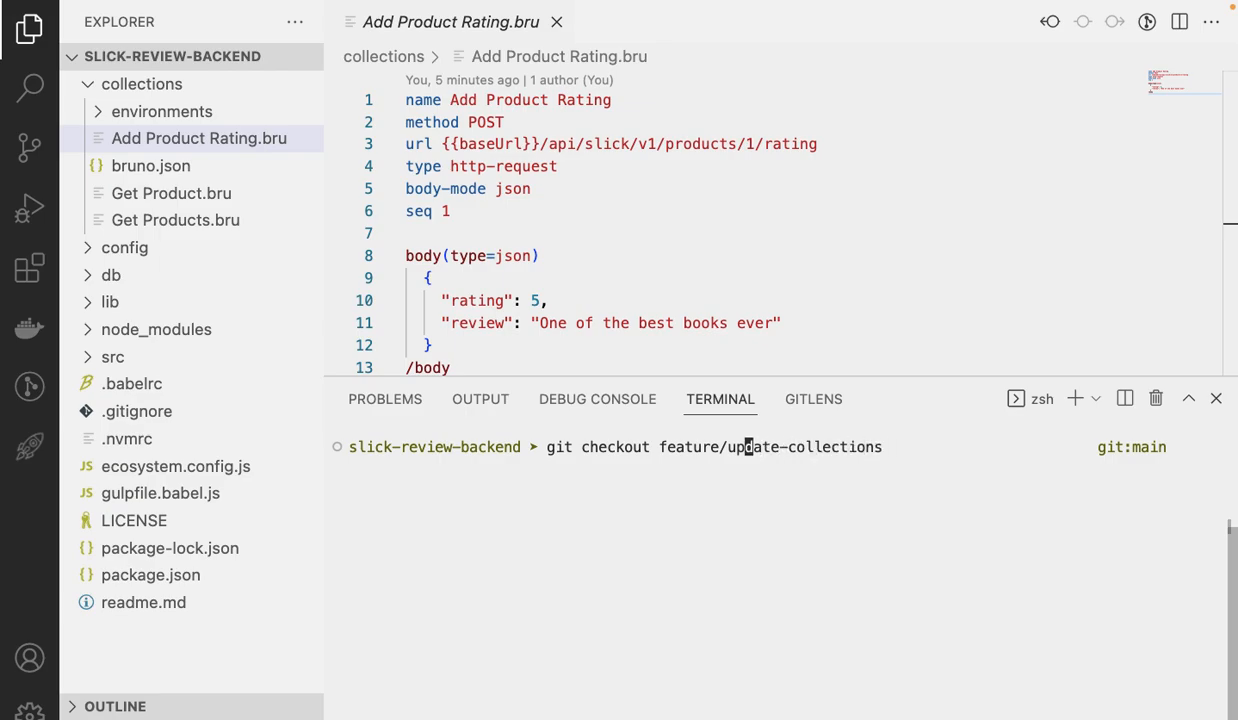
{"action": "type", "text": "-b"}
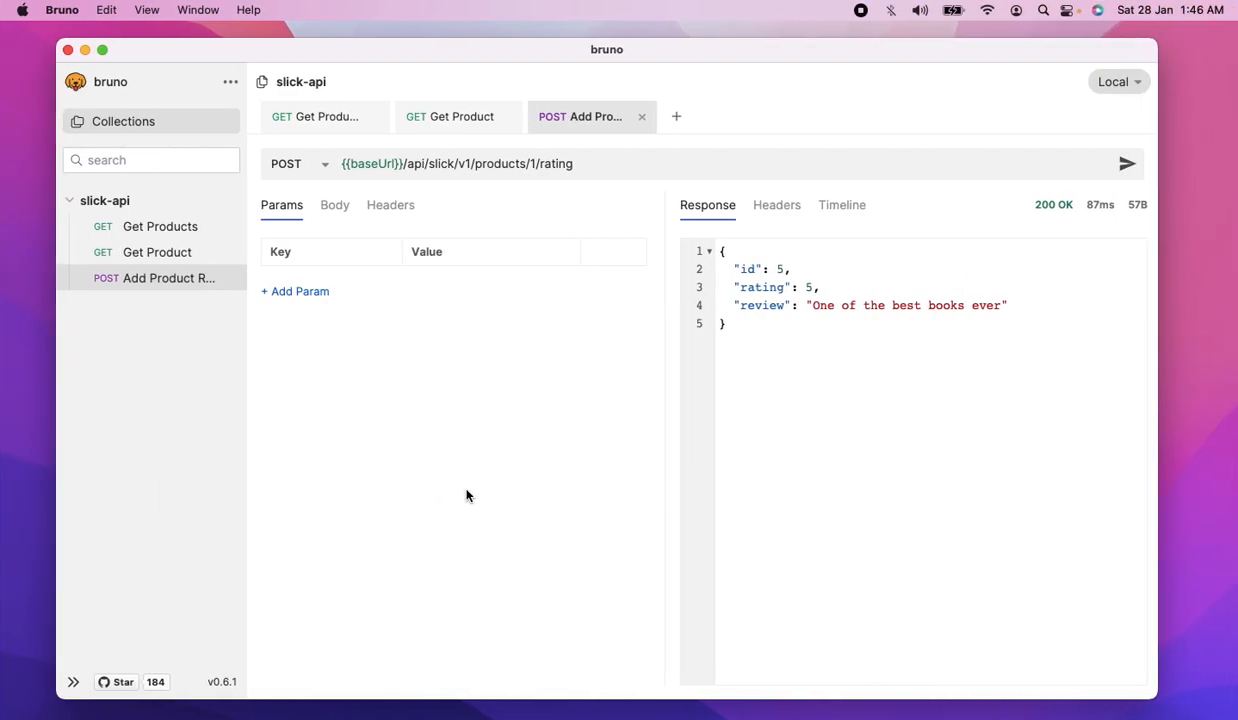
{"action": "mouse_move", "coordinate": [216, 268]}
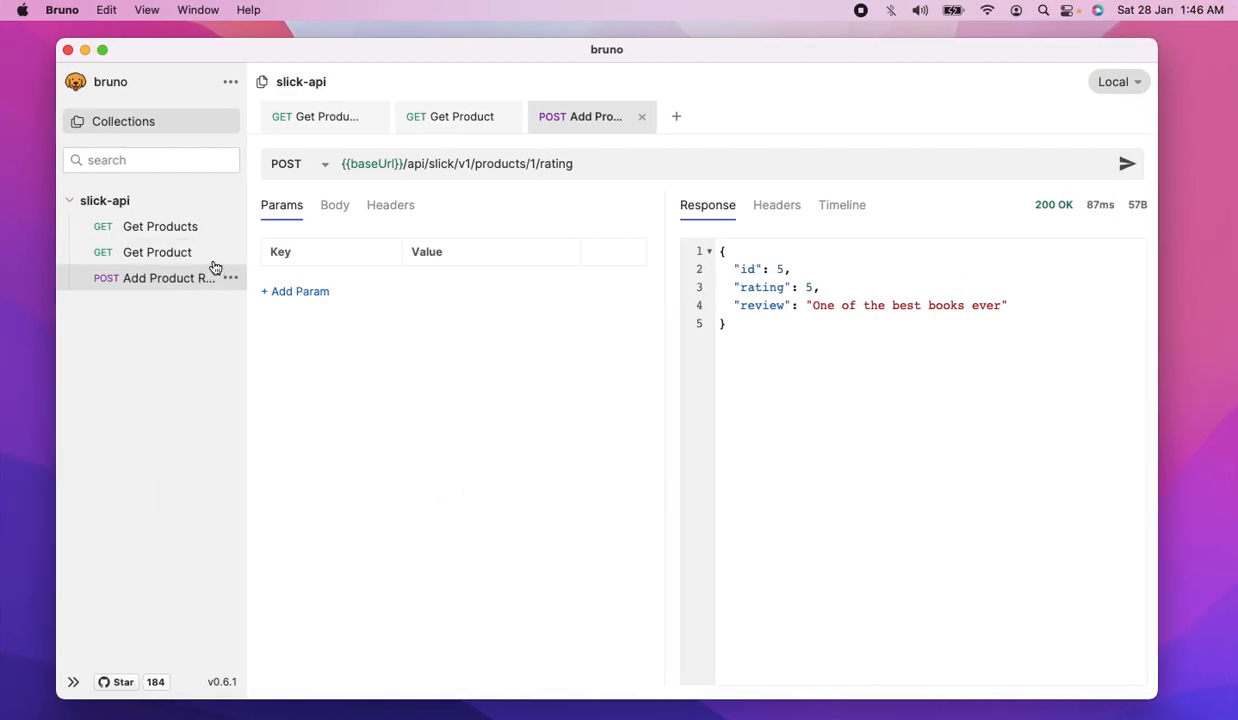
{"action": "mouse_move", "coordinate": [192, 284]}
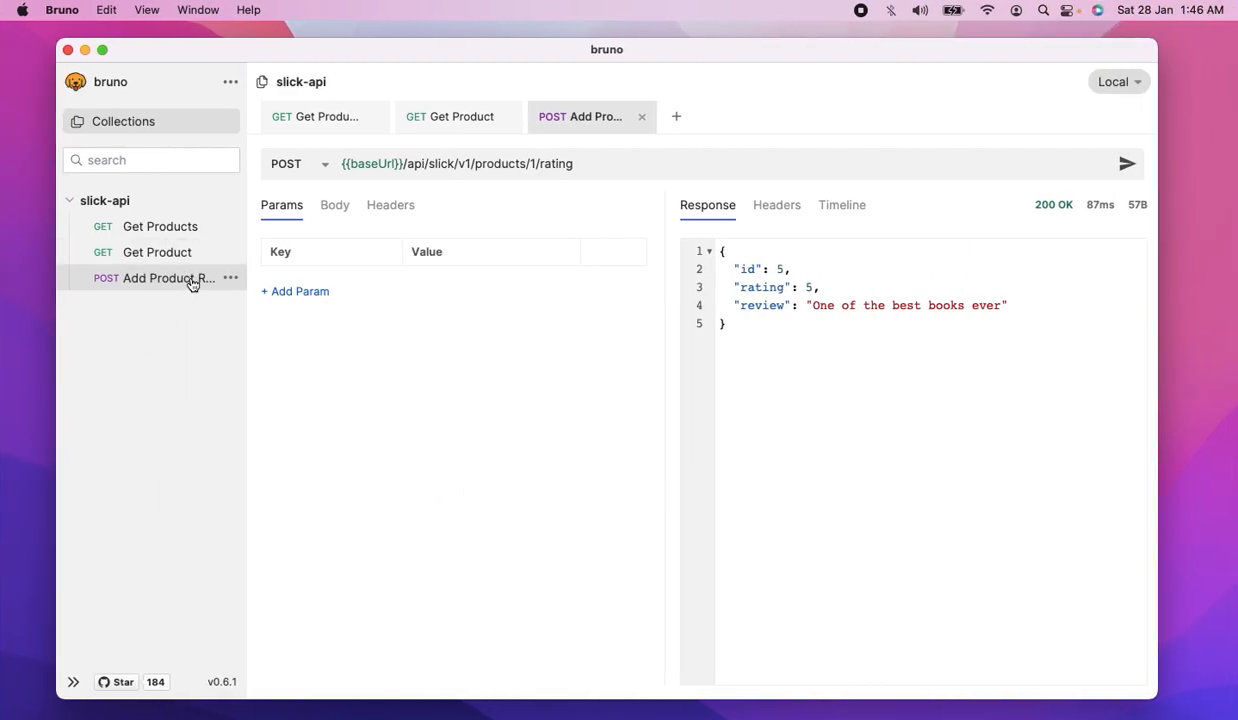
{"action": "mouse_move", "coordinate": [160, 226]}
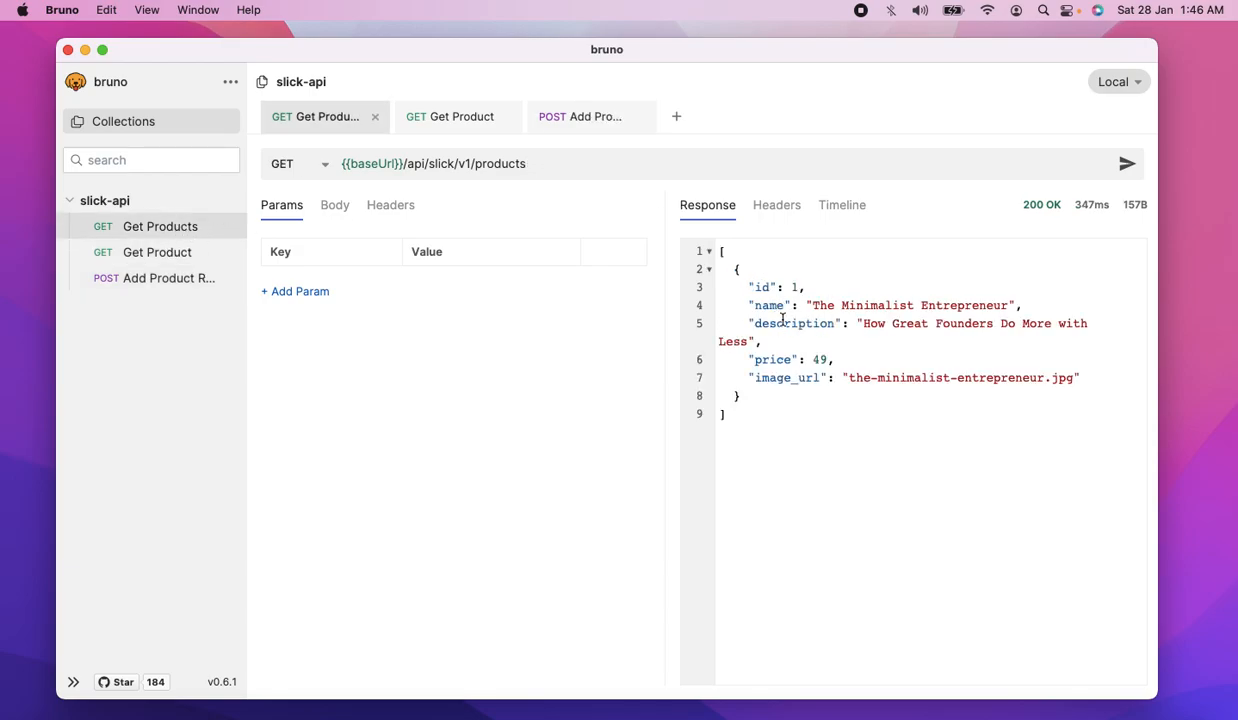
{"action": "mouse_move", "coordinate": [804, 422]}
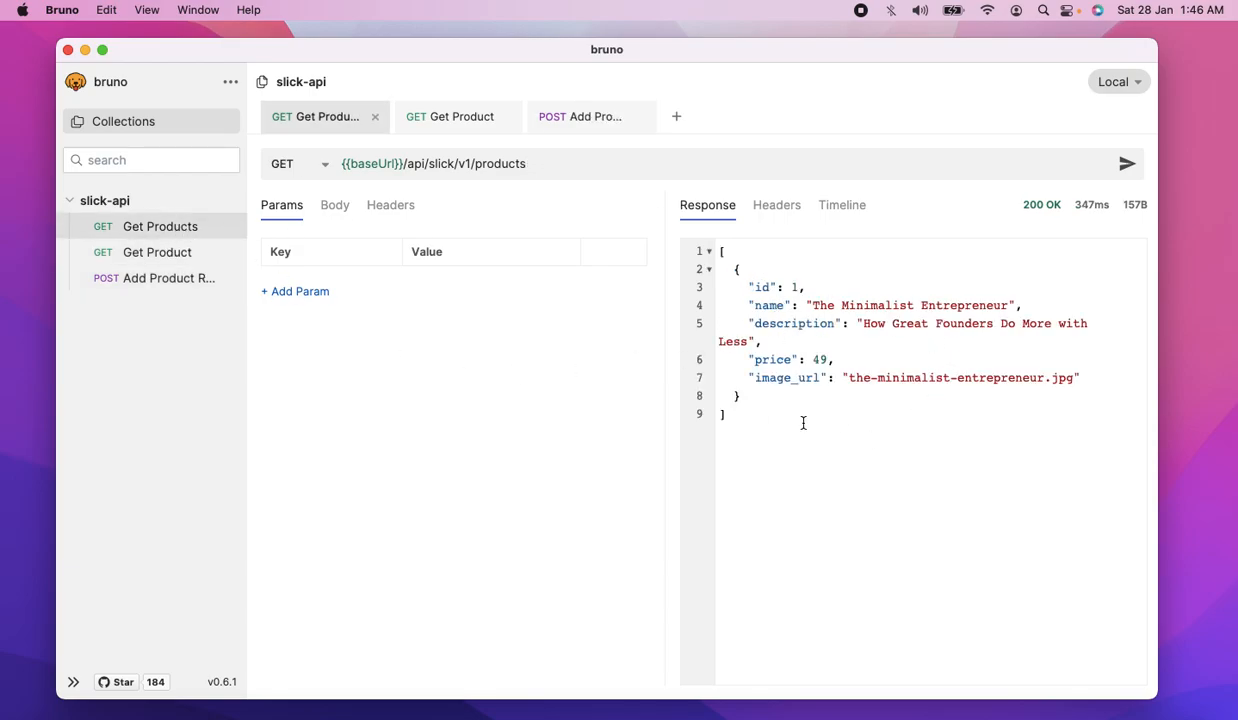
- Select The Minimalist Entrepreneur product object in the Get Products response
{"action": "left_click_drag", "start_coordinate": [736, 288], "coordinate": [742, 390]}
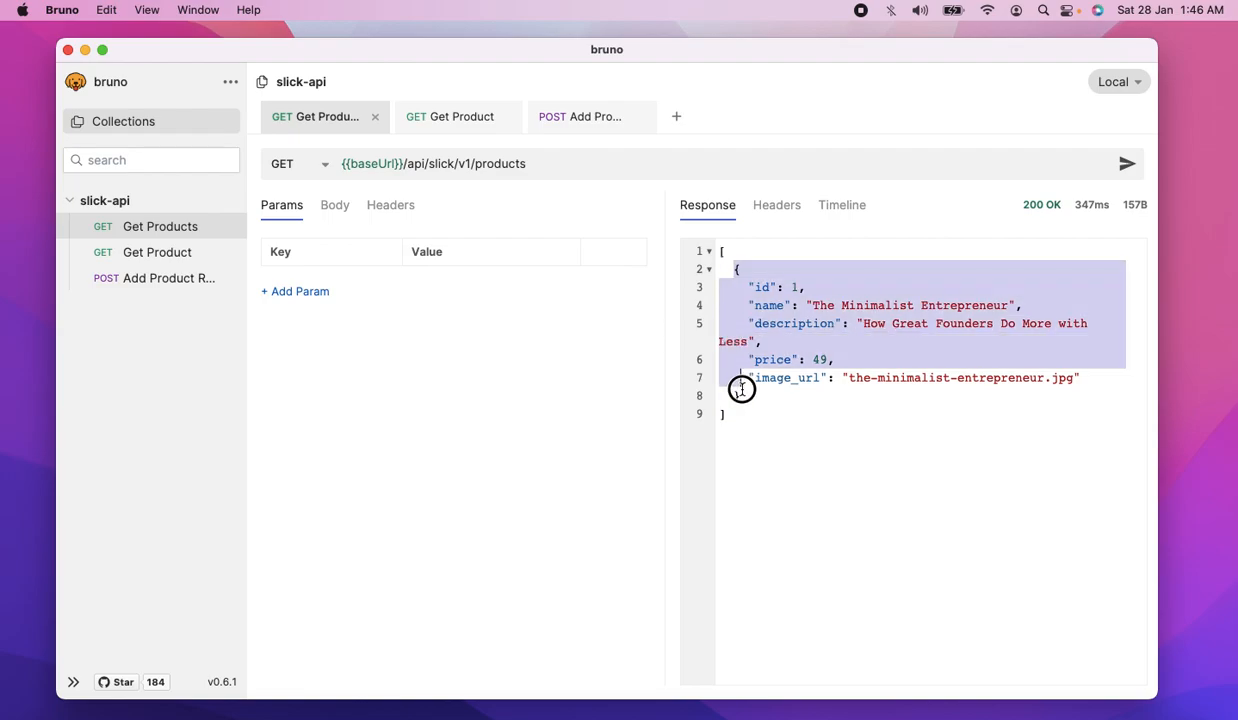
- Clone the Get Products request as a new request named Create Product
{"action": "right_click", "coordinate": [160, 226]}
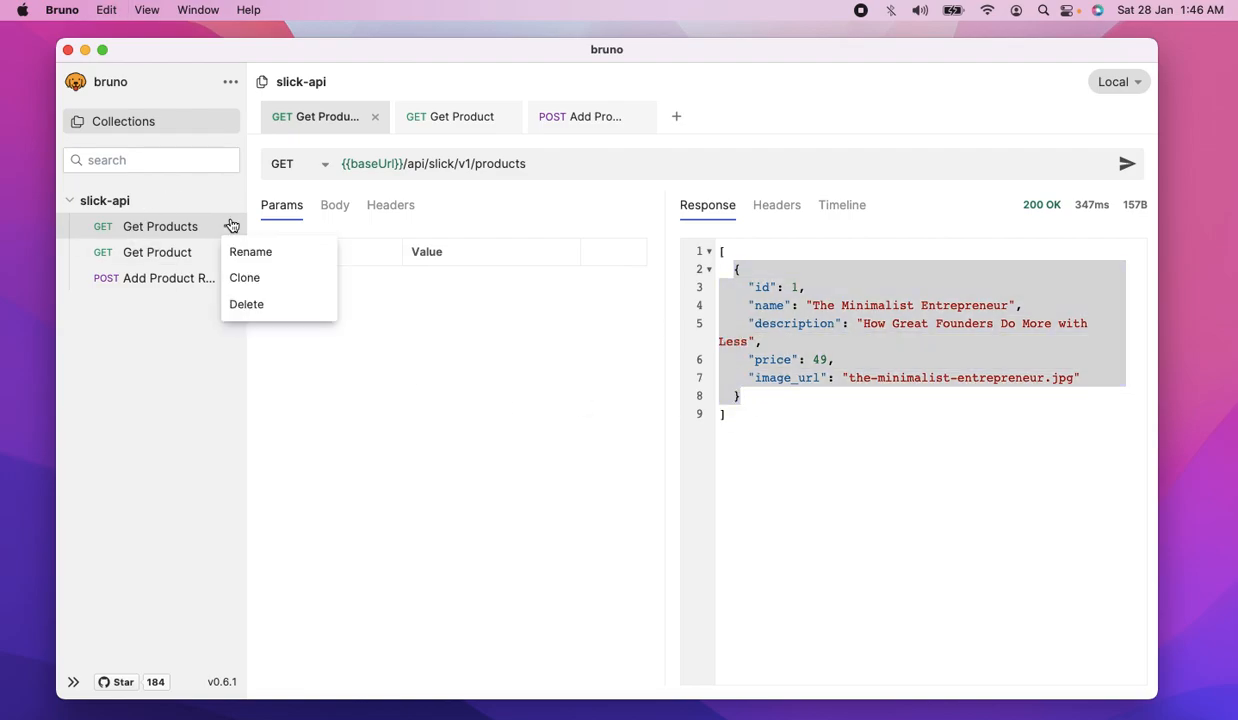
{"action": "left_click", "coordinate": [244, 276]}
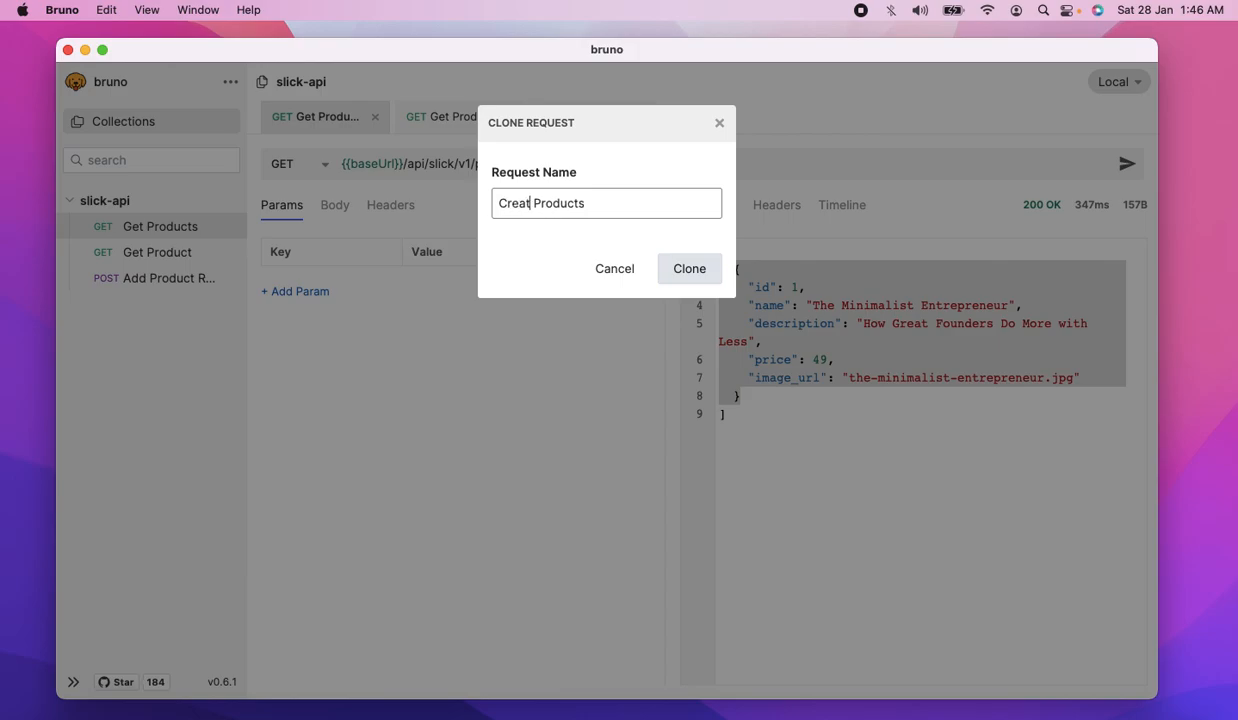
{"action": "type", "text": "Create Product"}
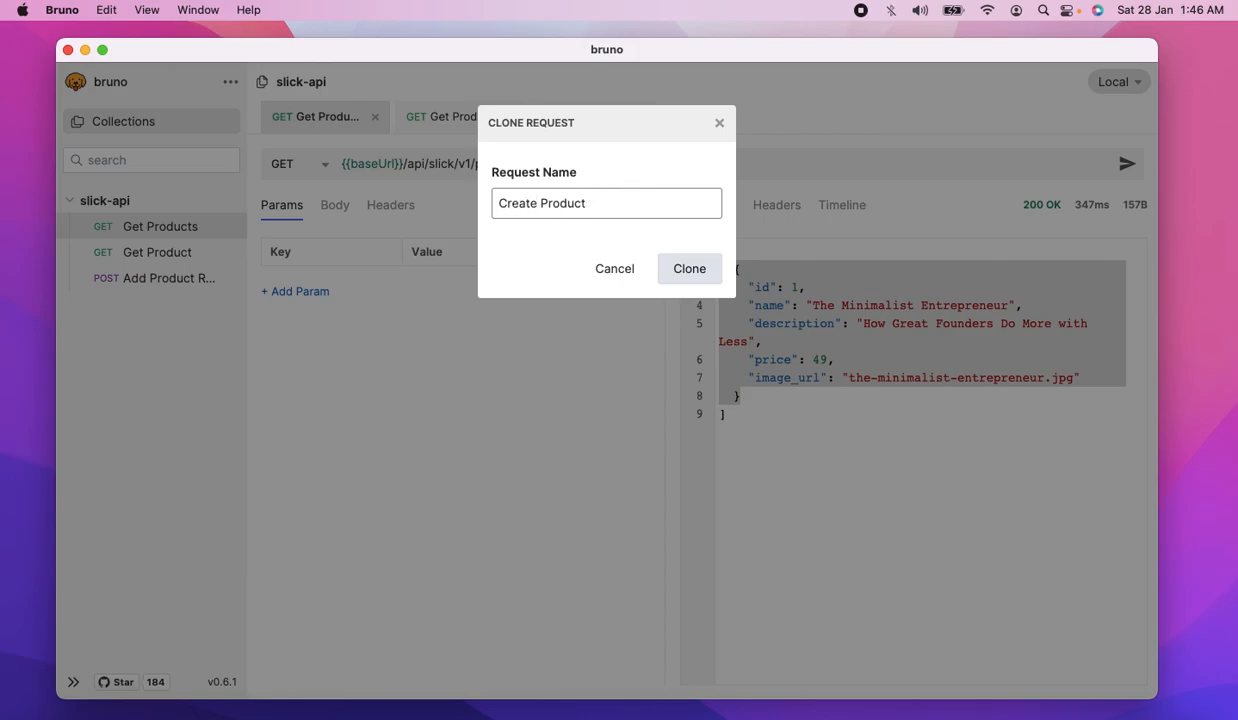
{"action": "left_click", "coordinate": [688, 268]}
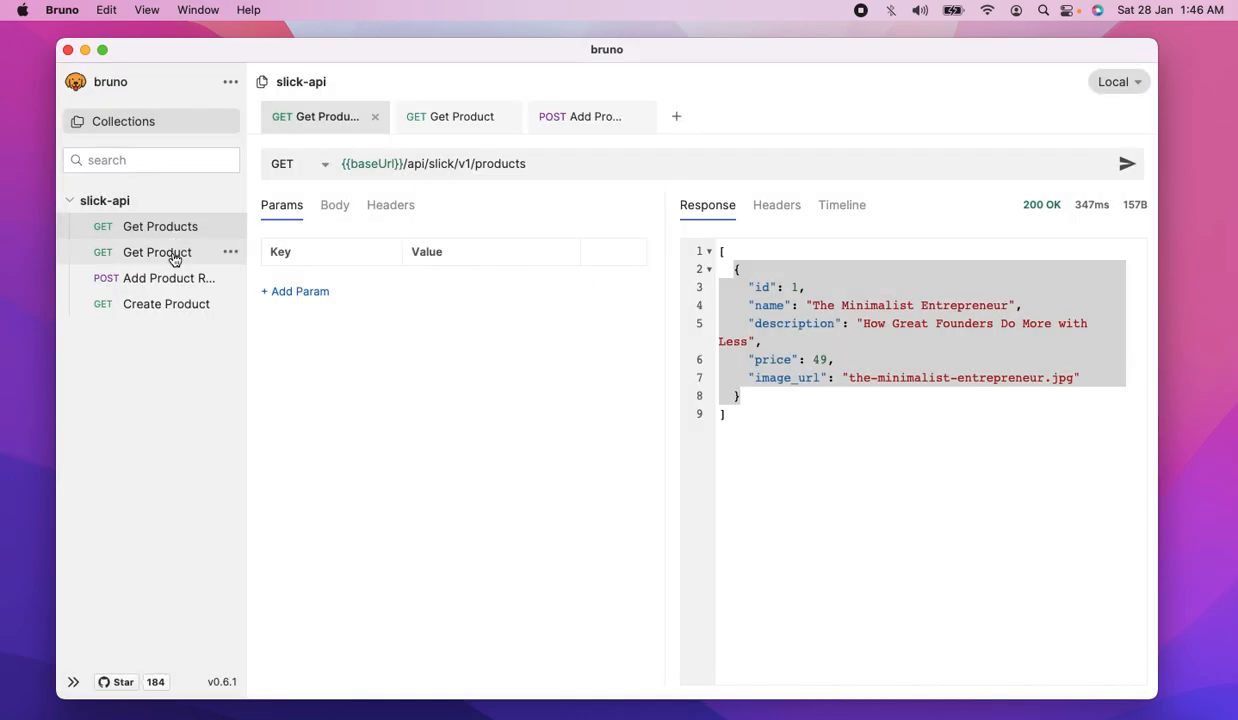
- Set the Create Product request to POST and bring up its body format choices
{"action": "left_click", "coordinate": [296, 164]}
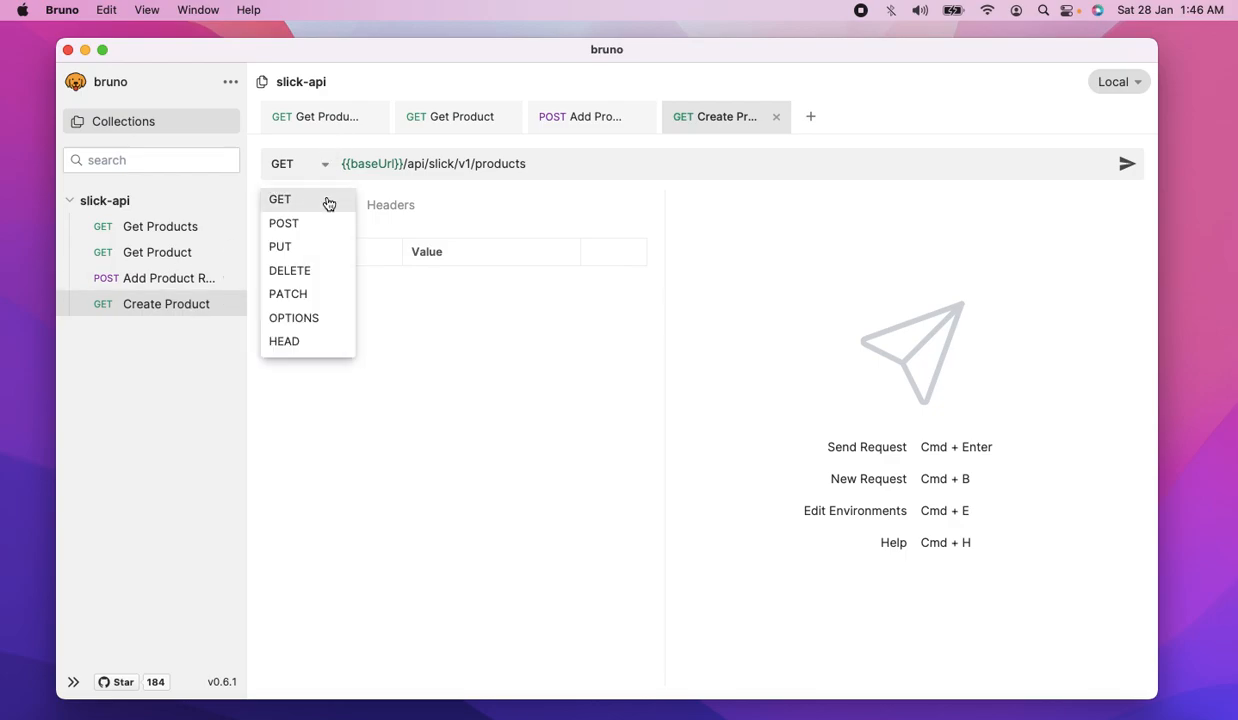
{"action": "left_click", "coordinate": [284, 224]}
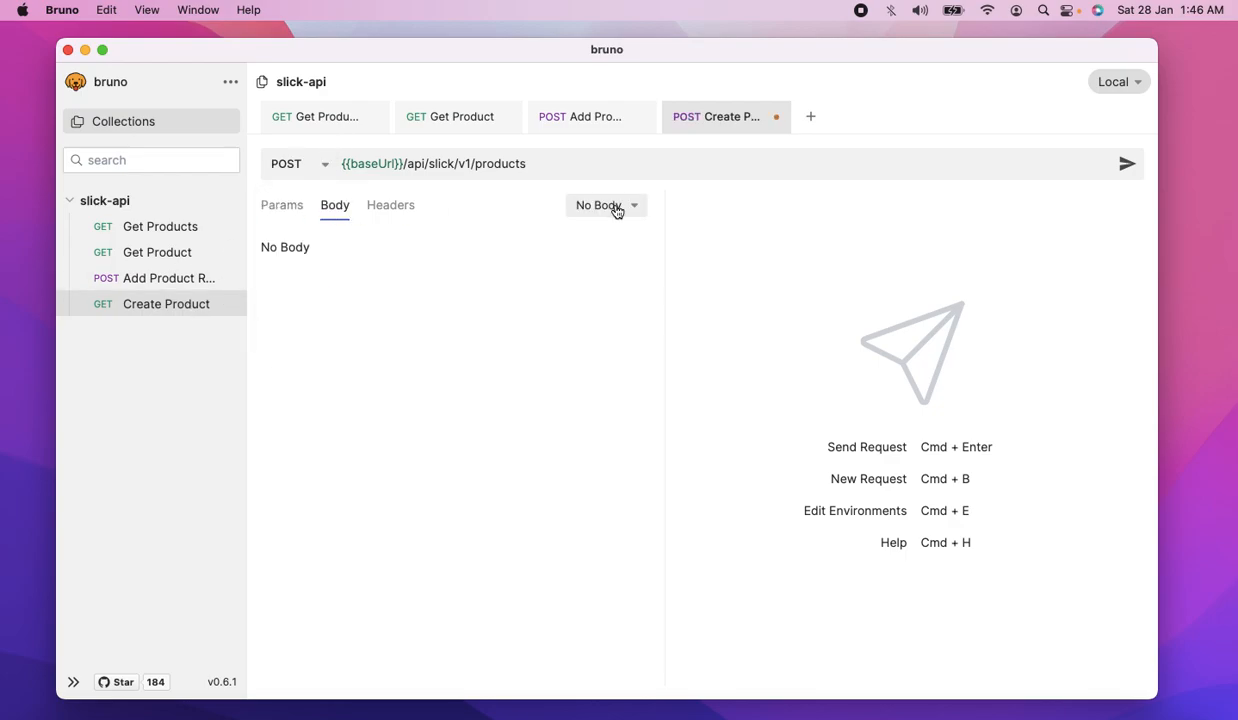
{"action": "left_click", "coordinate": [606, 204]}
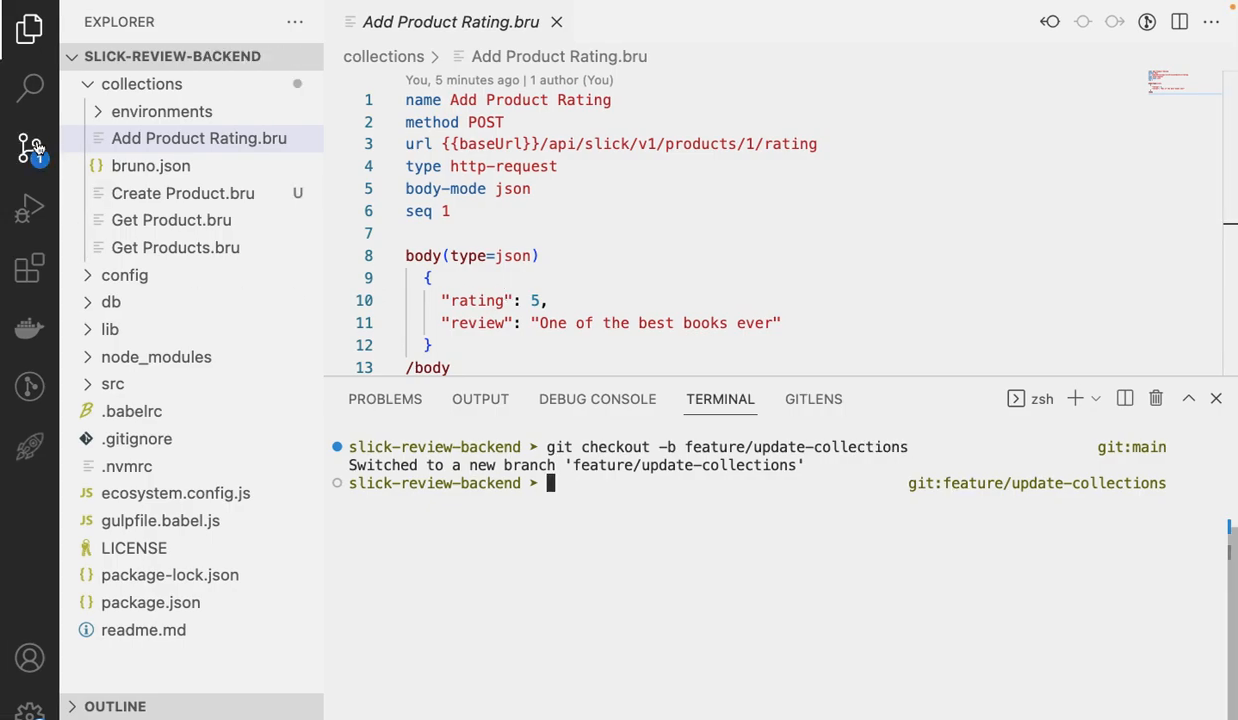
{"action": "left_click", "coordinate": [28, 148]}
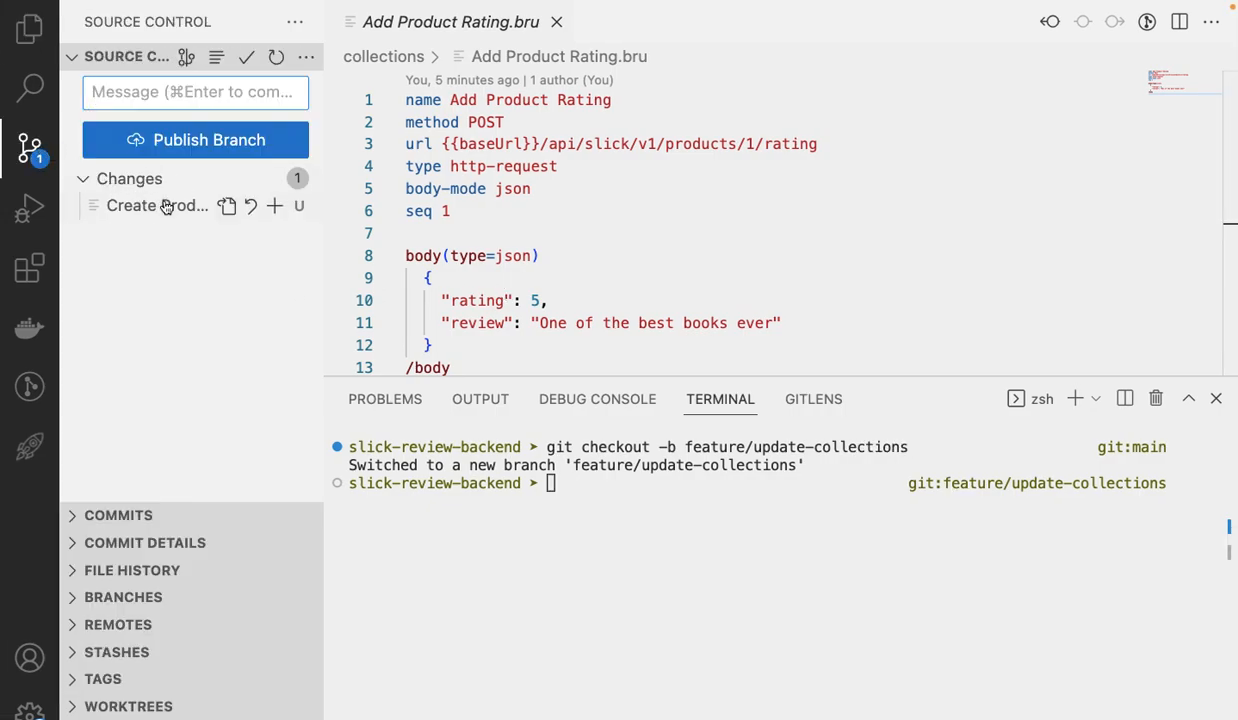
{"action": "left_click", "coordinate": [156, 204]}
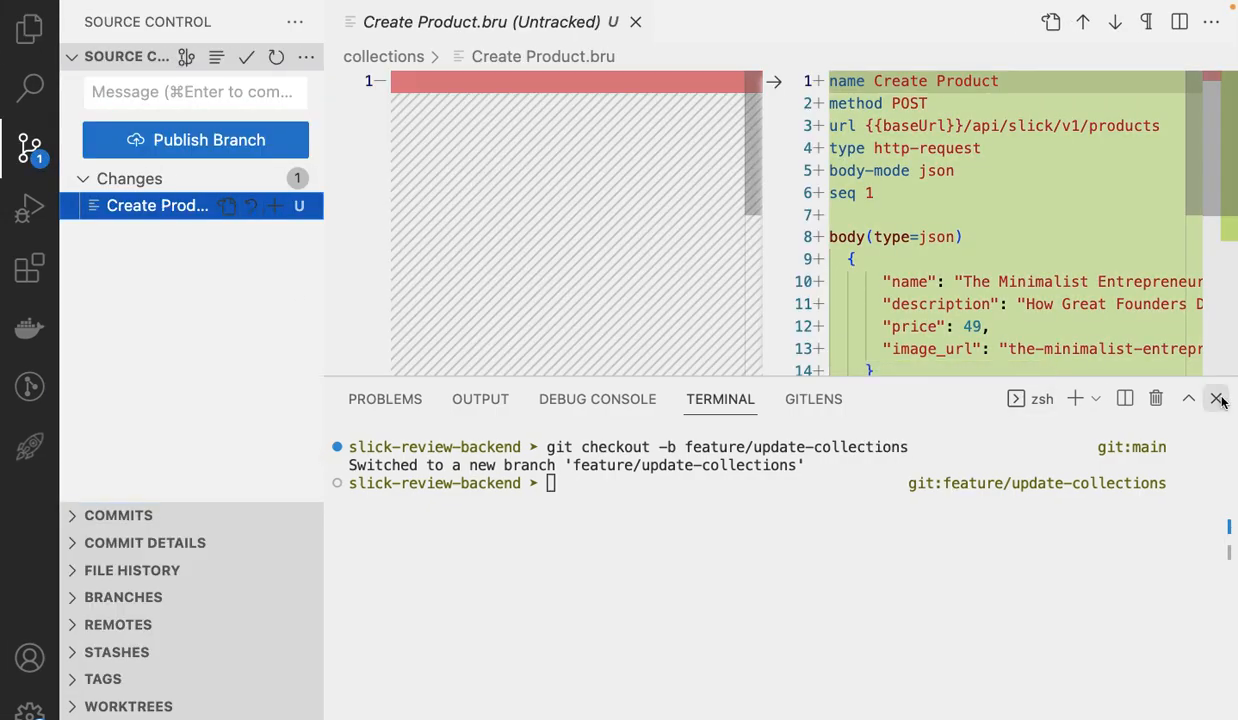
{"action": "left_click", "coordinate": [1218, 398]}
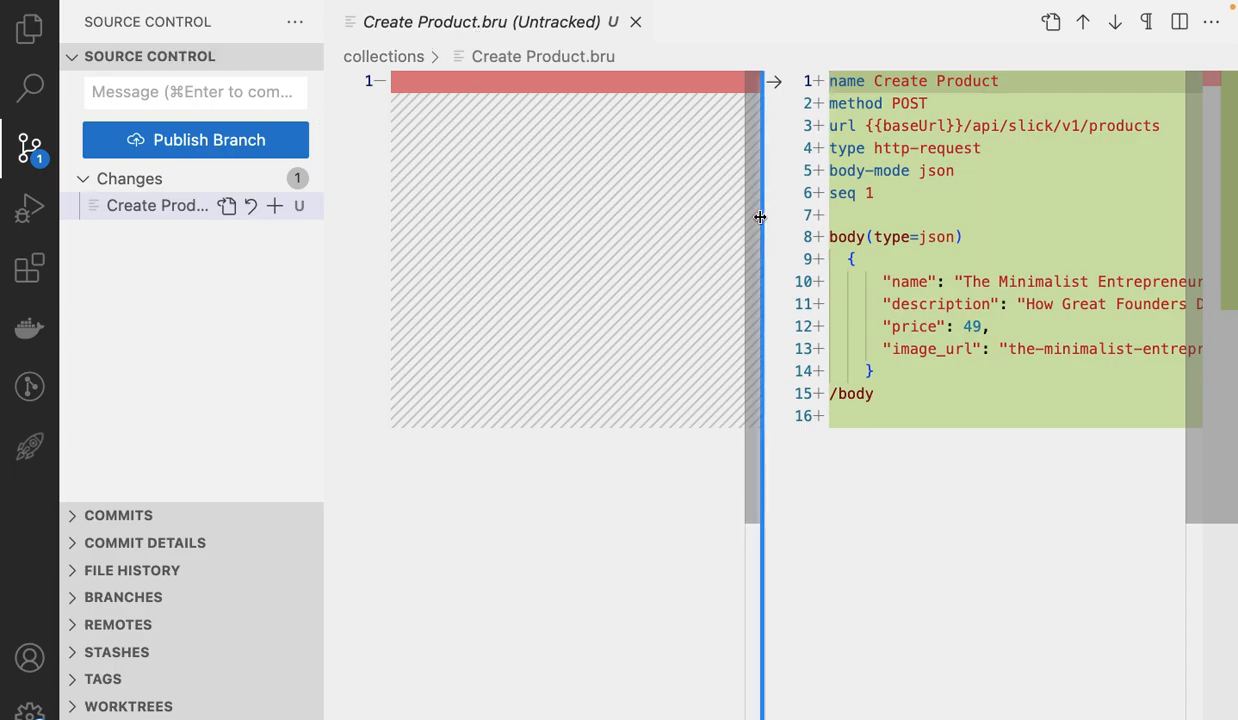
{"action": "left_click_drag", "start_coordinate": [760, 216], "coordinate": [490, 228]}
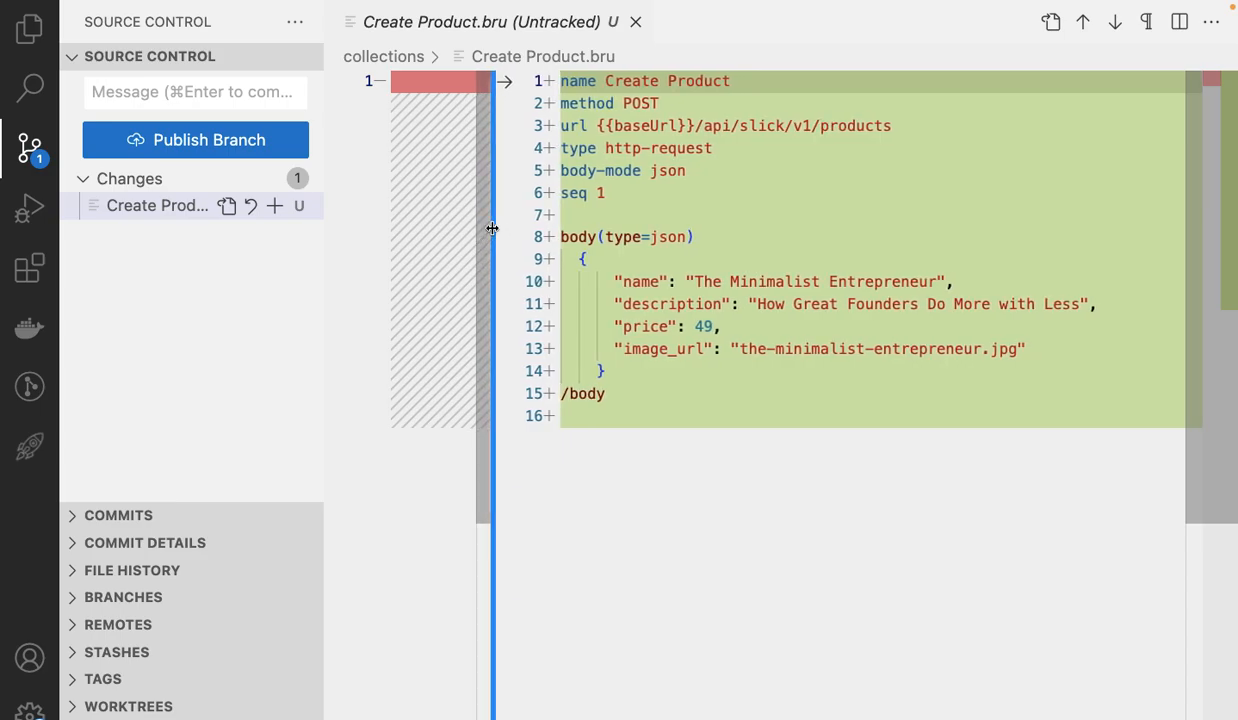
{"action": "mouse_move", "coordinate": [588, 236]}
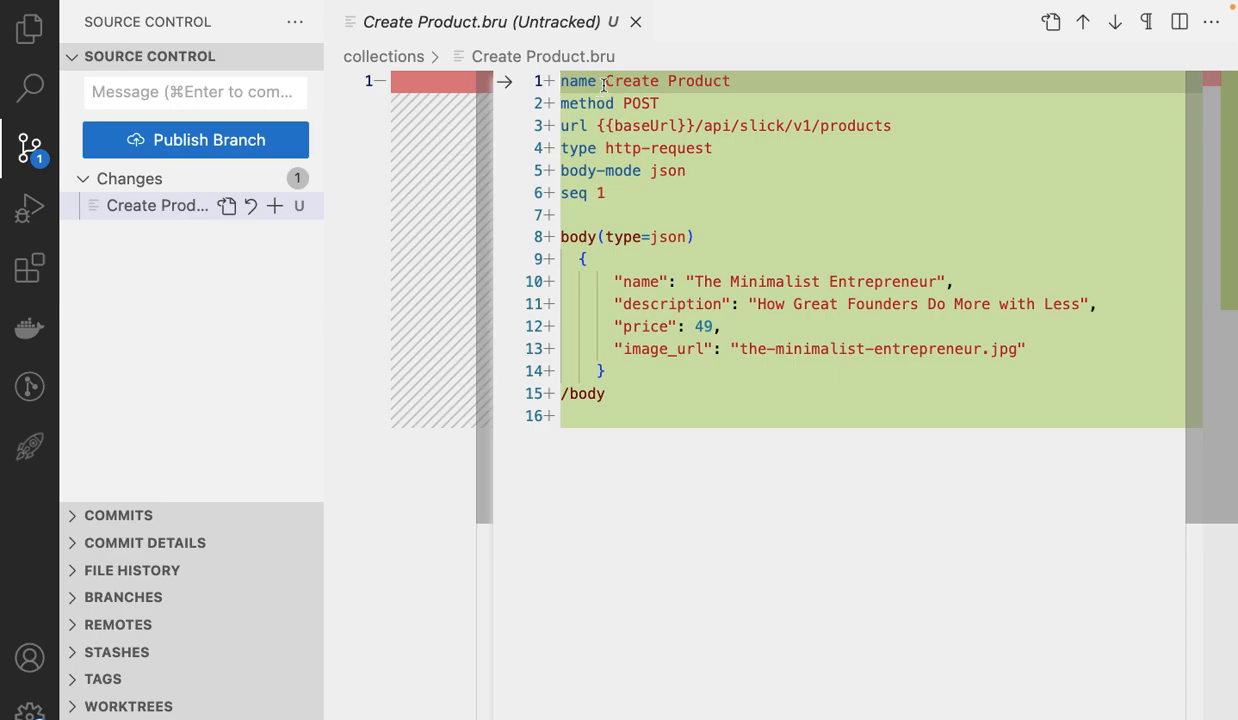
{"action": "mouse_move", "coordinate": [628, 124]}
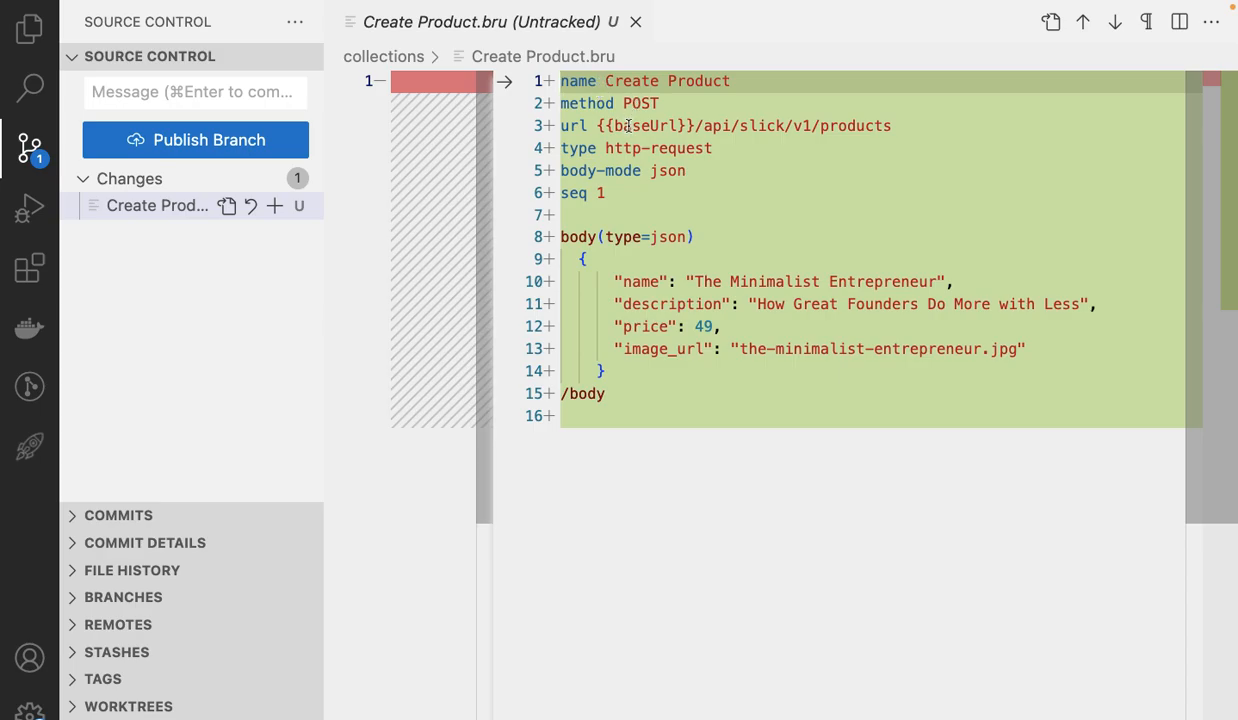
{"action": "mouse_move", "coordinate": [700, 148]}
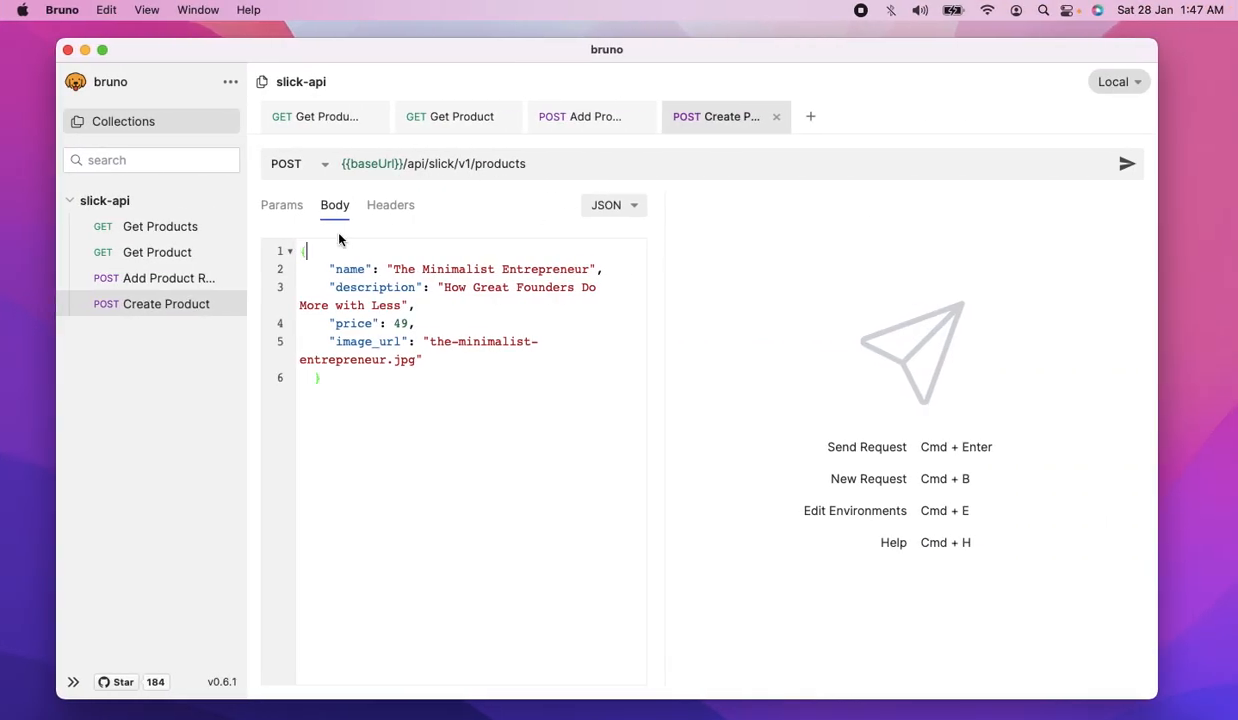
{"action": "mouse_move", "coordinate": [156, 276]}
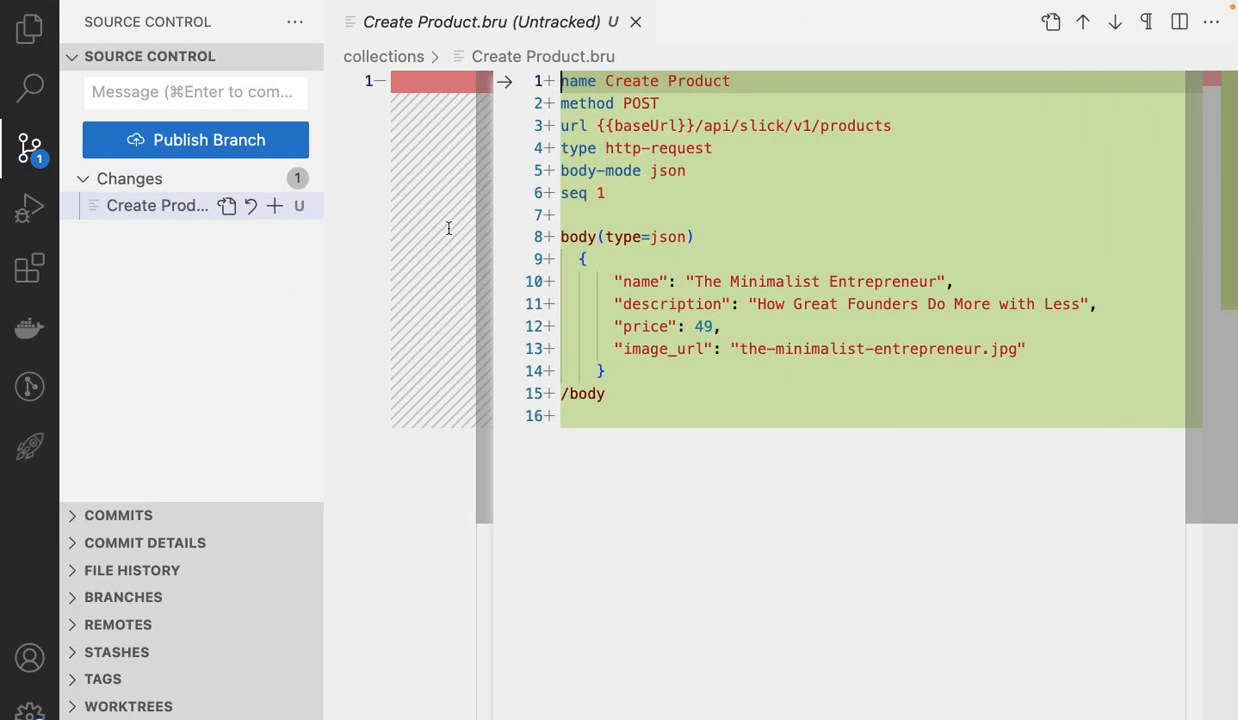
{"action": "mouse_move", "coordinate": [562, 236]}
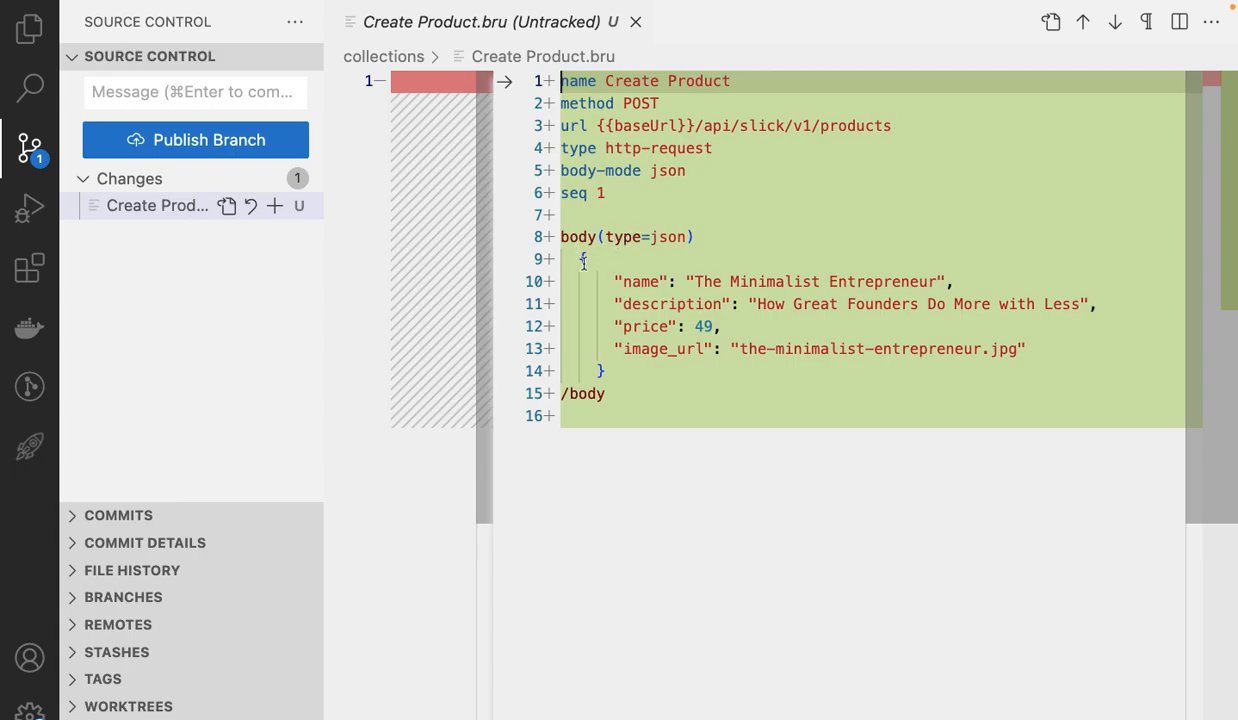
{"action": "mouse_move", "coordinate": [602, 296]}
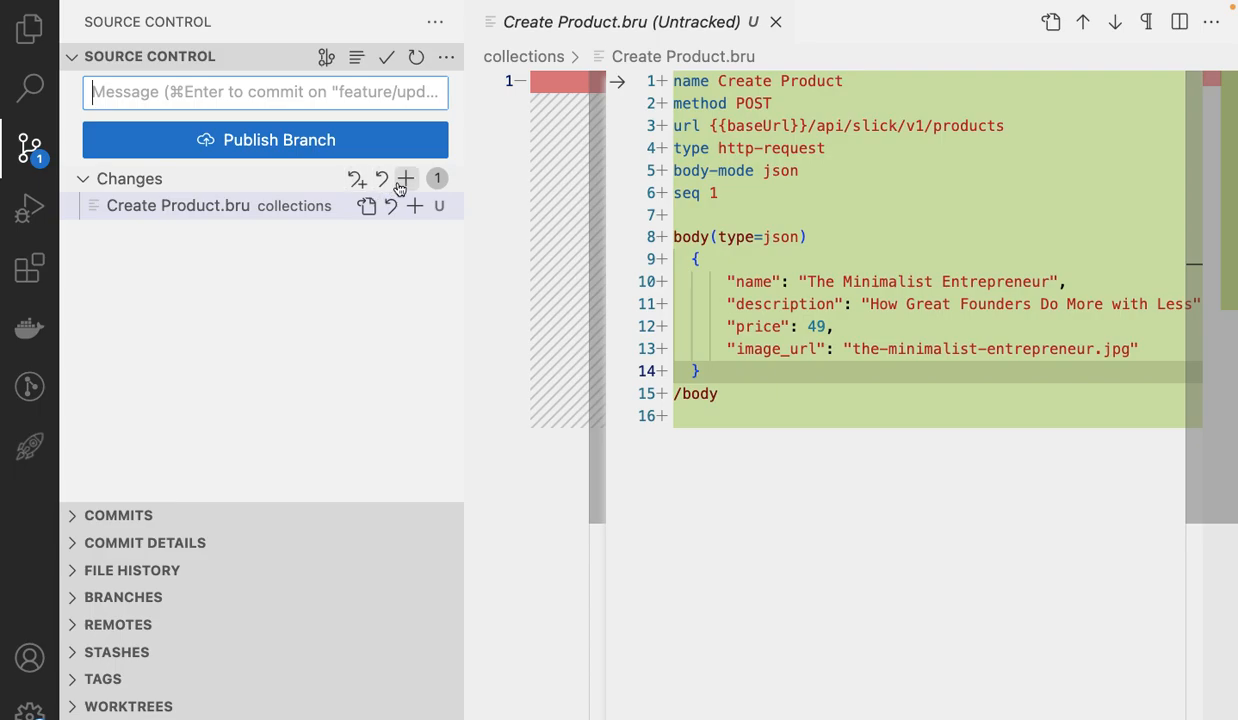
- Stage Create Product.bru with commit message 'feat: updated collection example'
{"action": "left_click", "coordinate": [404, 178]}
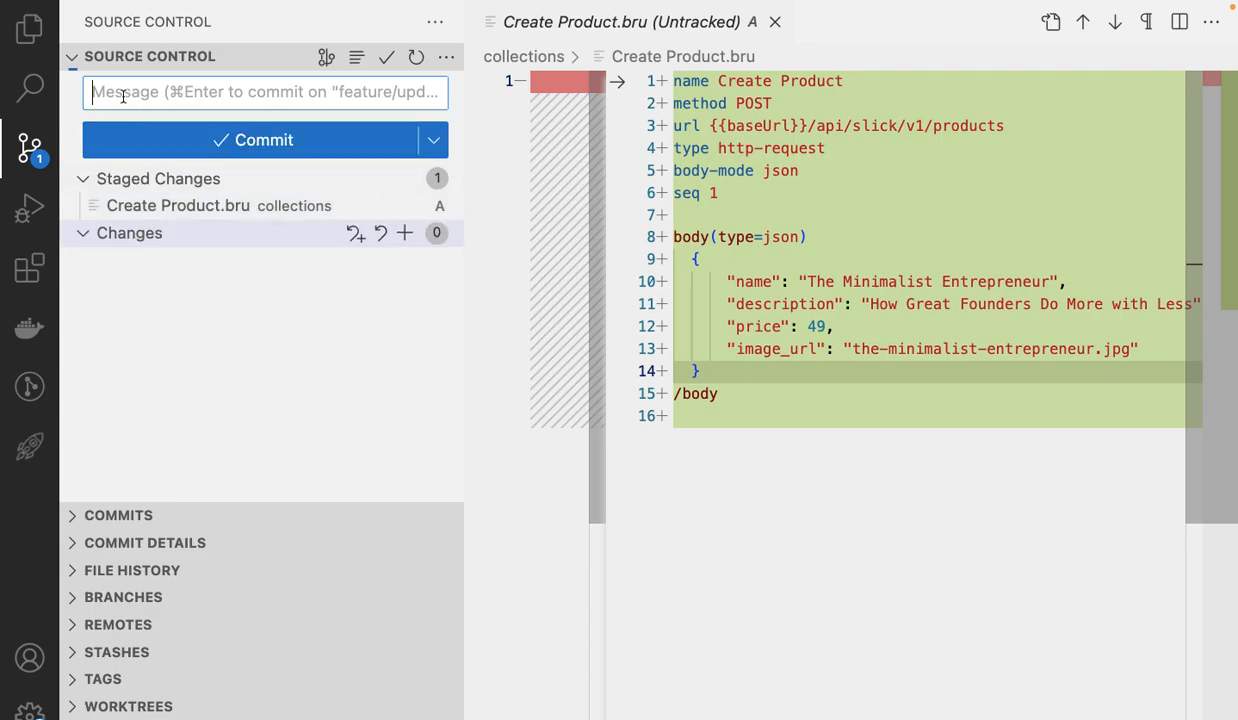
{"action": "type", "text": "feat:"}
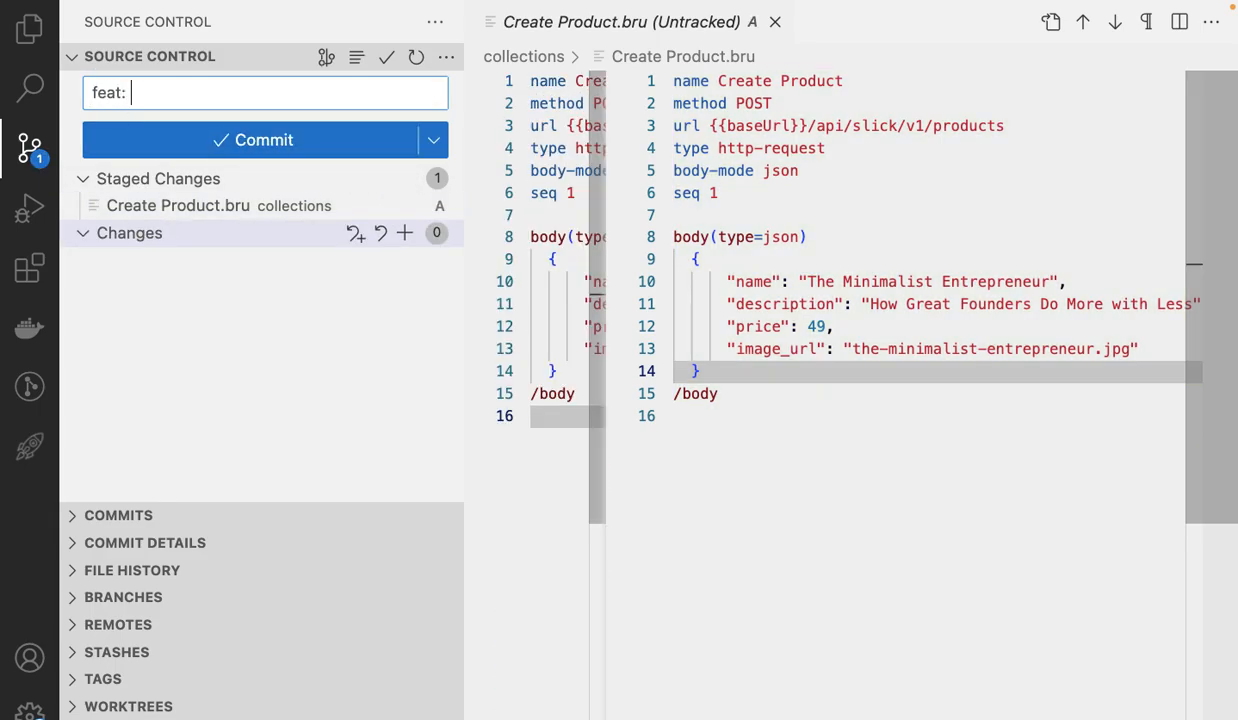
{"action": "type", "text": "updated co"}
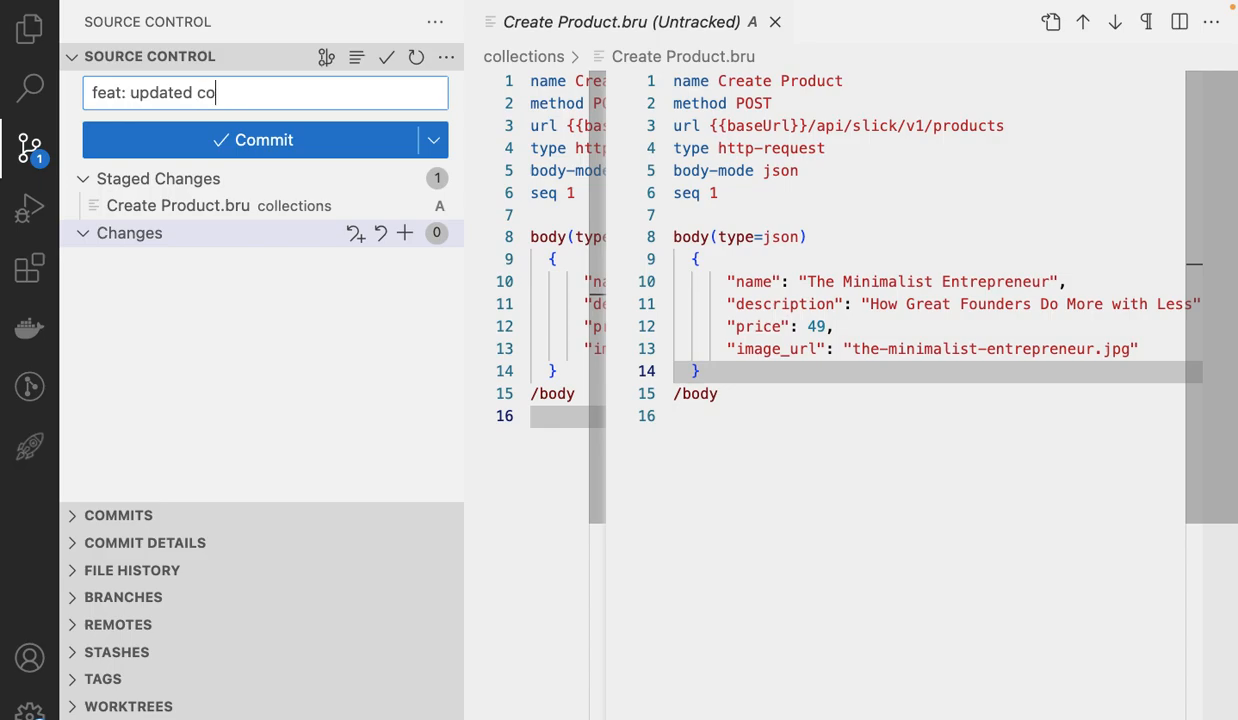
{"action": "type", "text": "llection exam"}
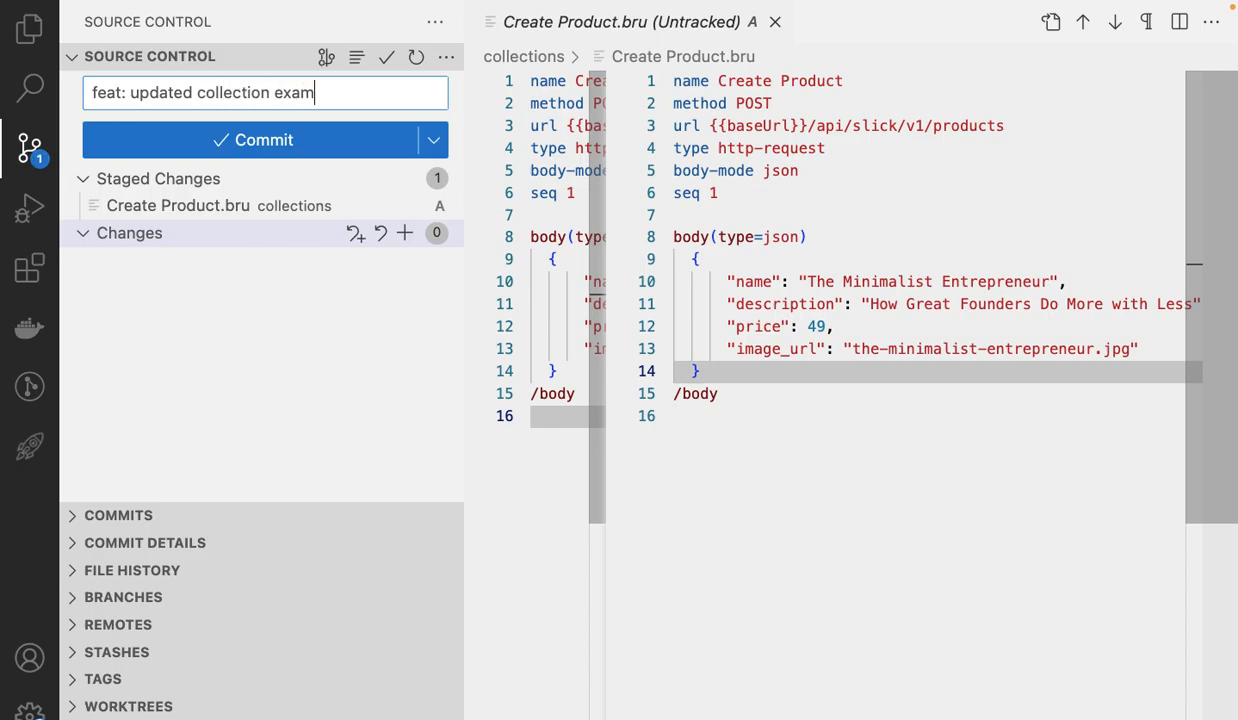
- Commit & Push the change, publishing the feature/update-collections branch
{"action": "left_click", "coordinate": [432, 140]}
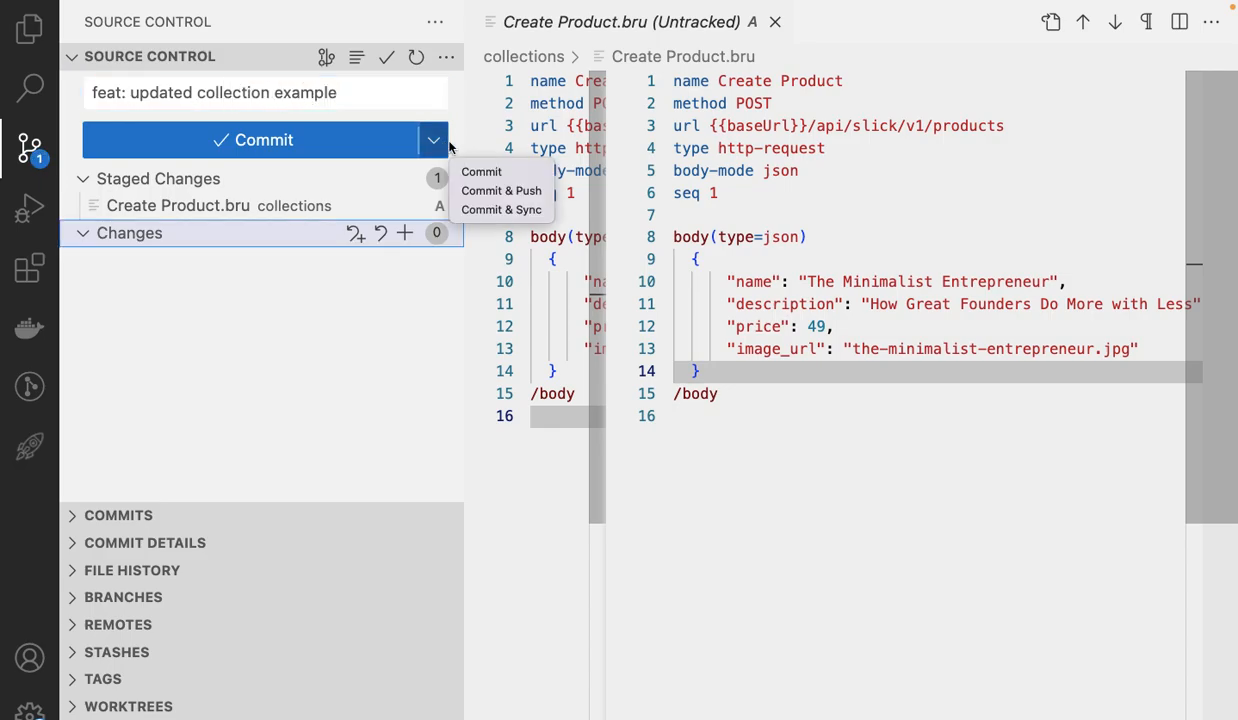
{"action": "left_click", "coordinate": [500, 190]}
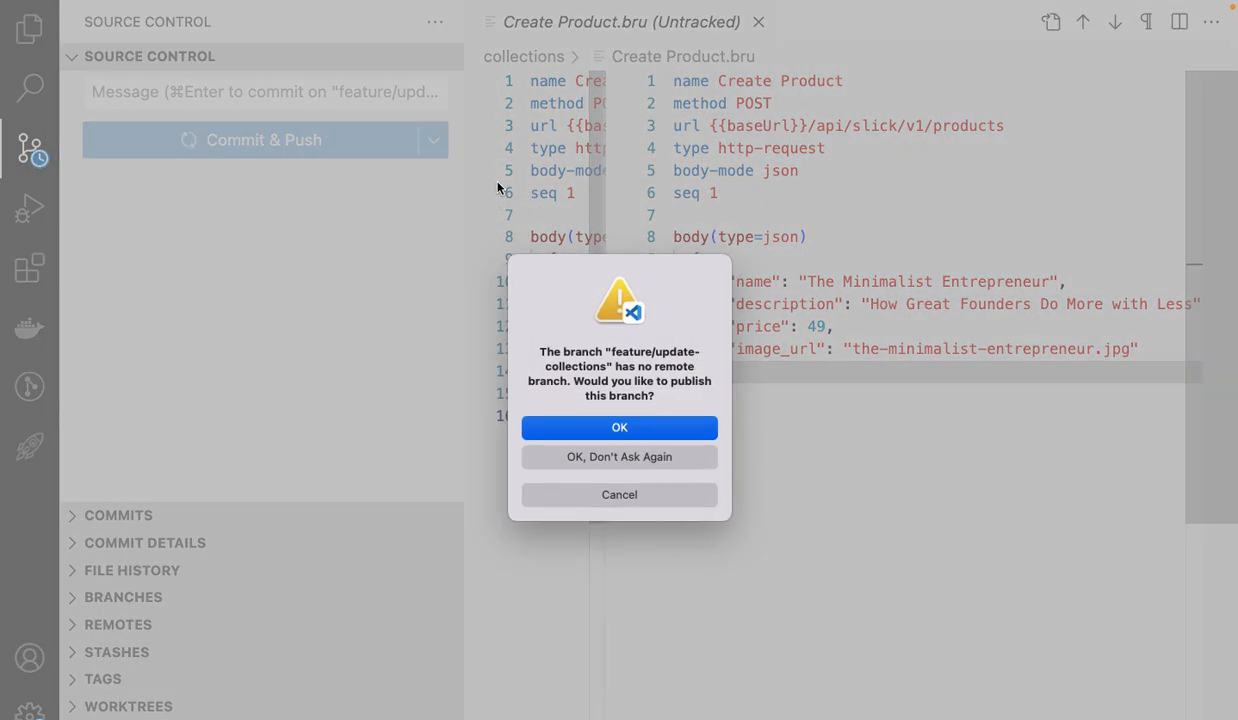
{"action": "left_click", "coordinate": [620, 428]}
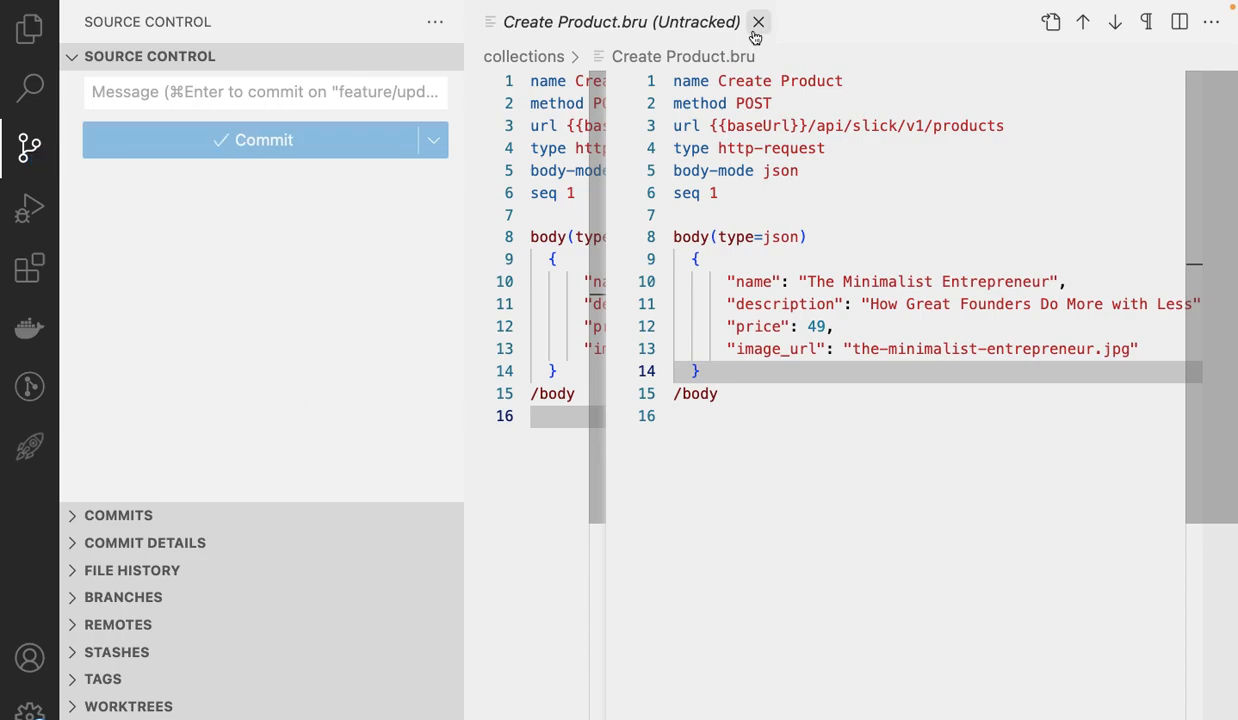
- Create the GitHub pull request from feature/update-collections into main
{"action": "left_click", "coordinate": [758, 22]}
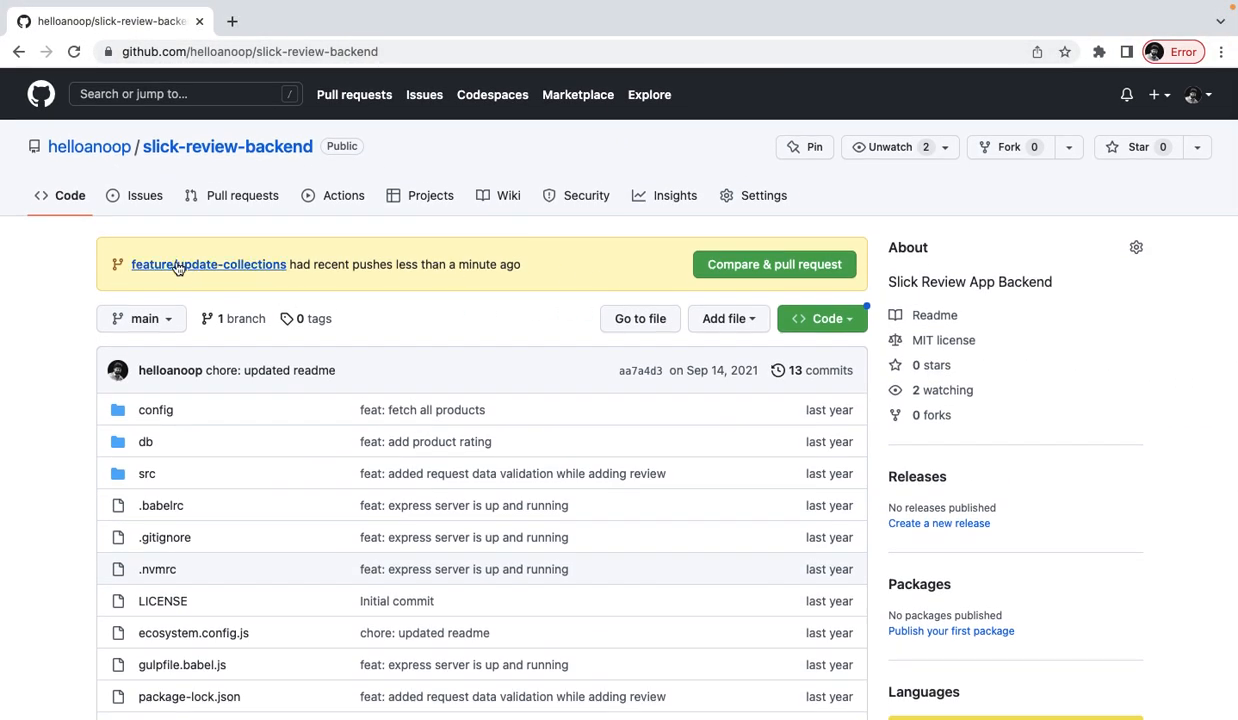
{"action": "mouse_move", "coordinate": [774, 264]}
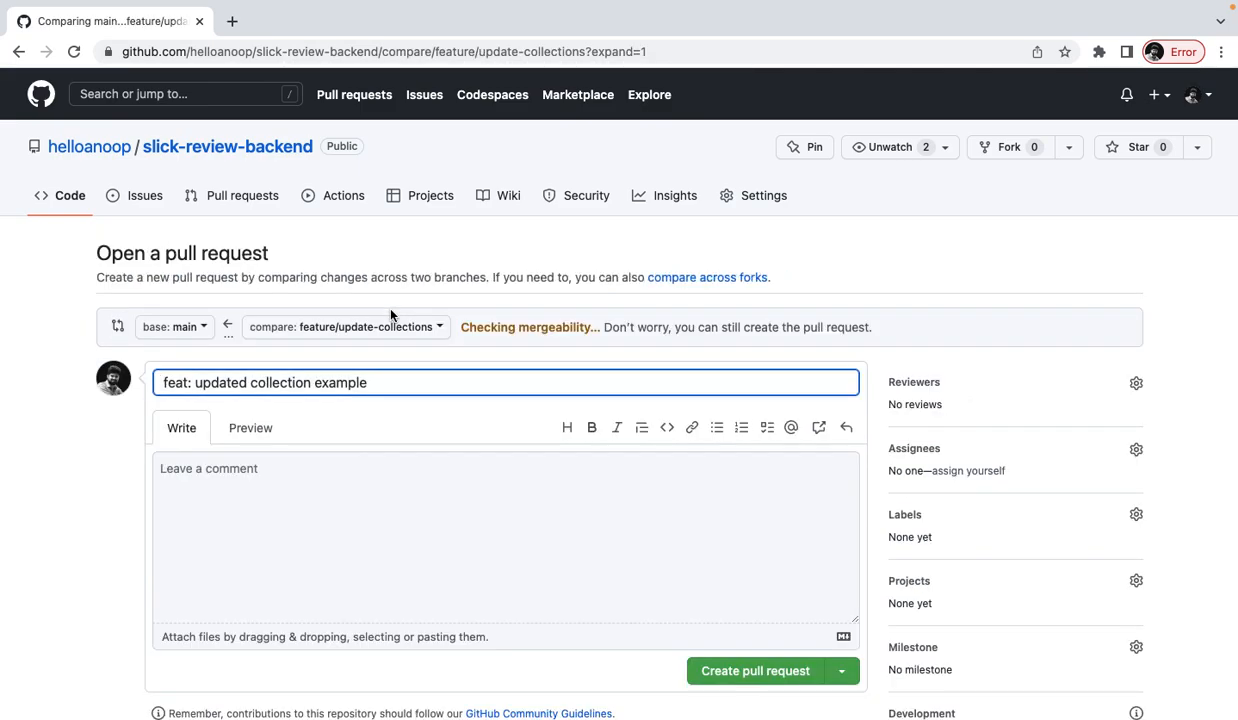
{"action": "scroll", "scroll_direction": "down", "scroll_amount": 3}
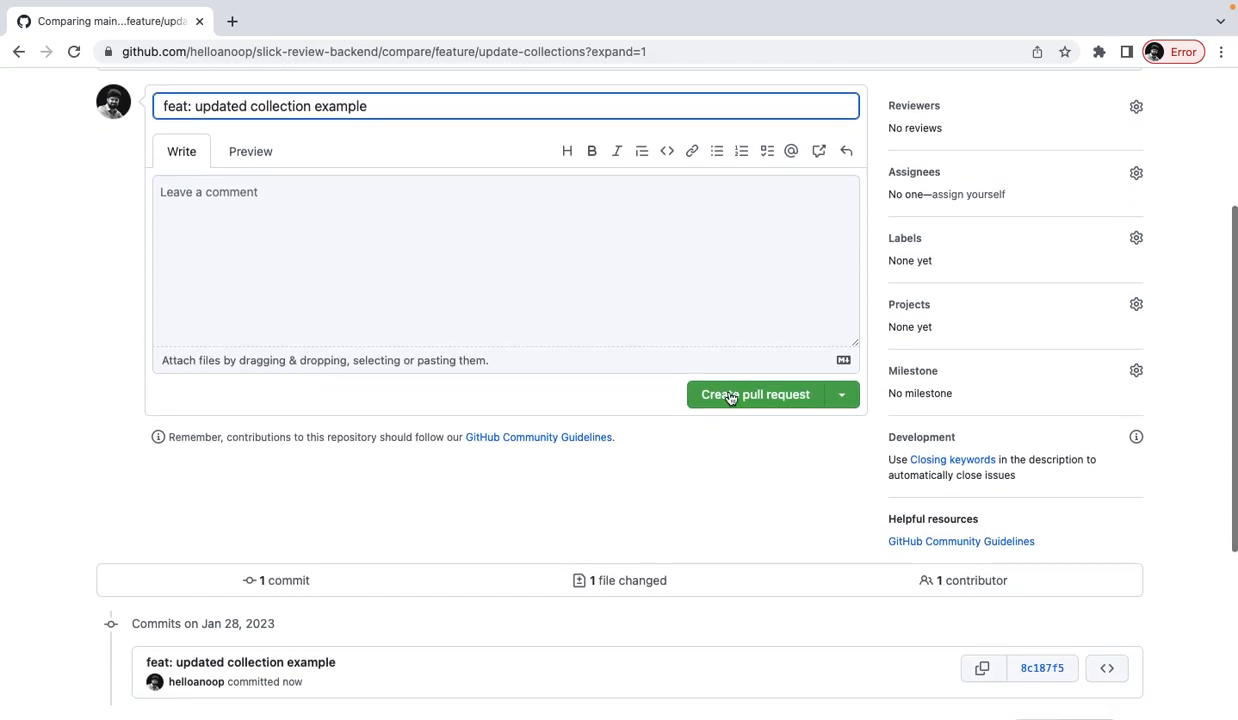
{"action": "left_click", "coordinate": [756, 394]}
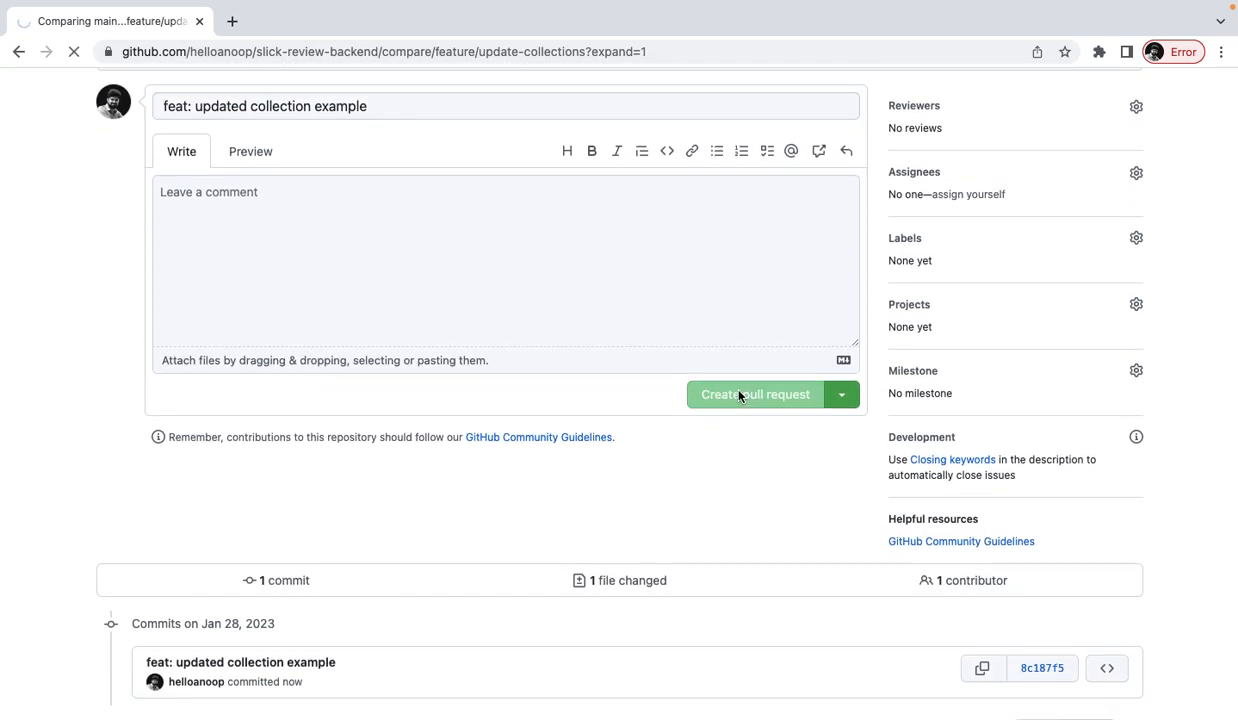
{"action": "left_click", "coordinate": [756, 394]}
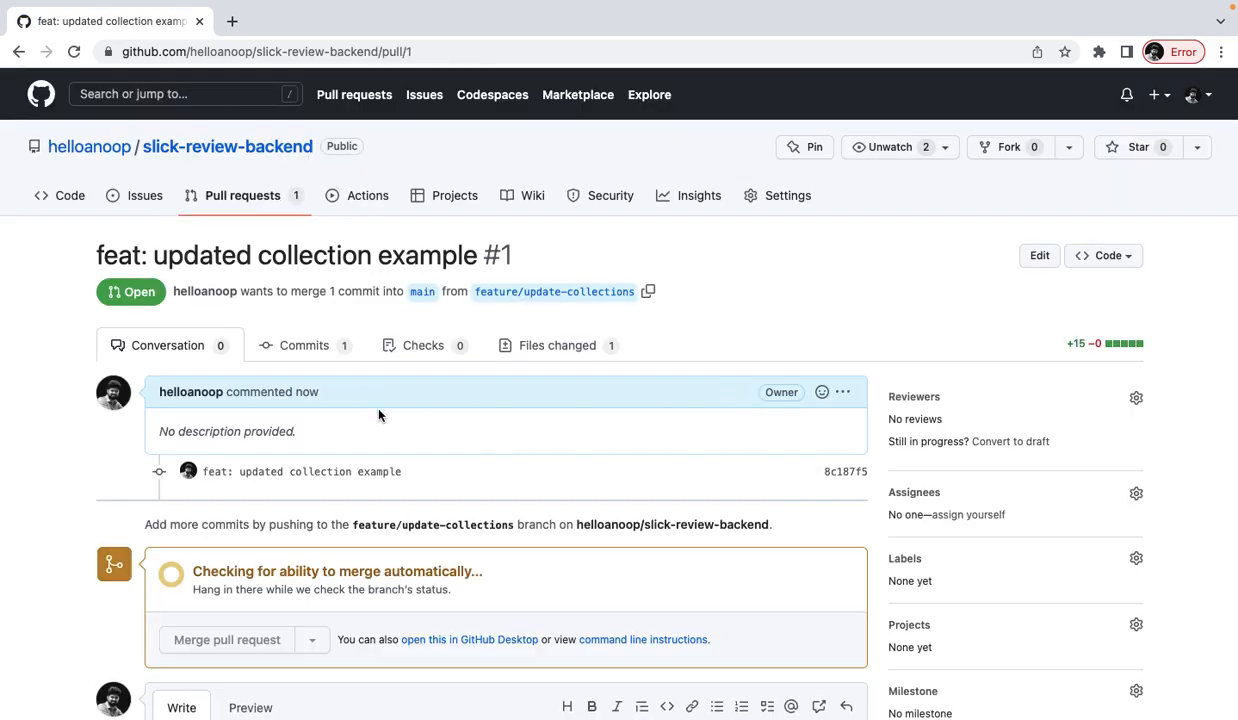
- Review the pull request's commits and the Create Product.bru added-lines diff
{"action": "scroll", "scroll_direction": "down", "scroll_amount": 3}
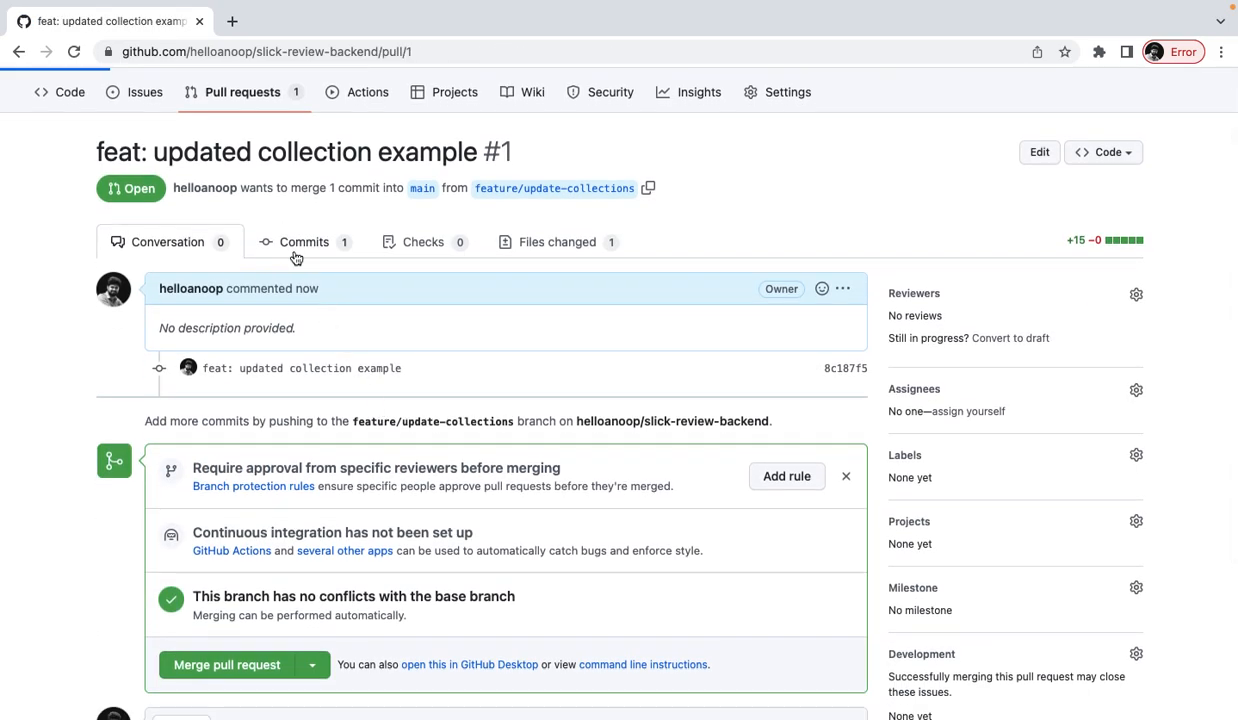
{"action": "left_click", "coordinate": [304, 240]}
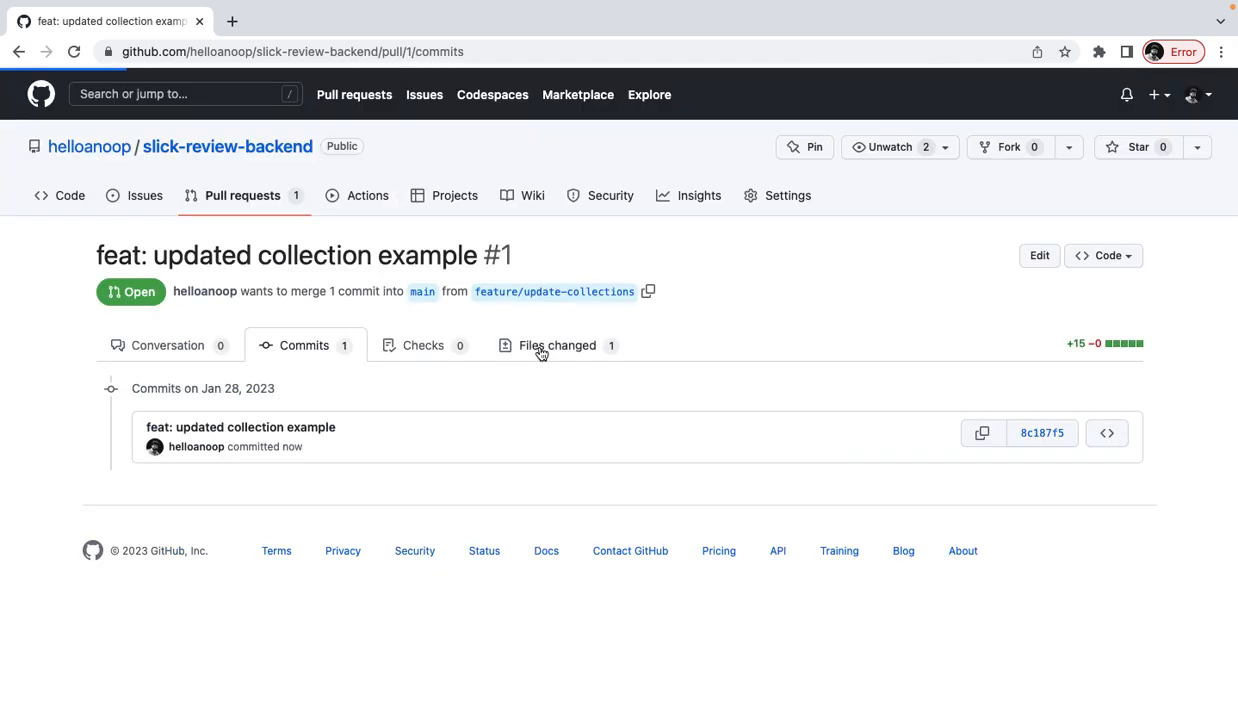
{"action": "left_click", "coordinate": [556, 344]}
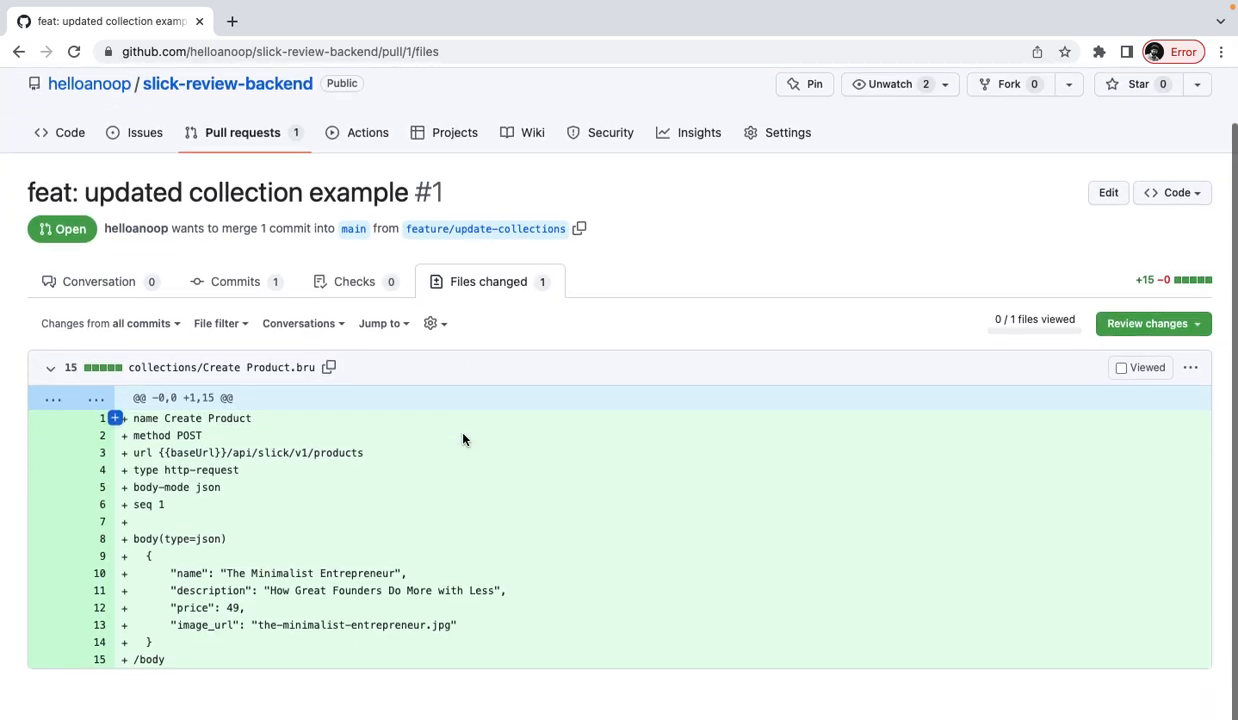
{"action": "scroll", "scroll_direction": "down", "scroll_amount": 3}
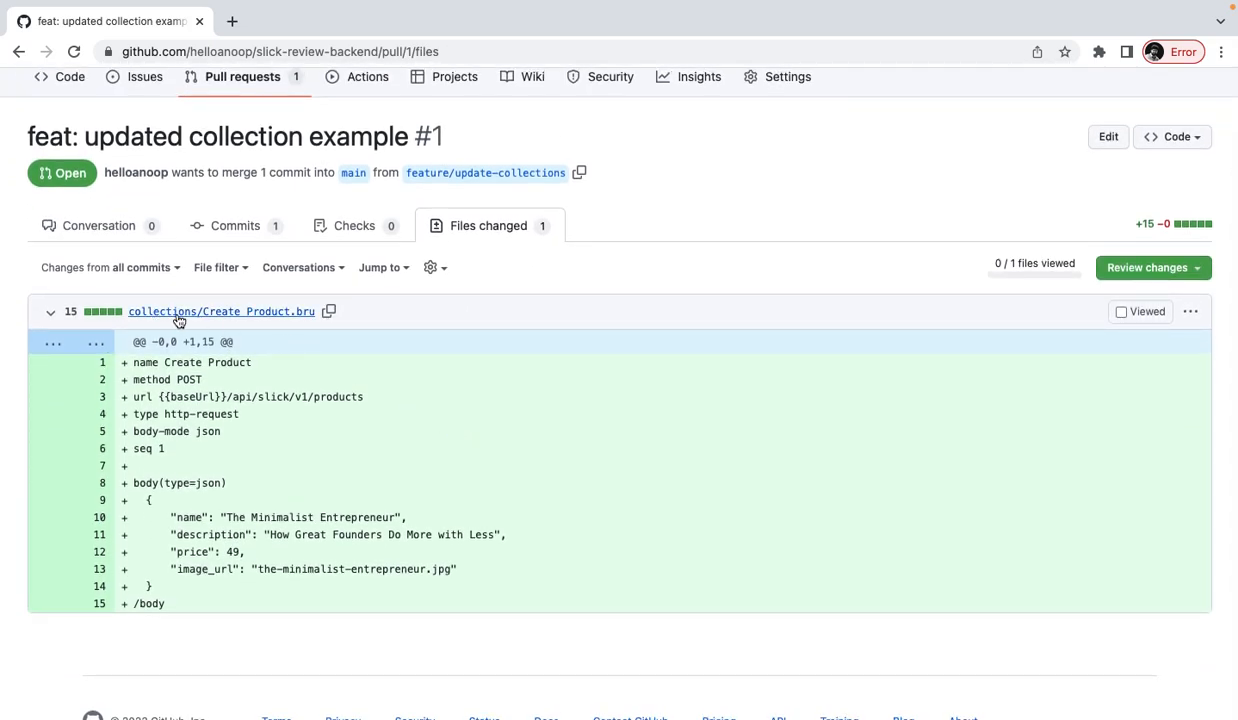
{"action": "mouse_move", "coordinate": [136, 380]}
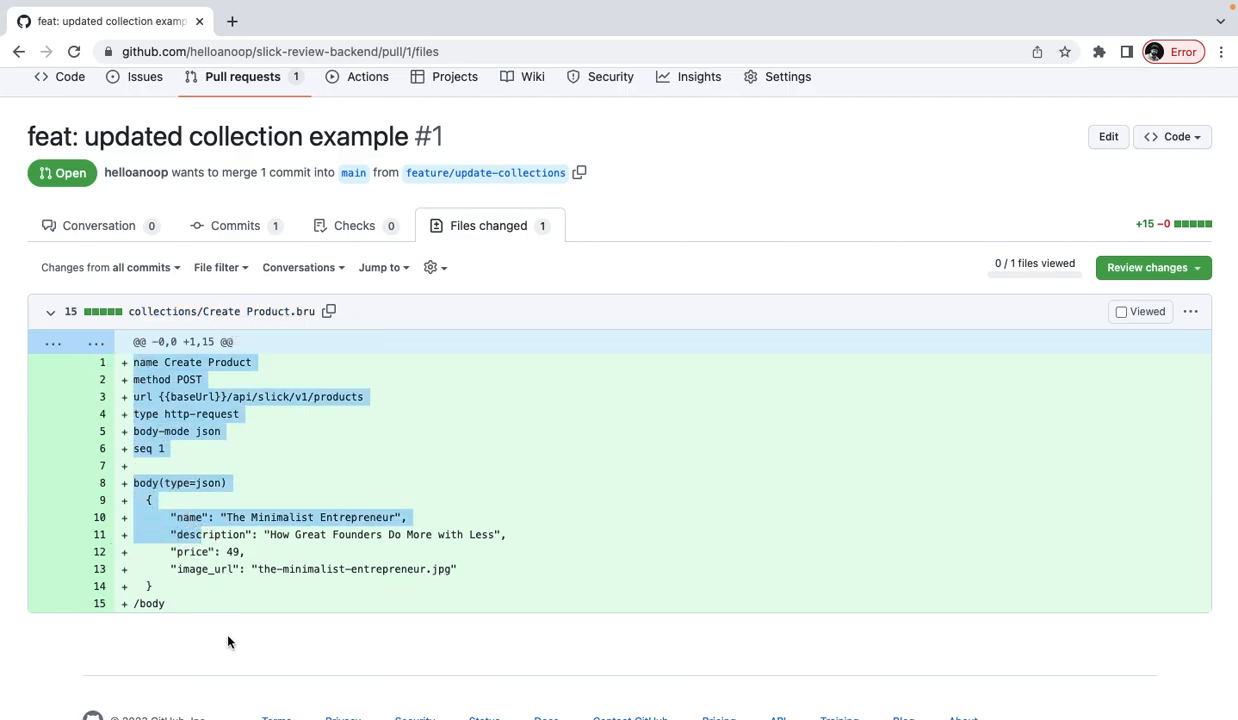
{"action": "left_click", "coordinate": [230, 640]}
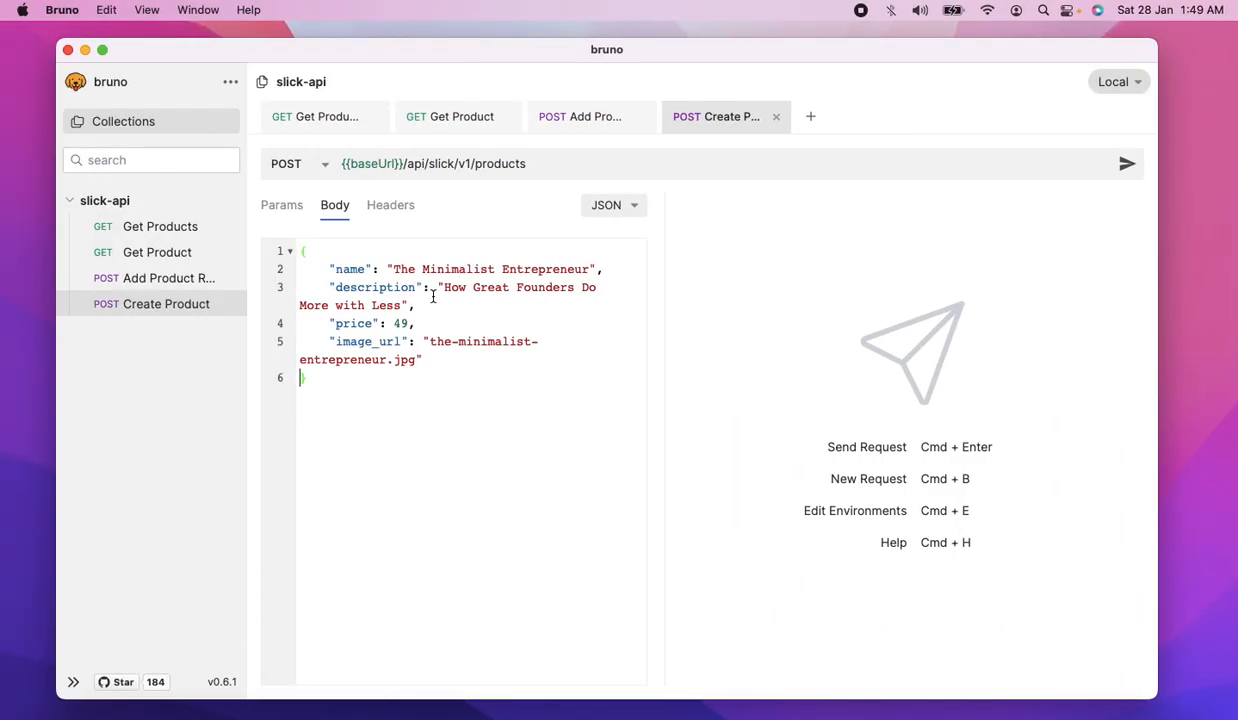
- Restore the closing brace at the end of the Create Product JSON body
{"action": "type", "text": "}"}
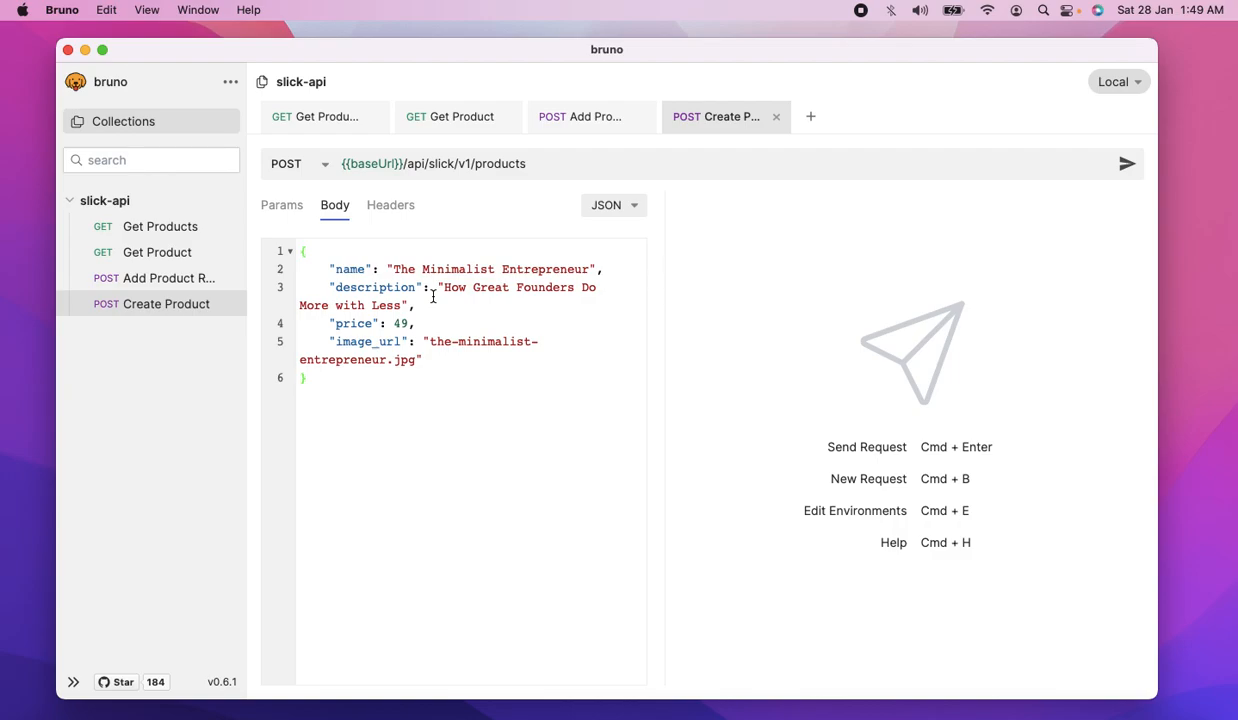